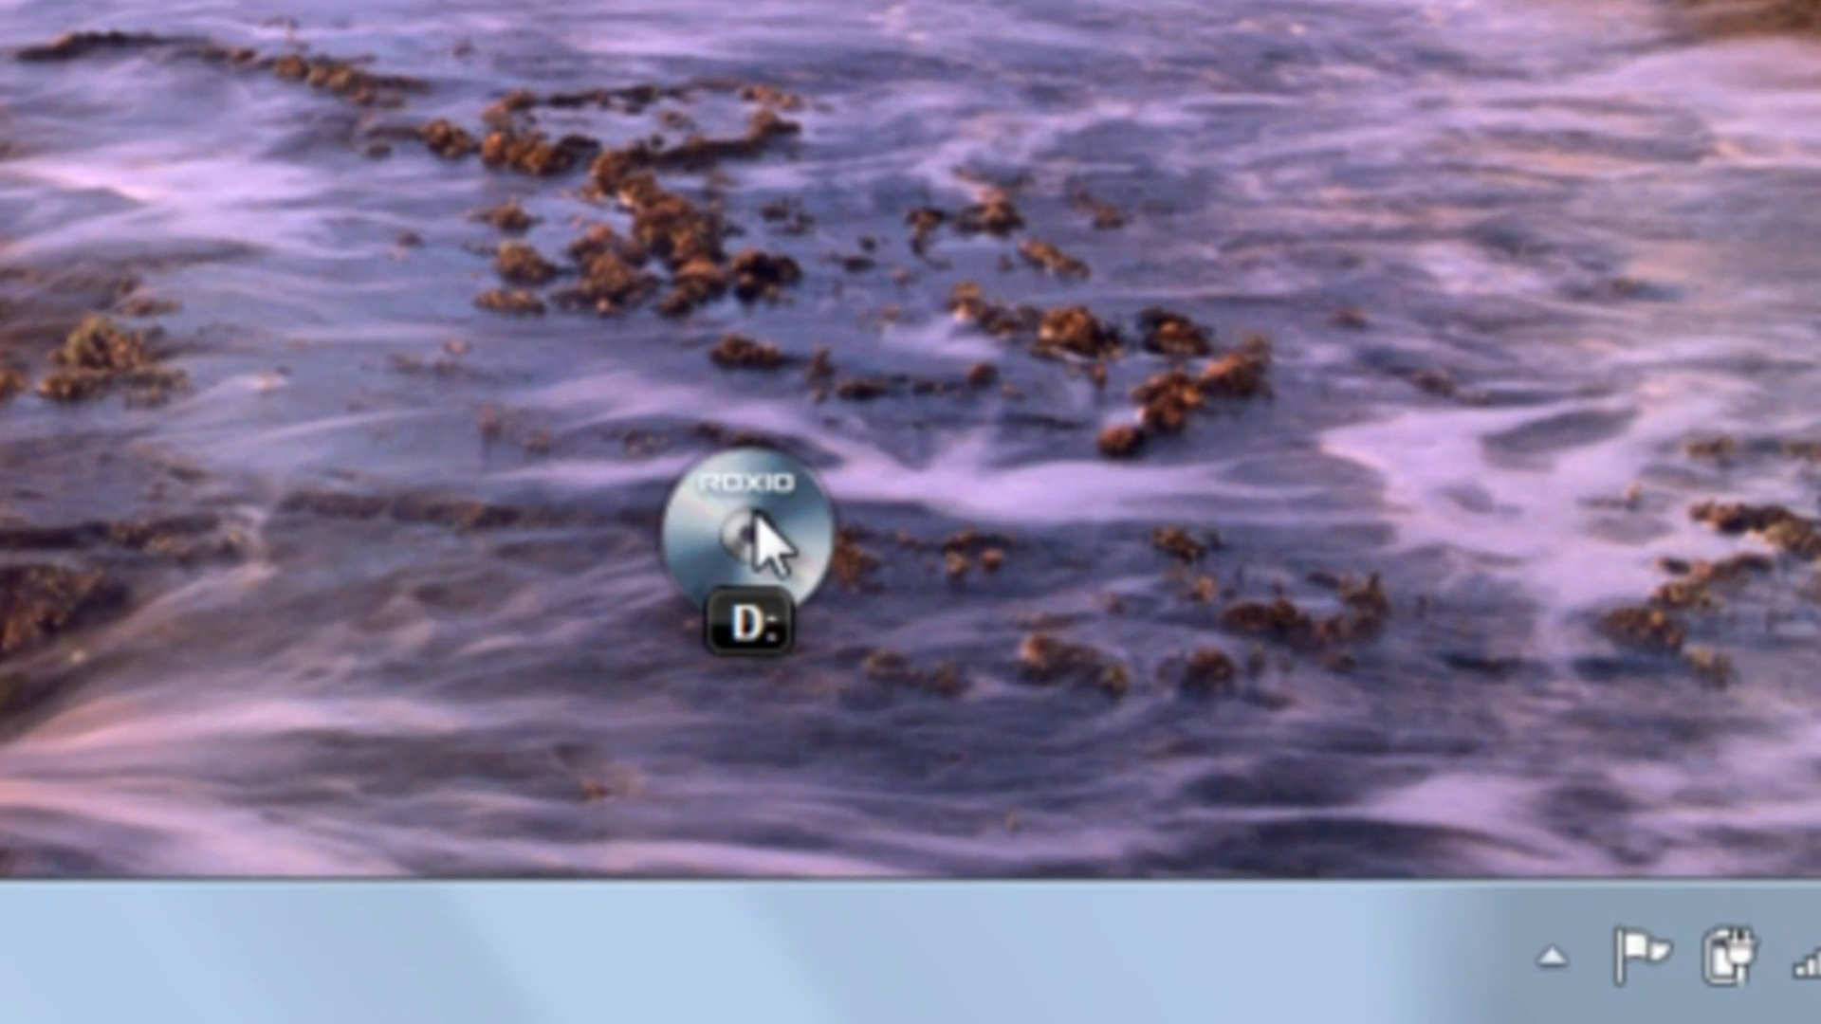
{"action": "mouse_move", "coordinate": [755, 534]}
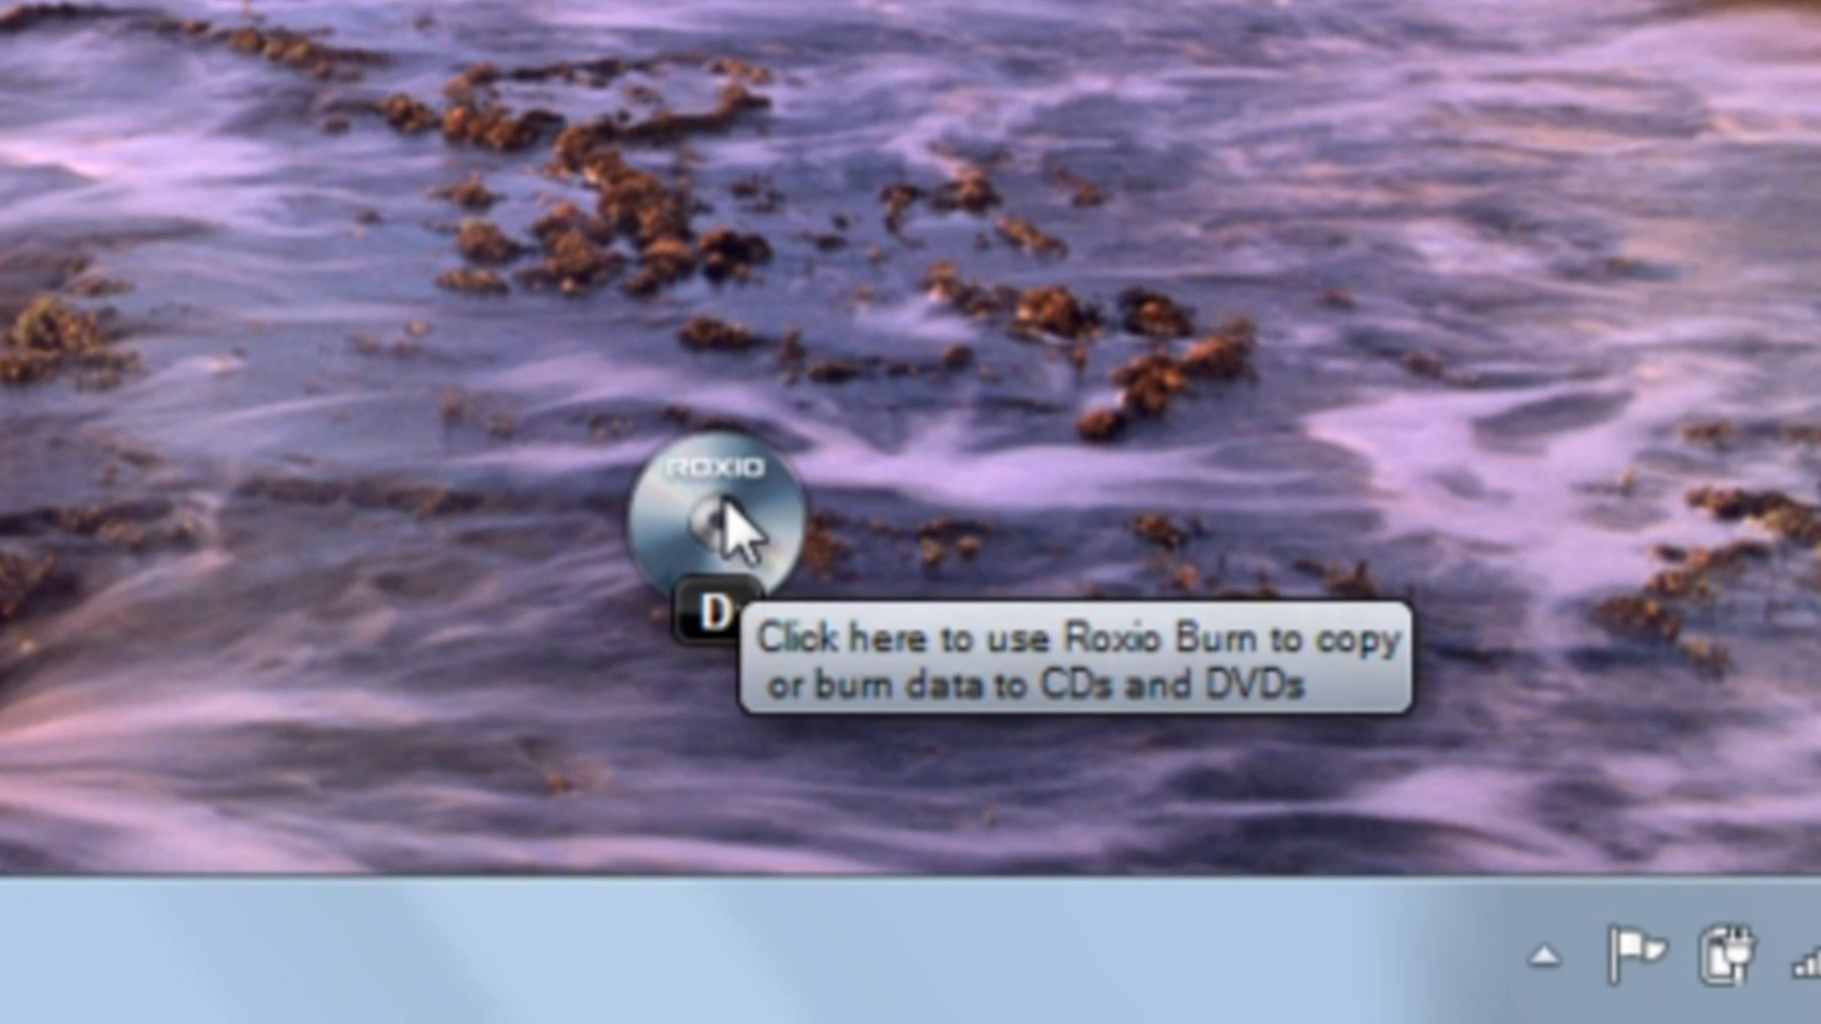
Have the Roxio Burn gadget start reading the CD inserted in drive D
{"action": "left_click", "coordinate": [720, 522]}
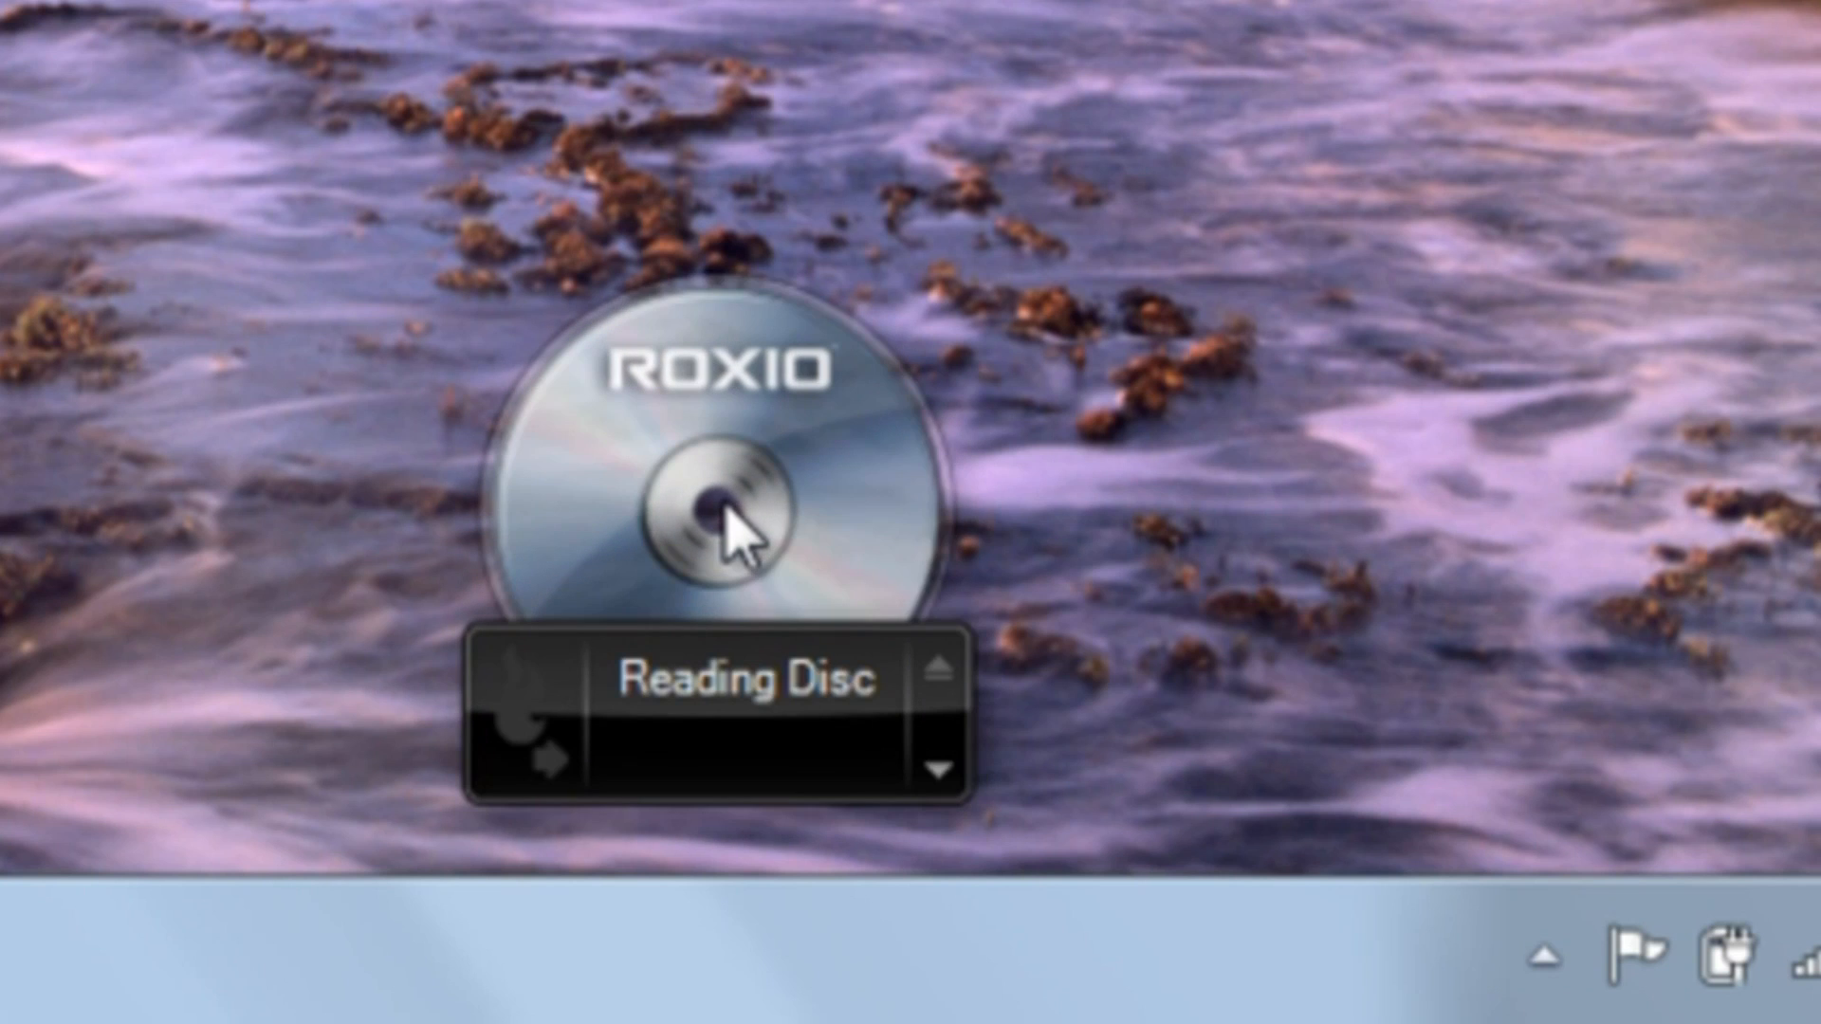
{"action": "mouse_move", "coordinate": [784, 691]}
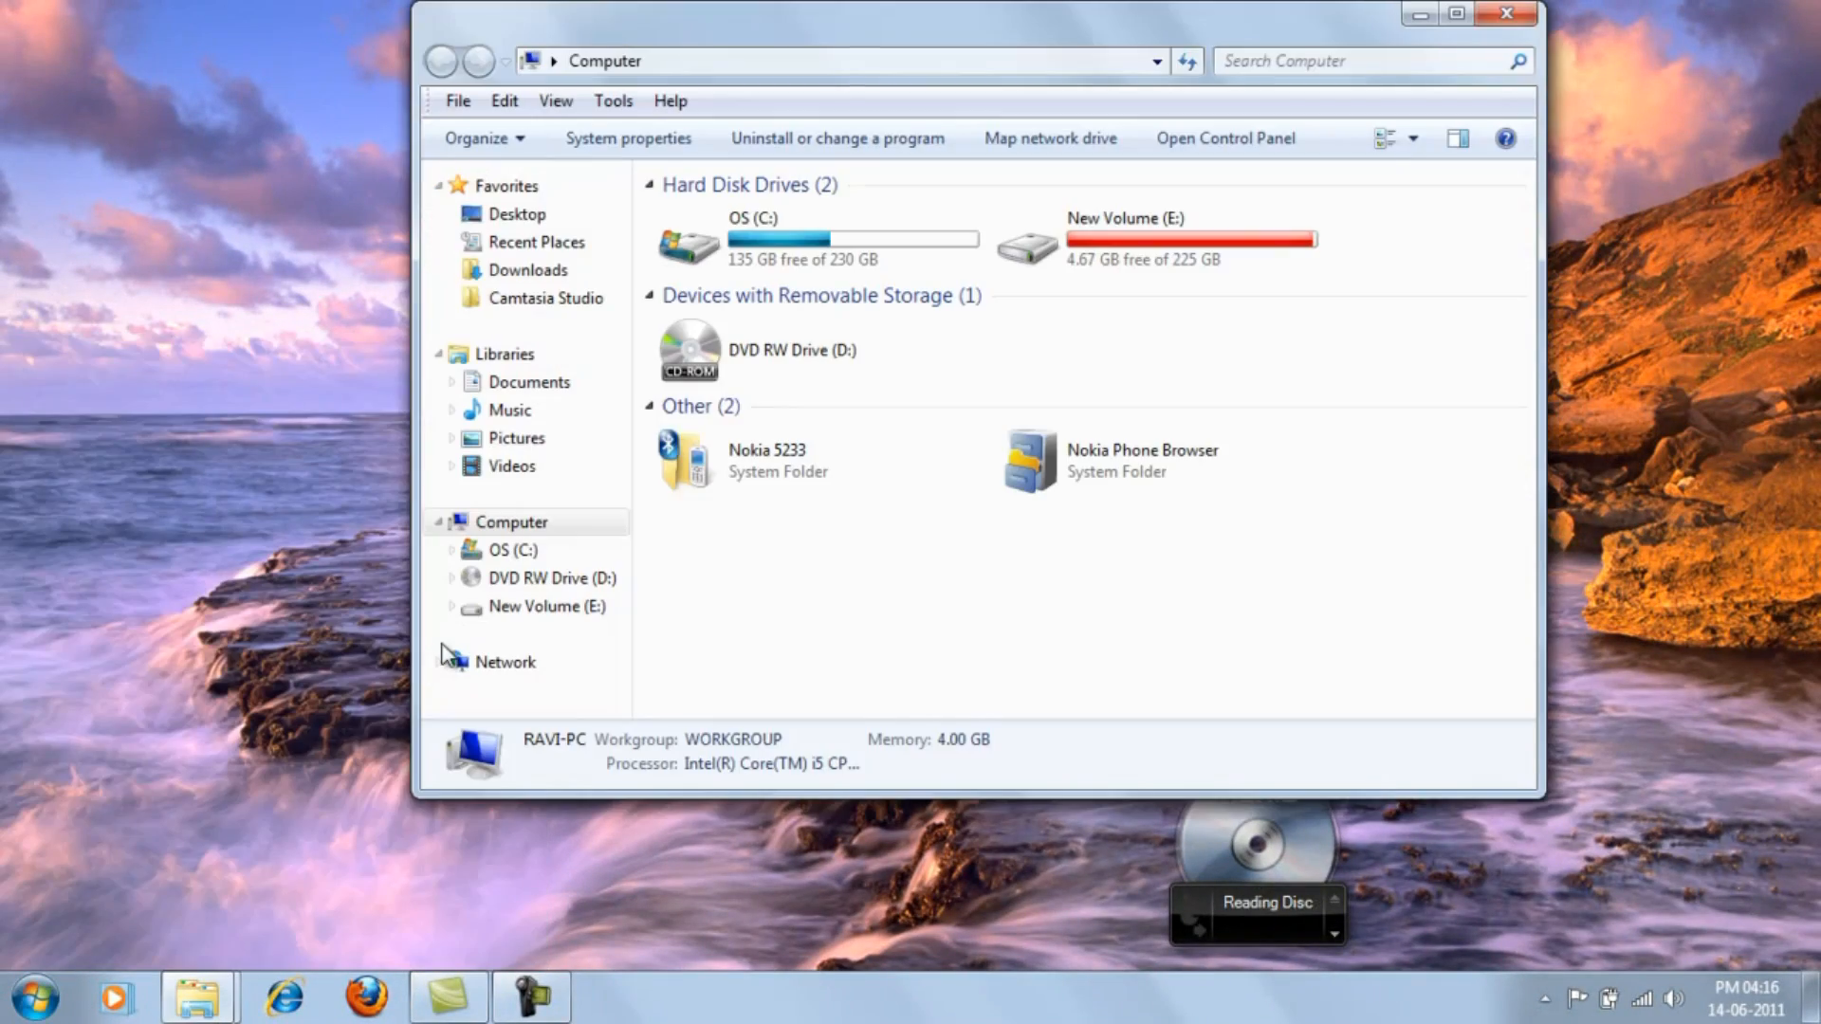
{"action": "left_click", "coordinate": [790, 350]}
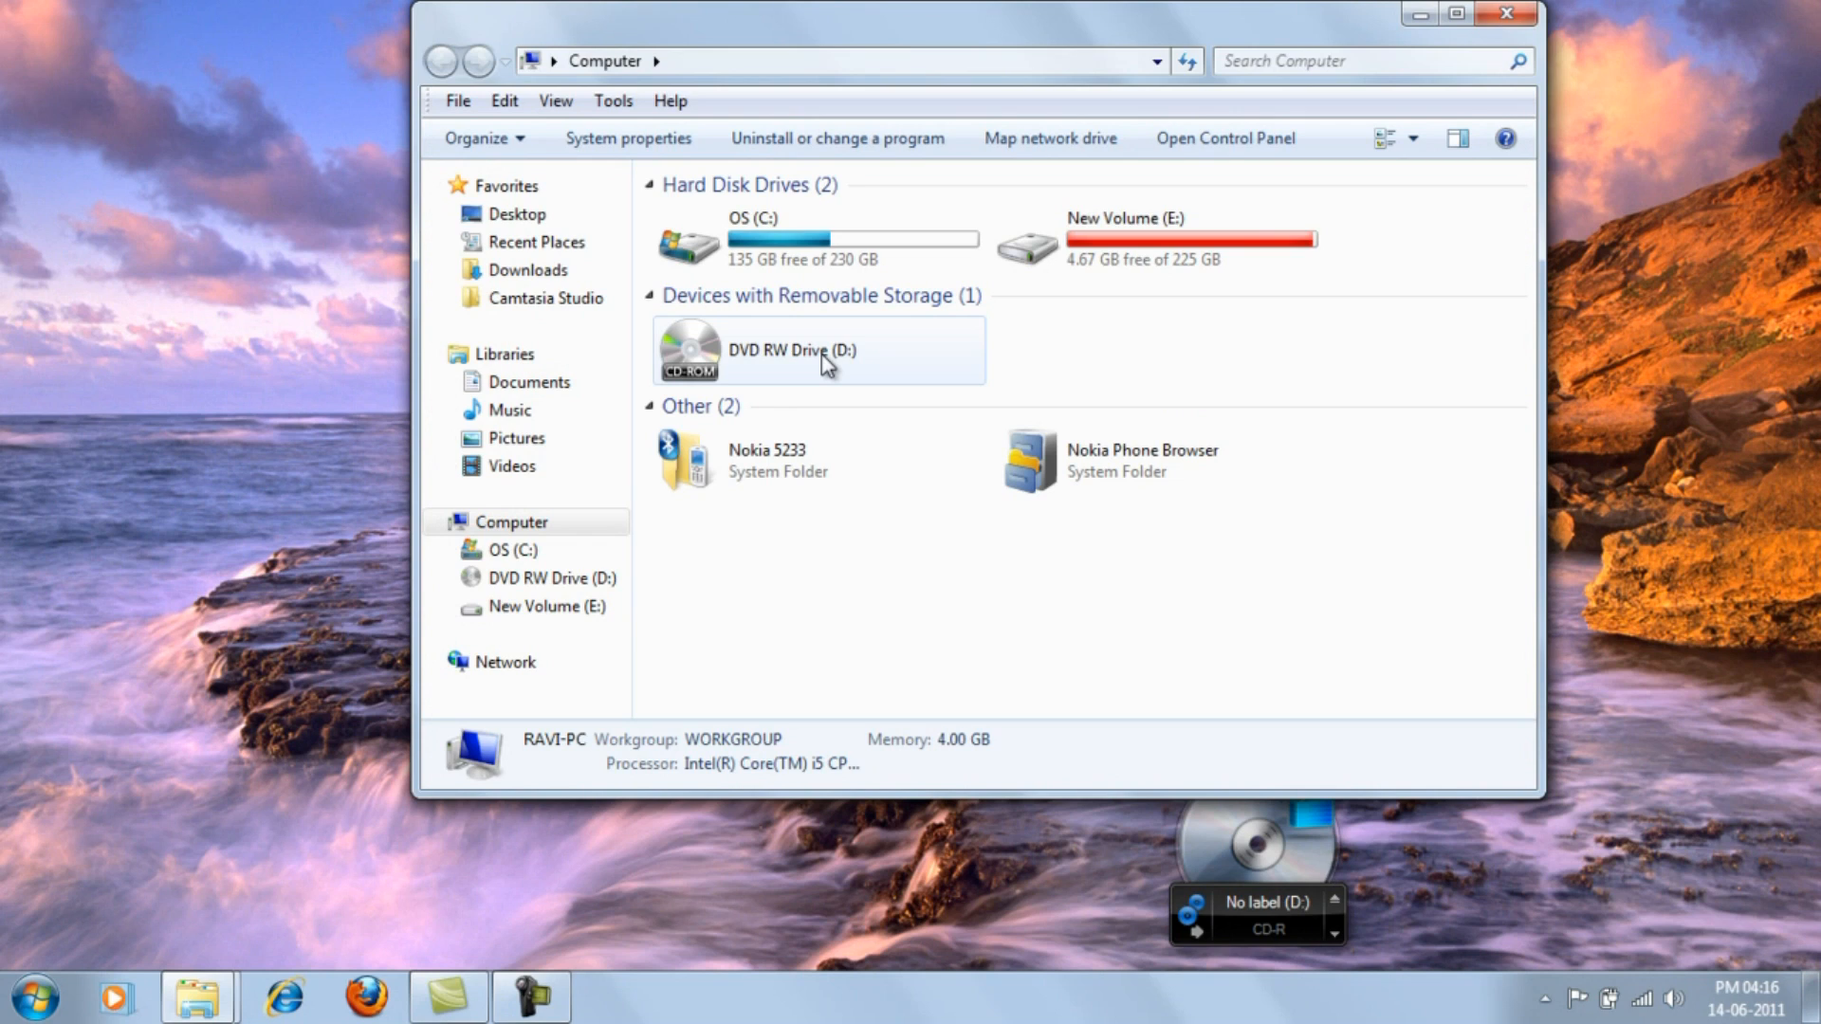
{"action": "left_click", "coordinate": [793, 350]}
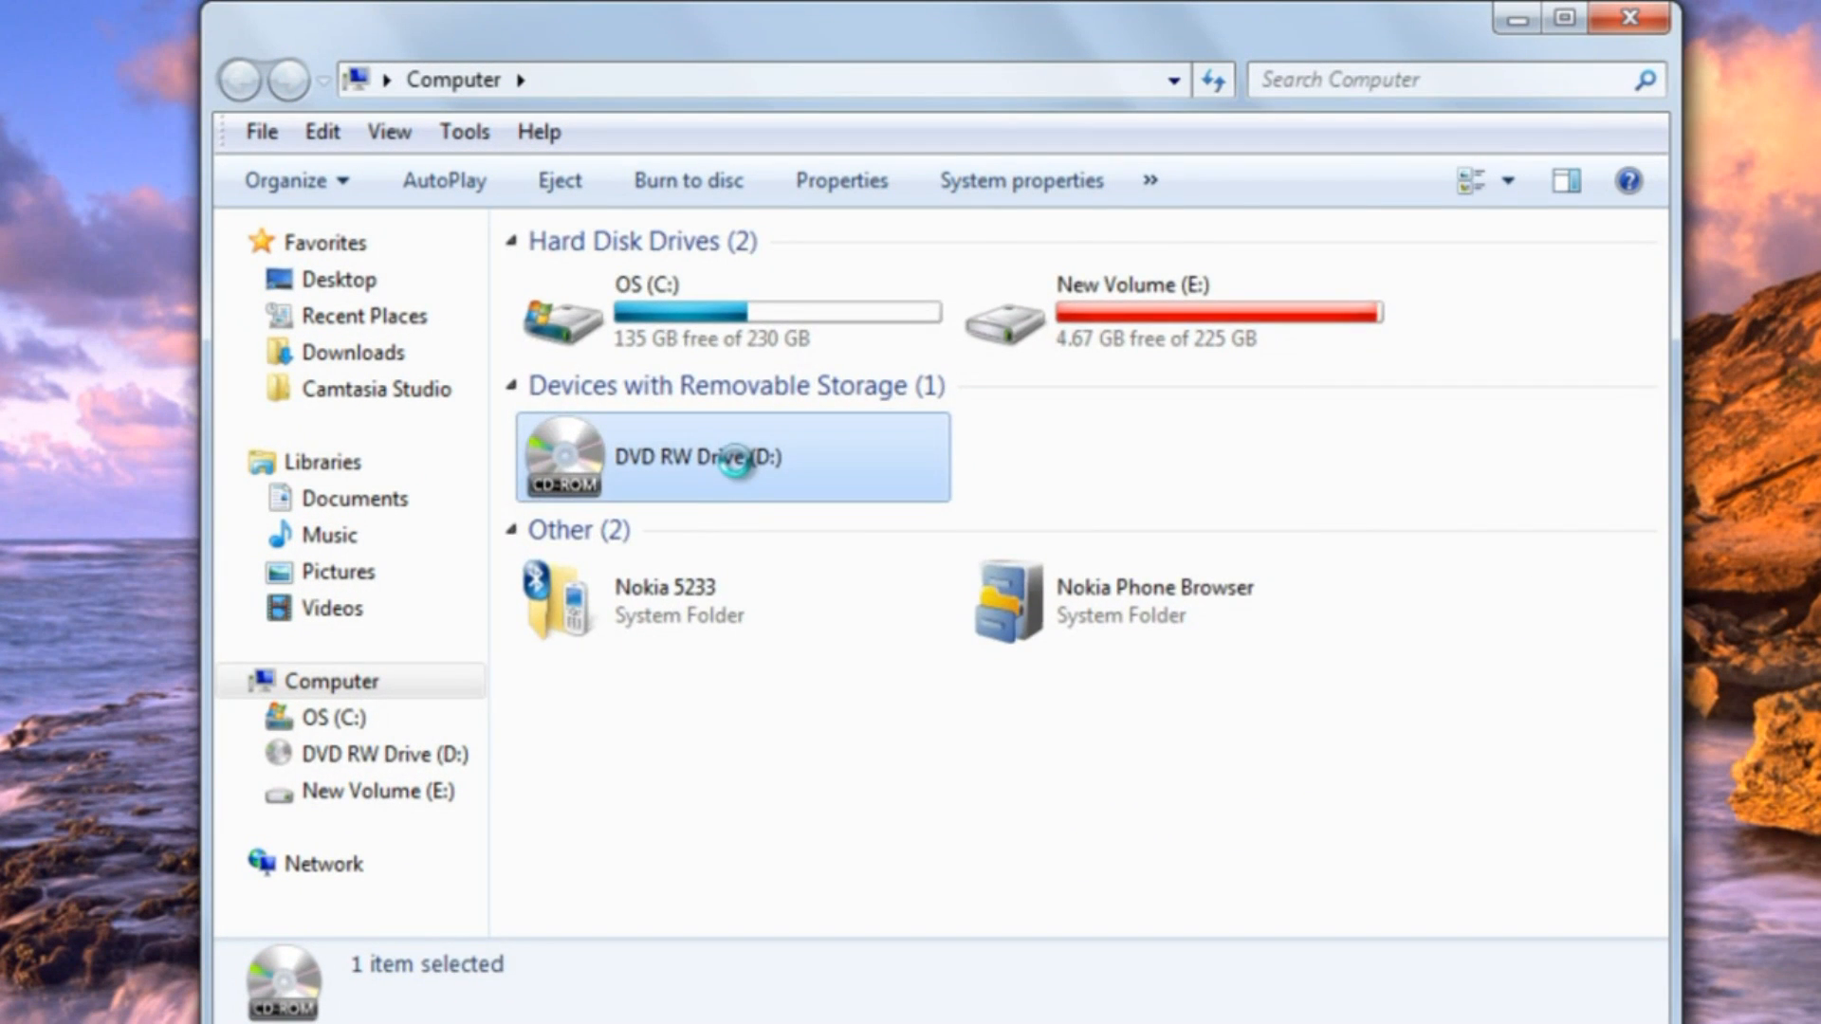
{"action": "double_click", "coordinate": [731, 457]}
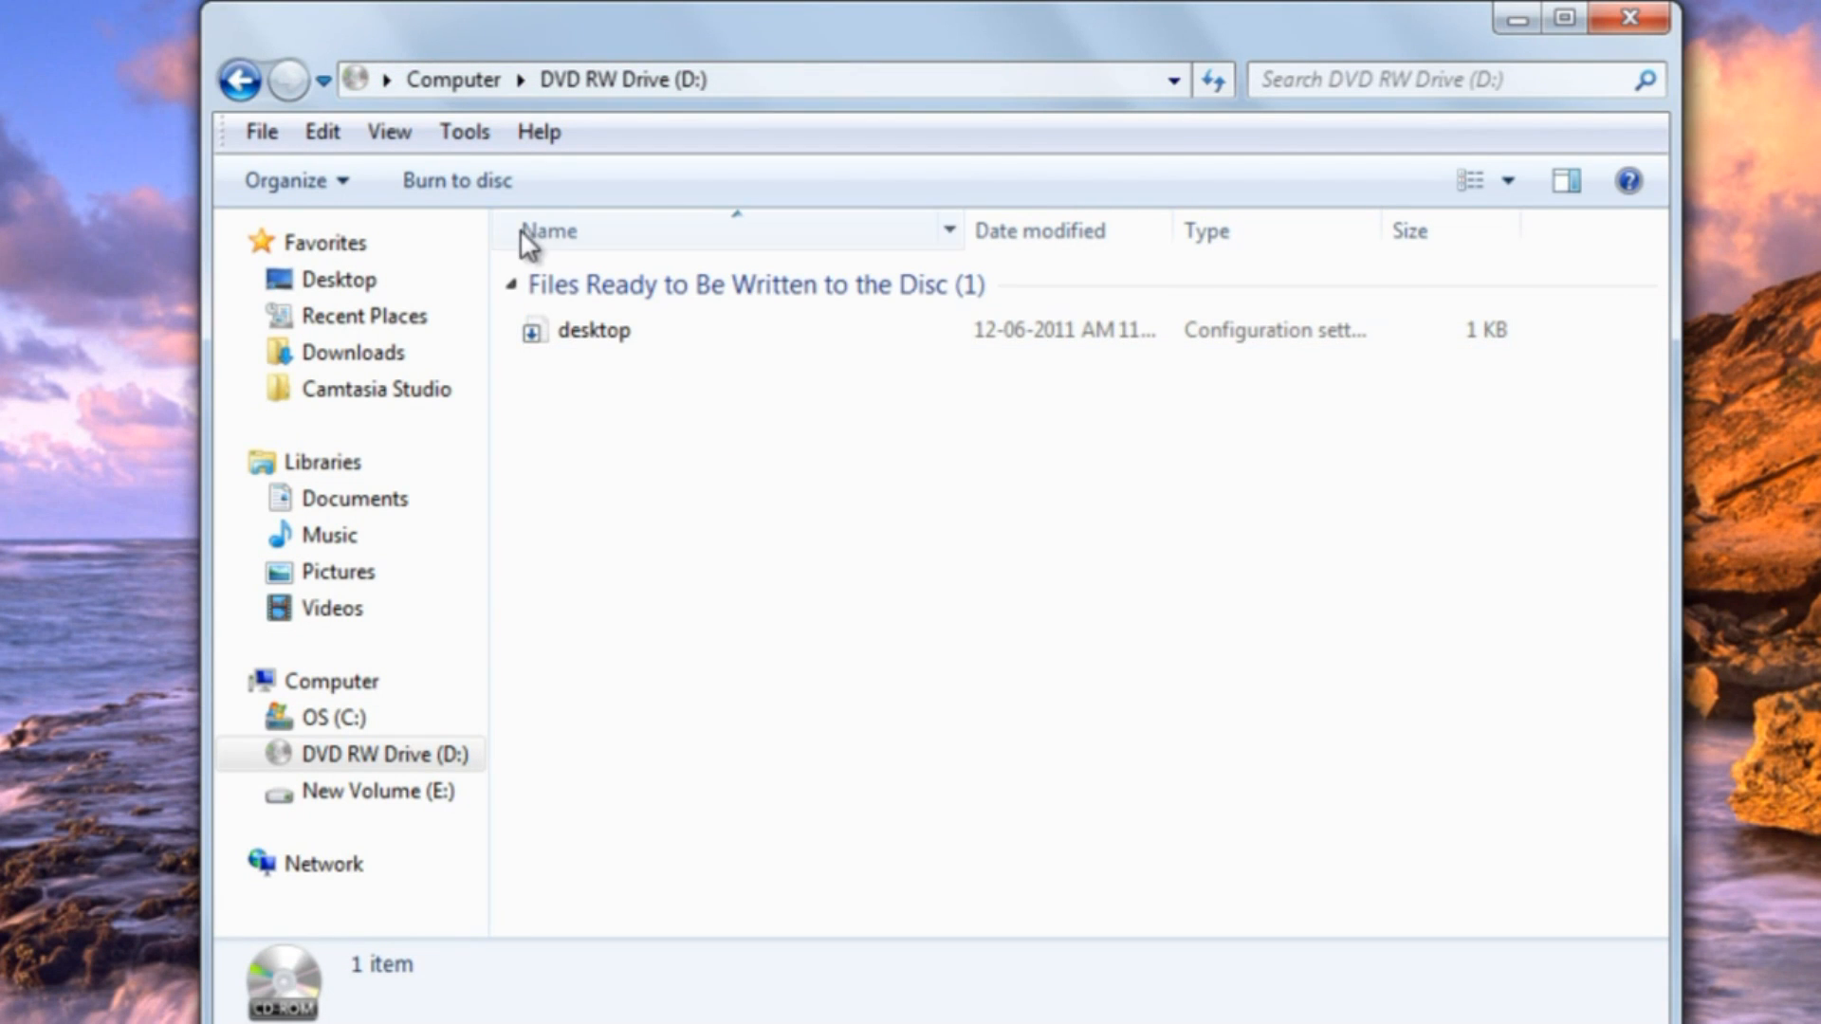
{"action": "left_click", "coordinate": [240, 79]}
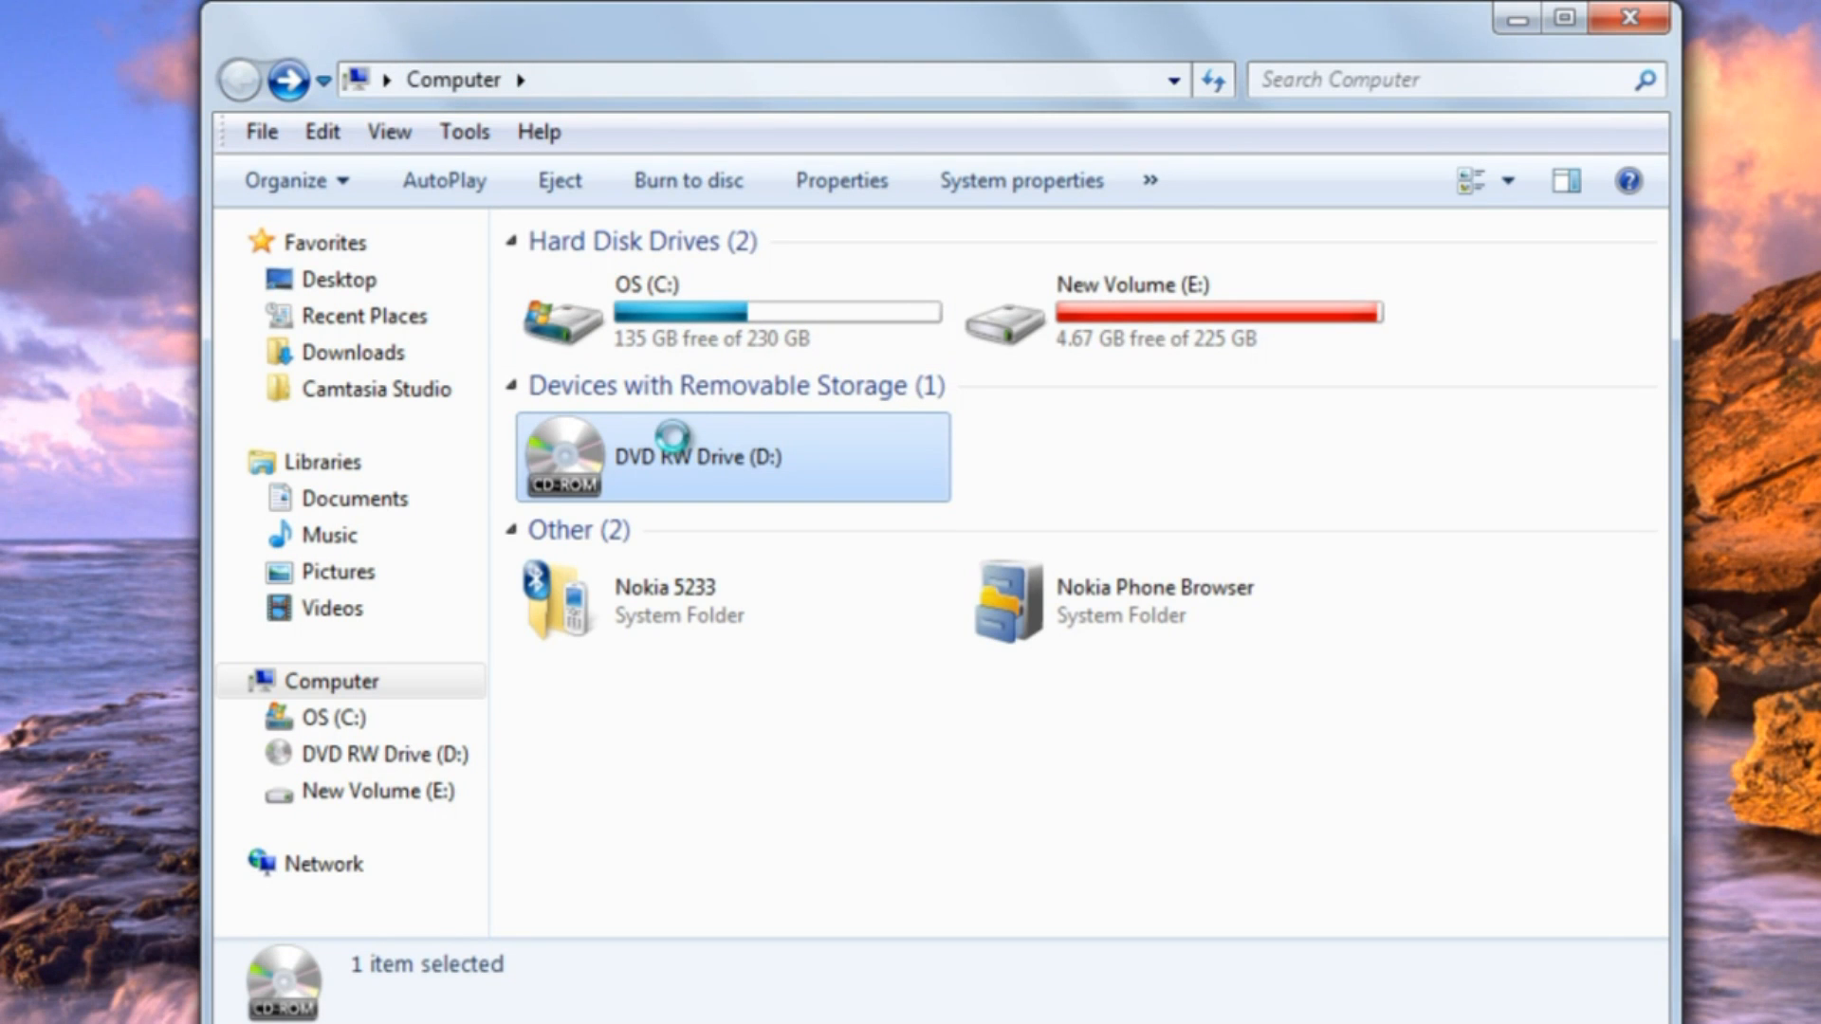
{"action": "right_click", "coordinate": [697, 456]}
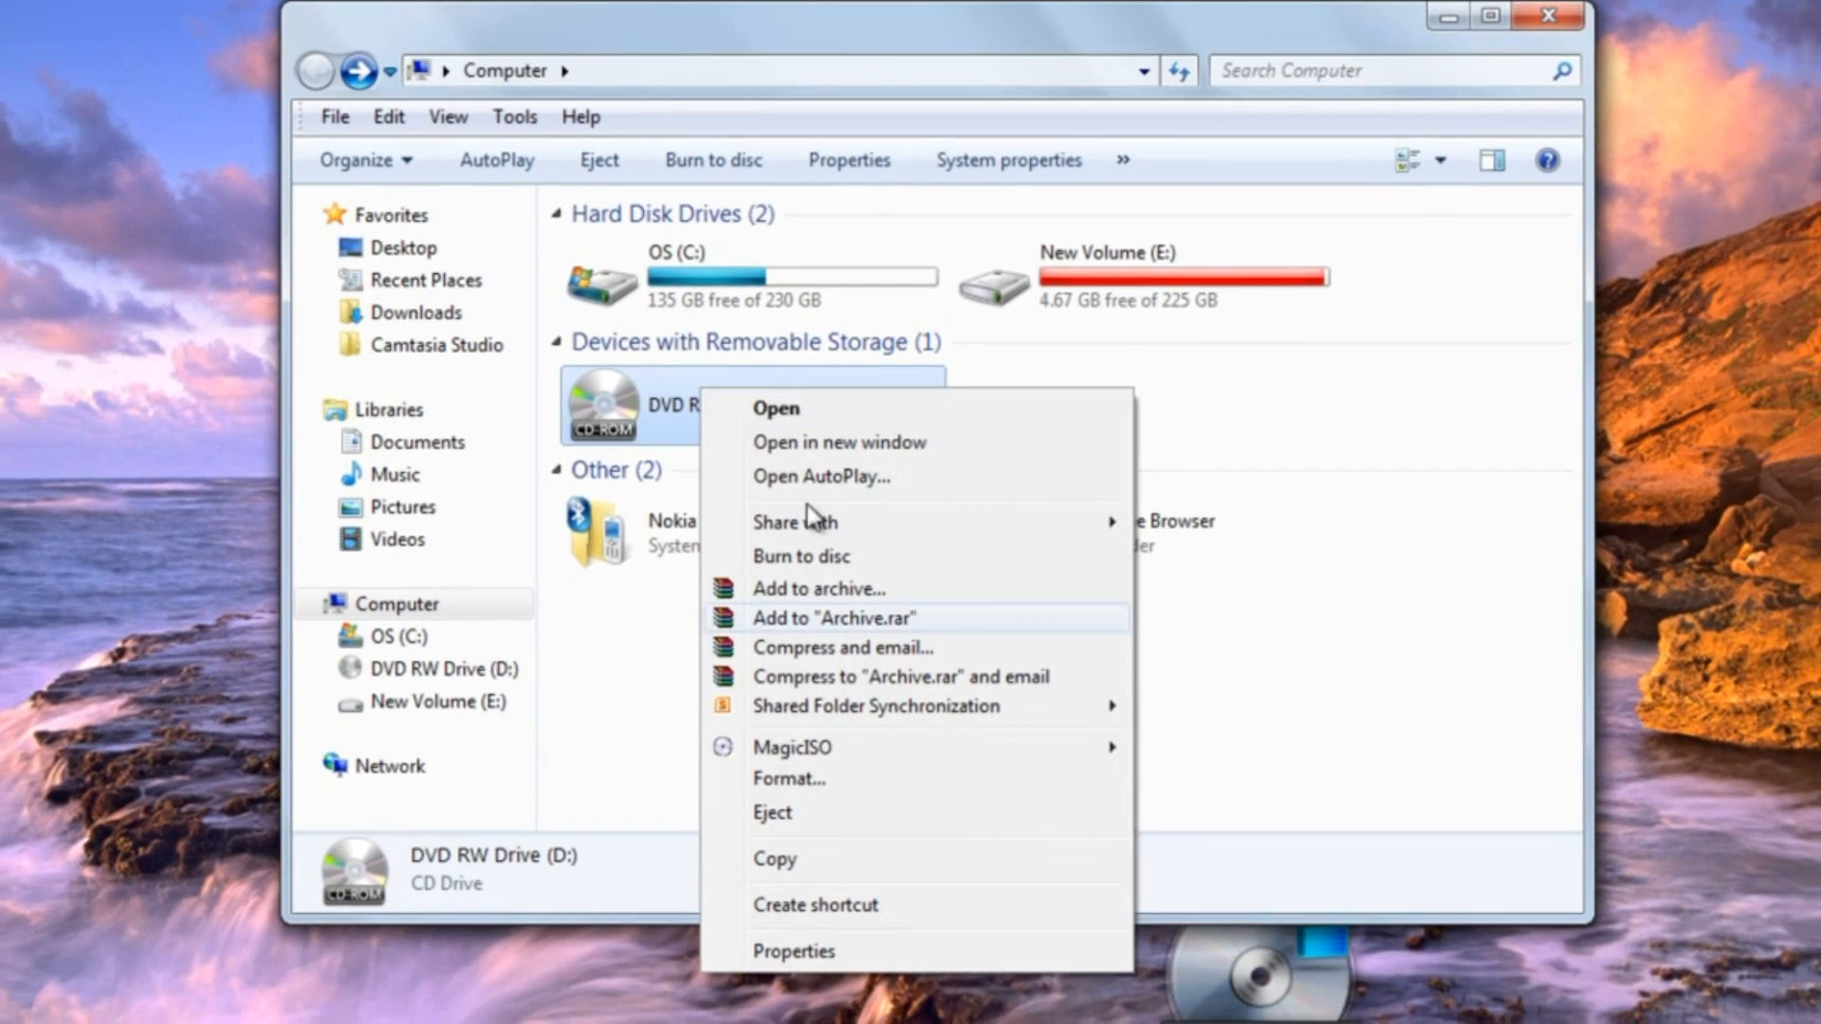
{"action": "left_click", "coordinate": [806, 951]}
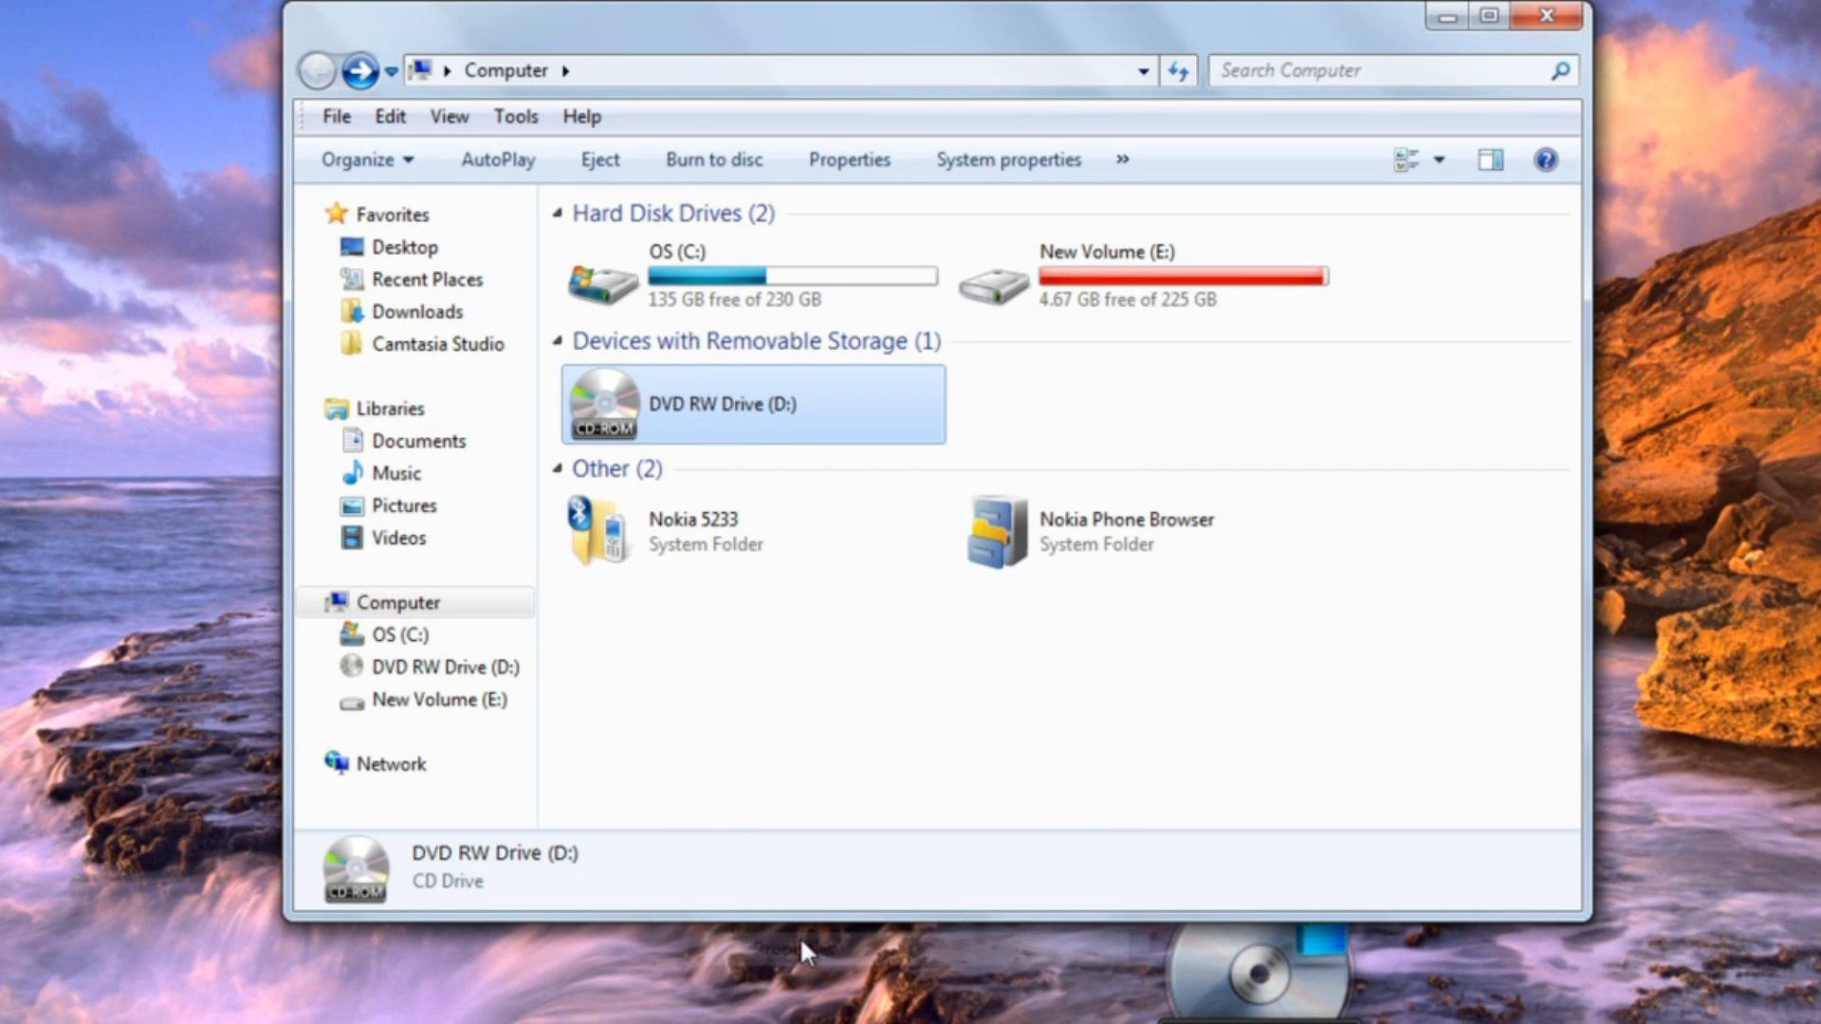
Check that DVD RW Drive (D:) properties report 0 bytes used, then close Computer
{"action": "left_click", "coordinate": [849, 159]}
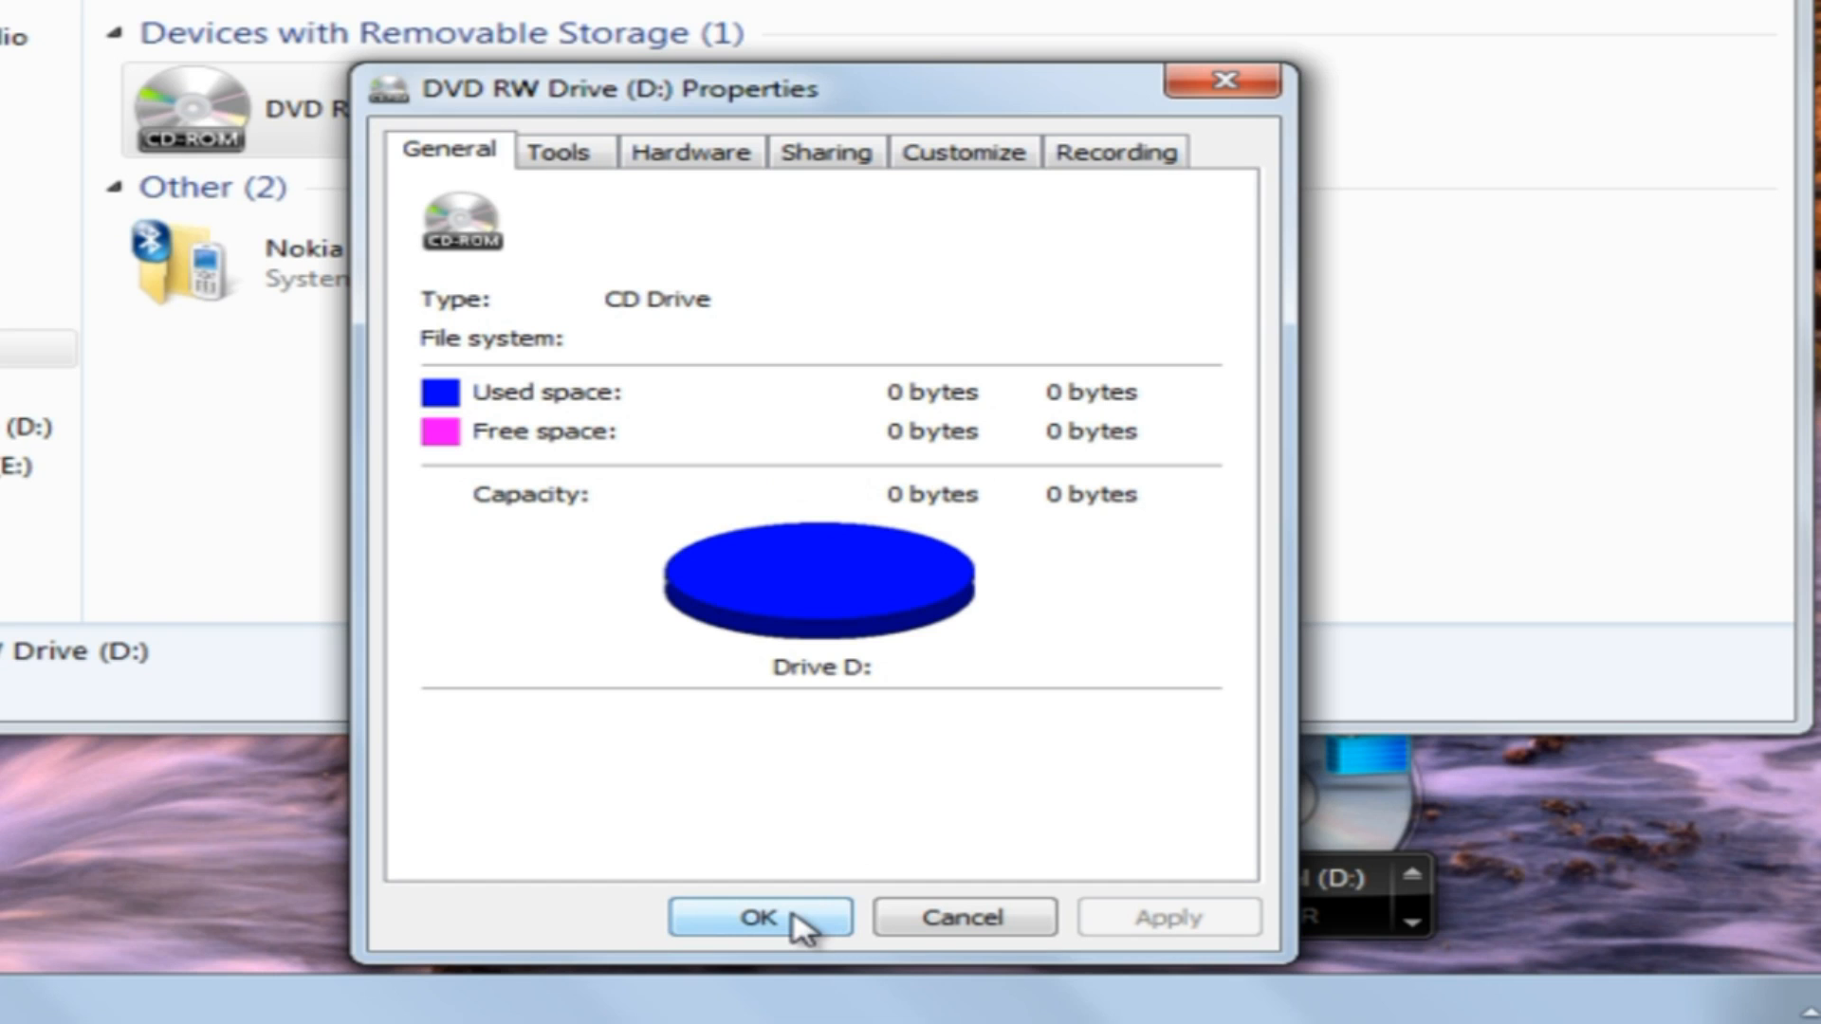
{"action": "left_click", "coordinate": [760, 917]}
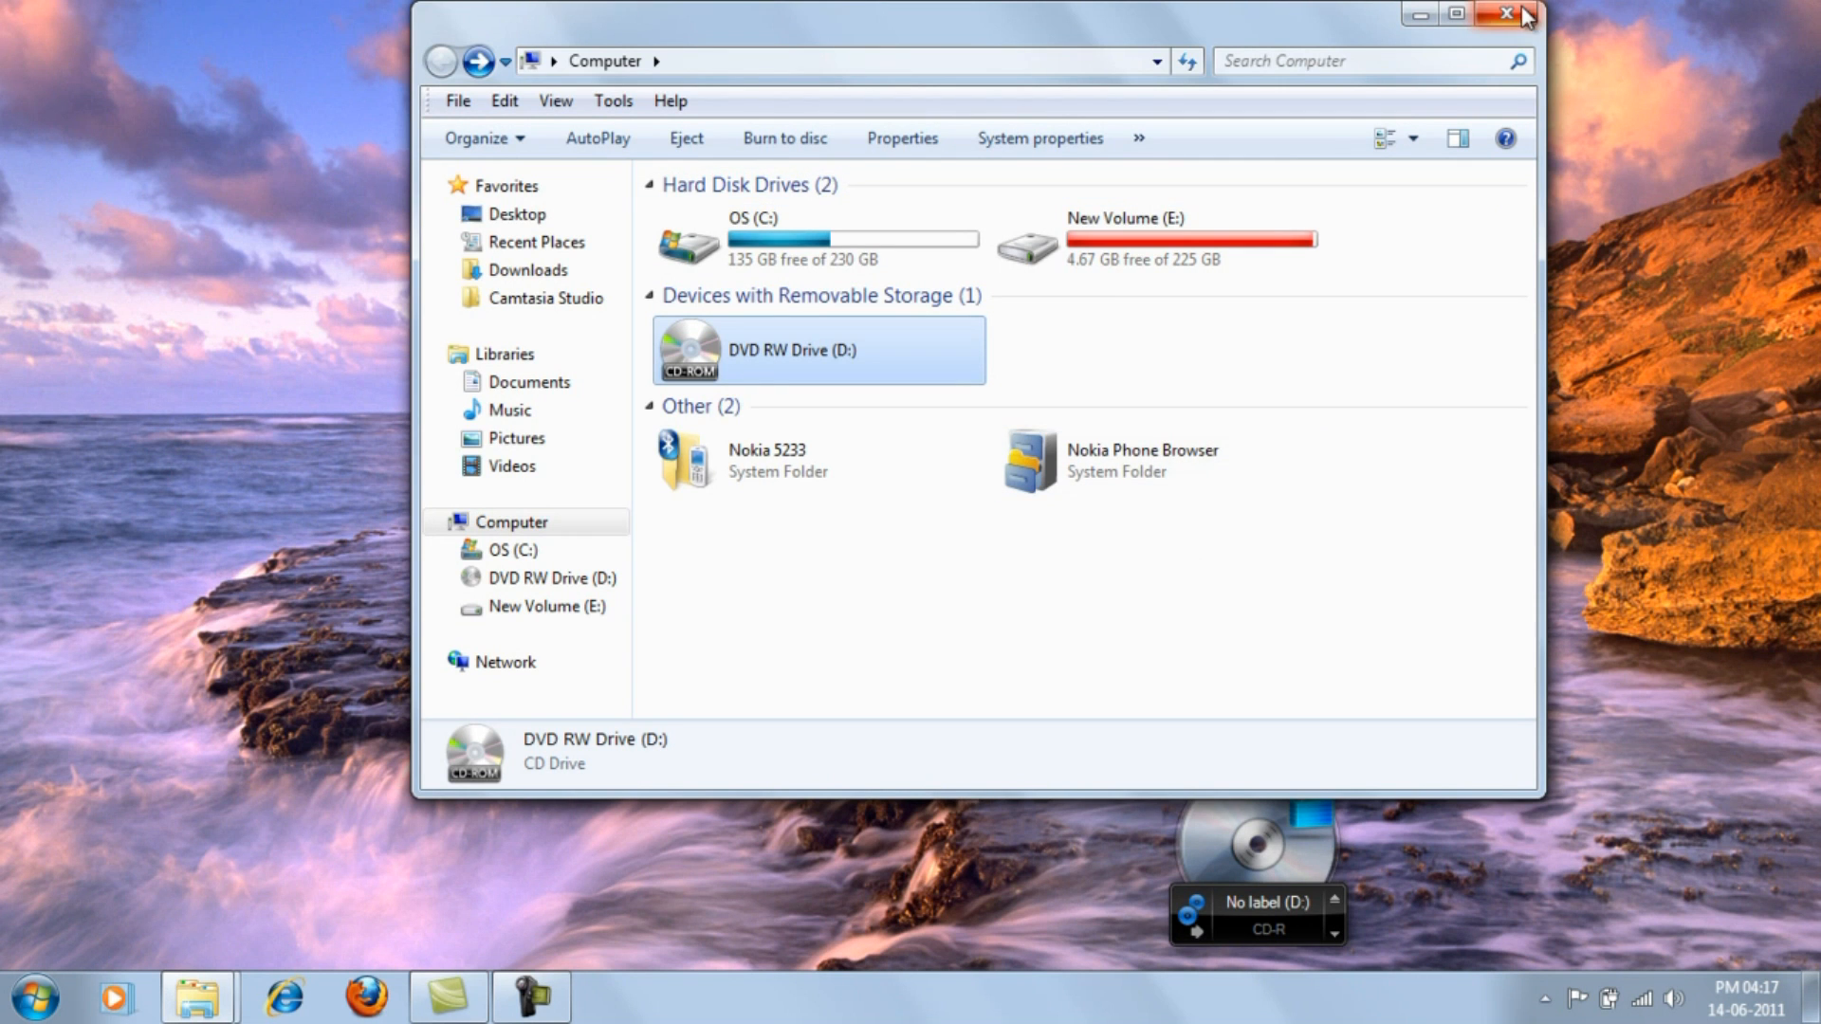
{"action": "left_click", "coordinate": [1505, 14]}
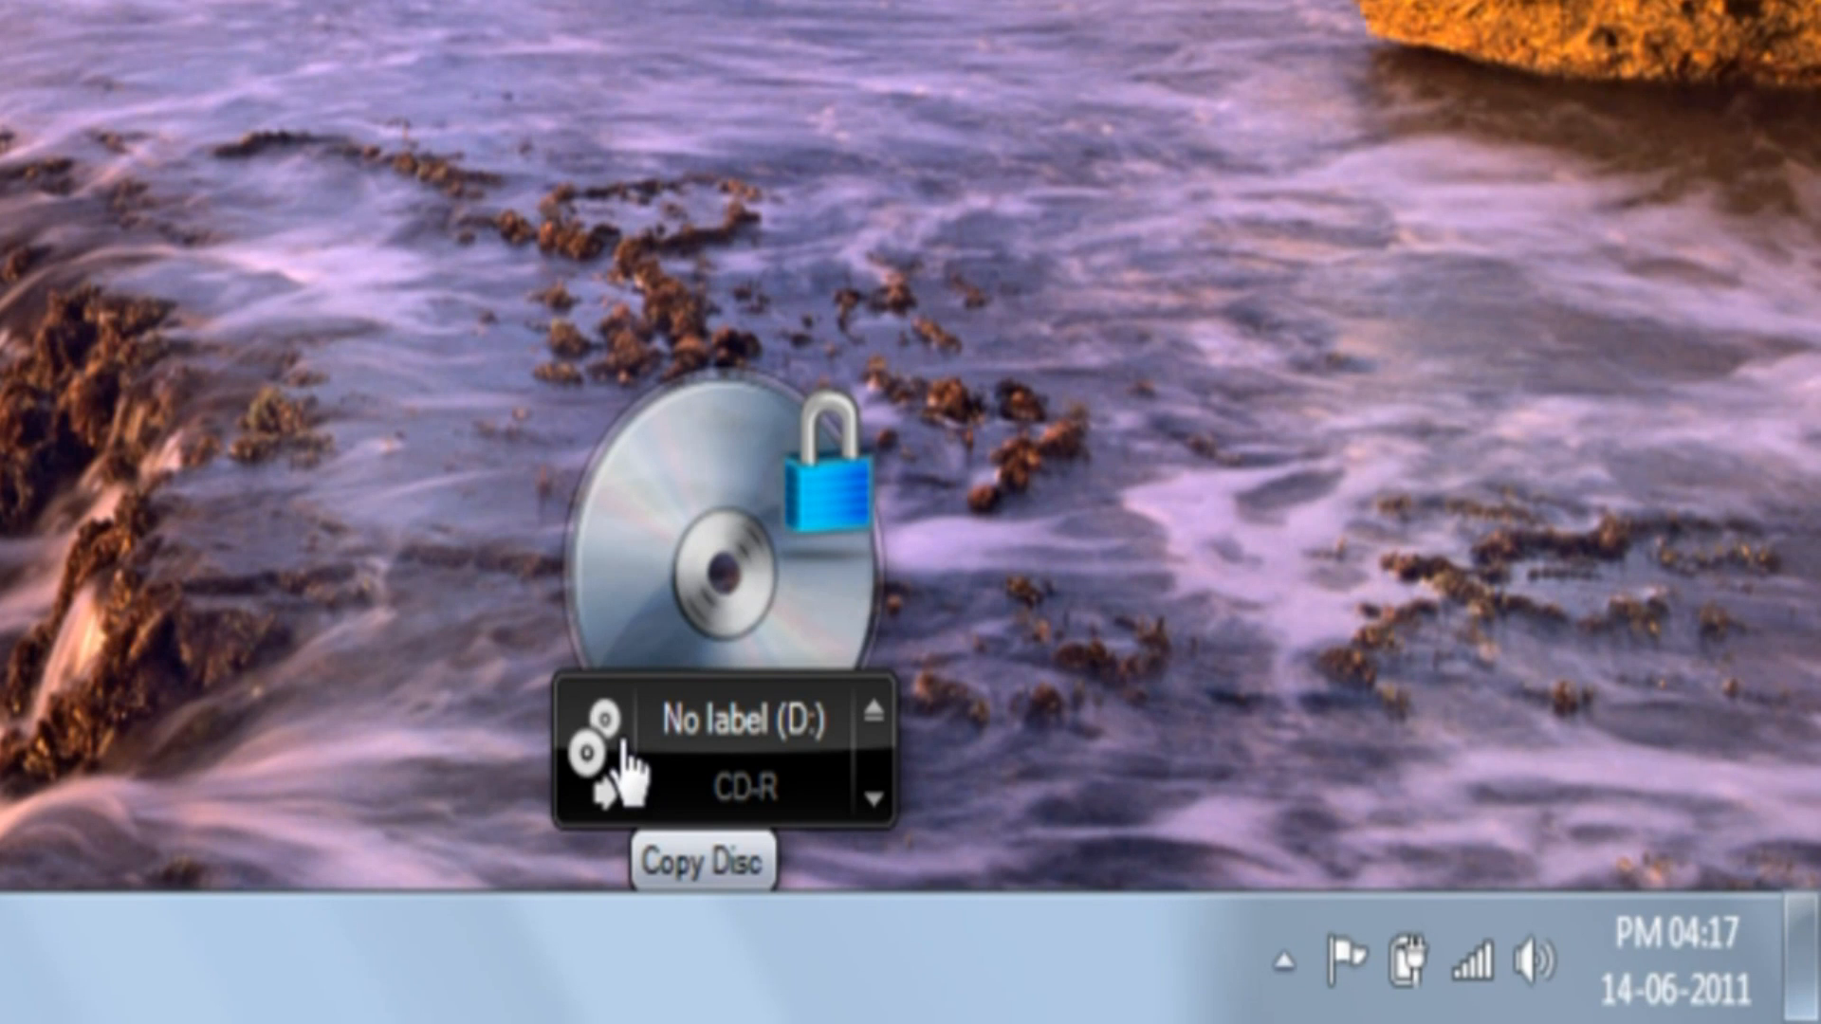
{"action": "mouse_move", "coordinate": [796, 651]}
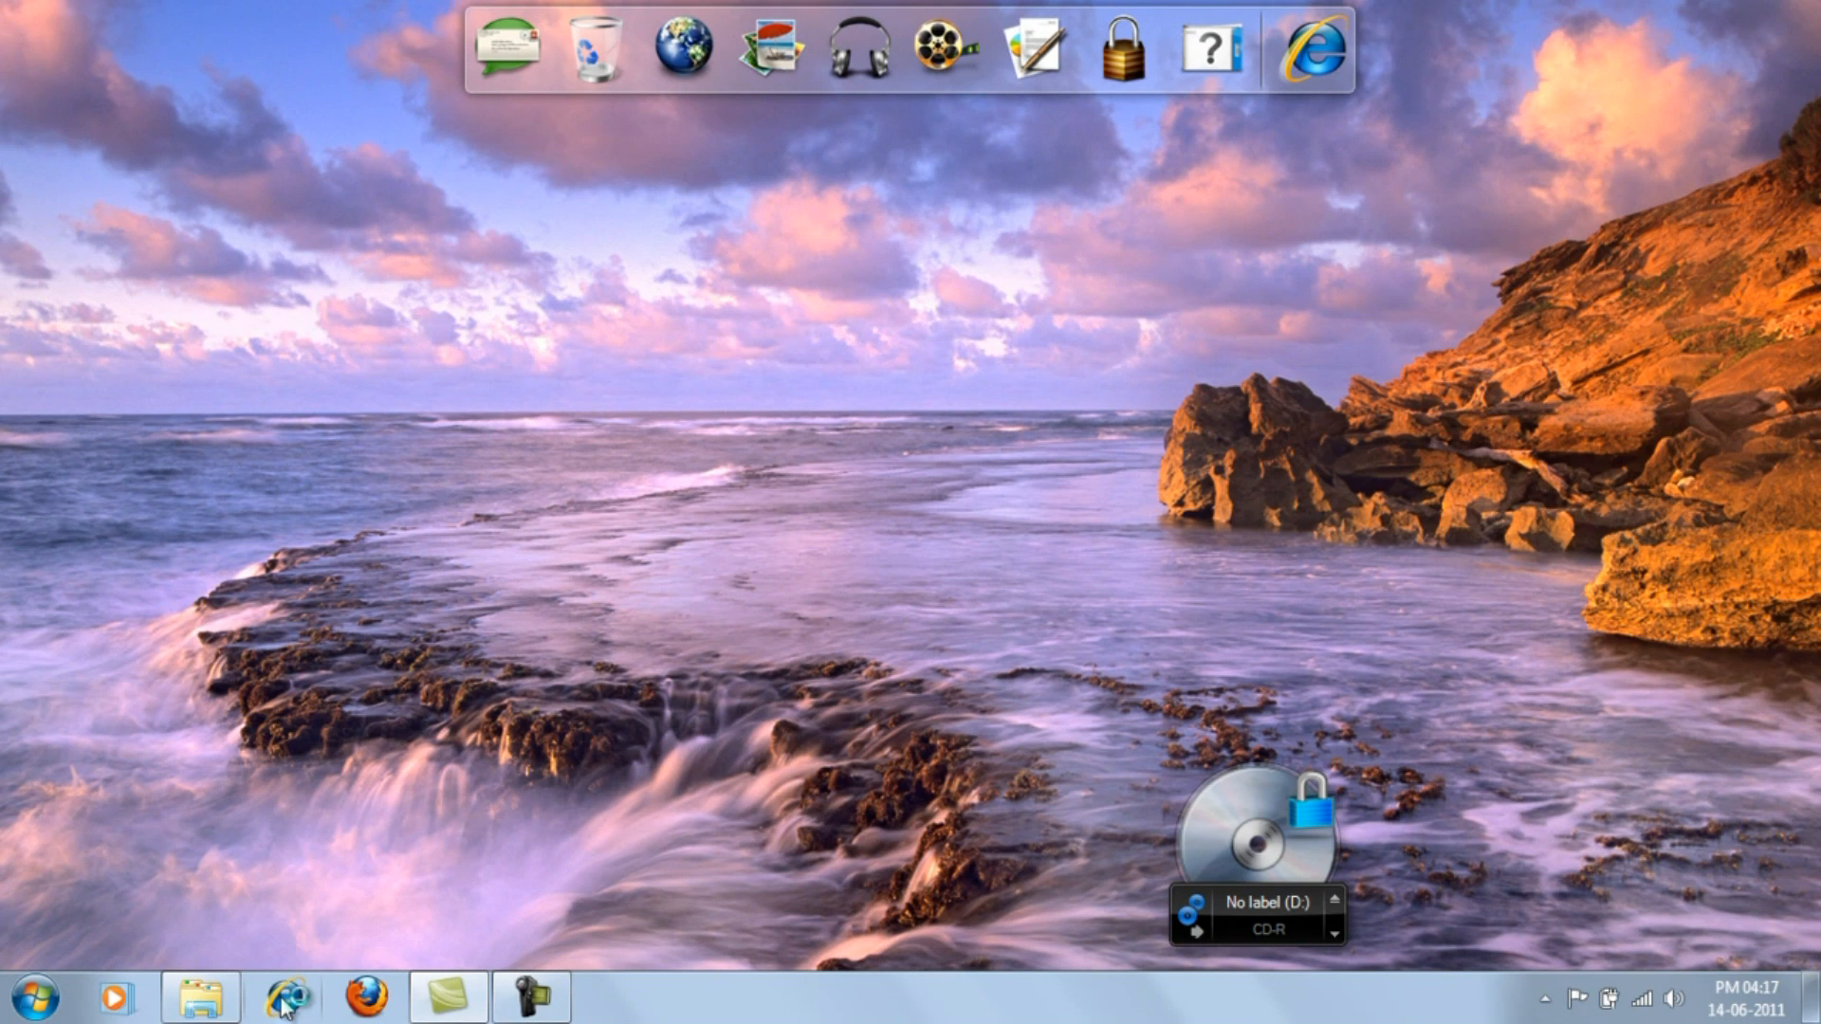
Search Google for isobuster in Internet Explorer to find the official site
{"action": "left_click", "coordinate": [283, 997]}
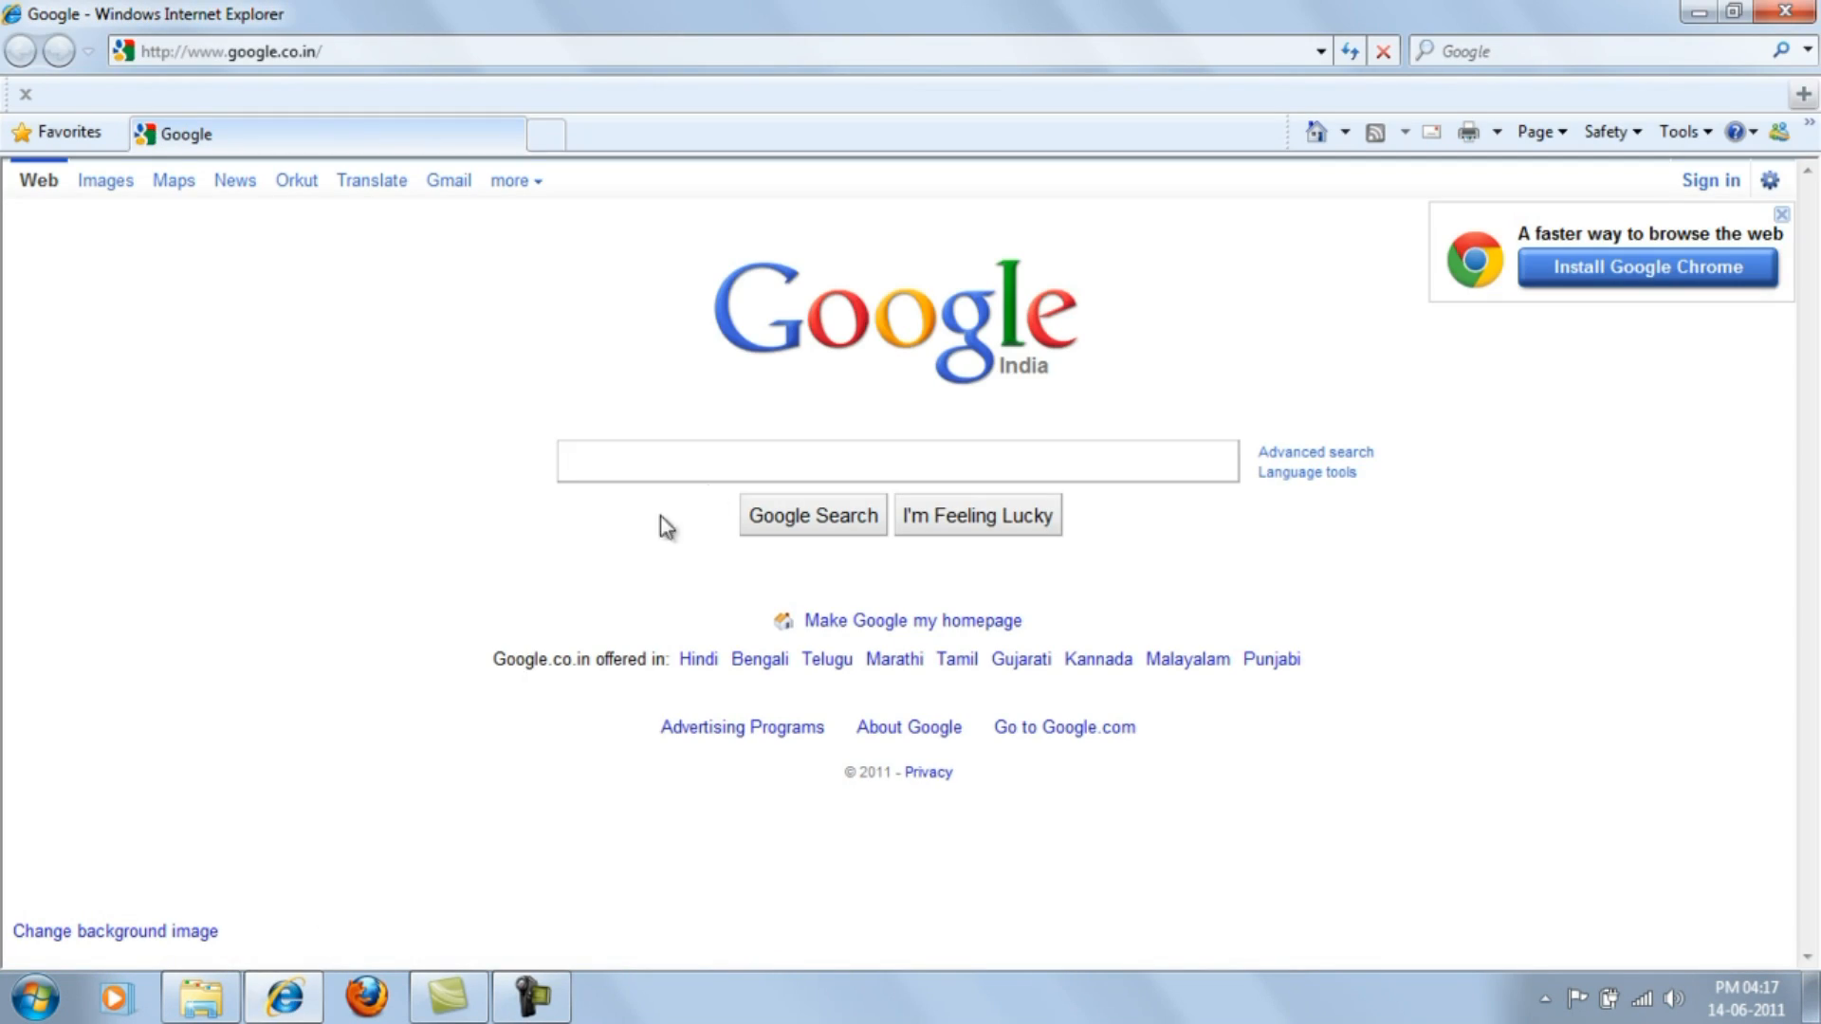
{"action": "type", "text": "isobuster"}
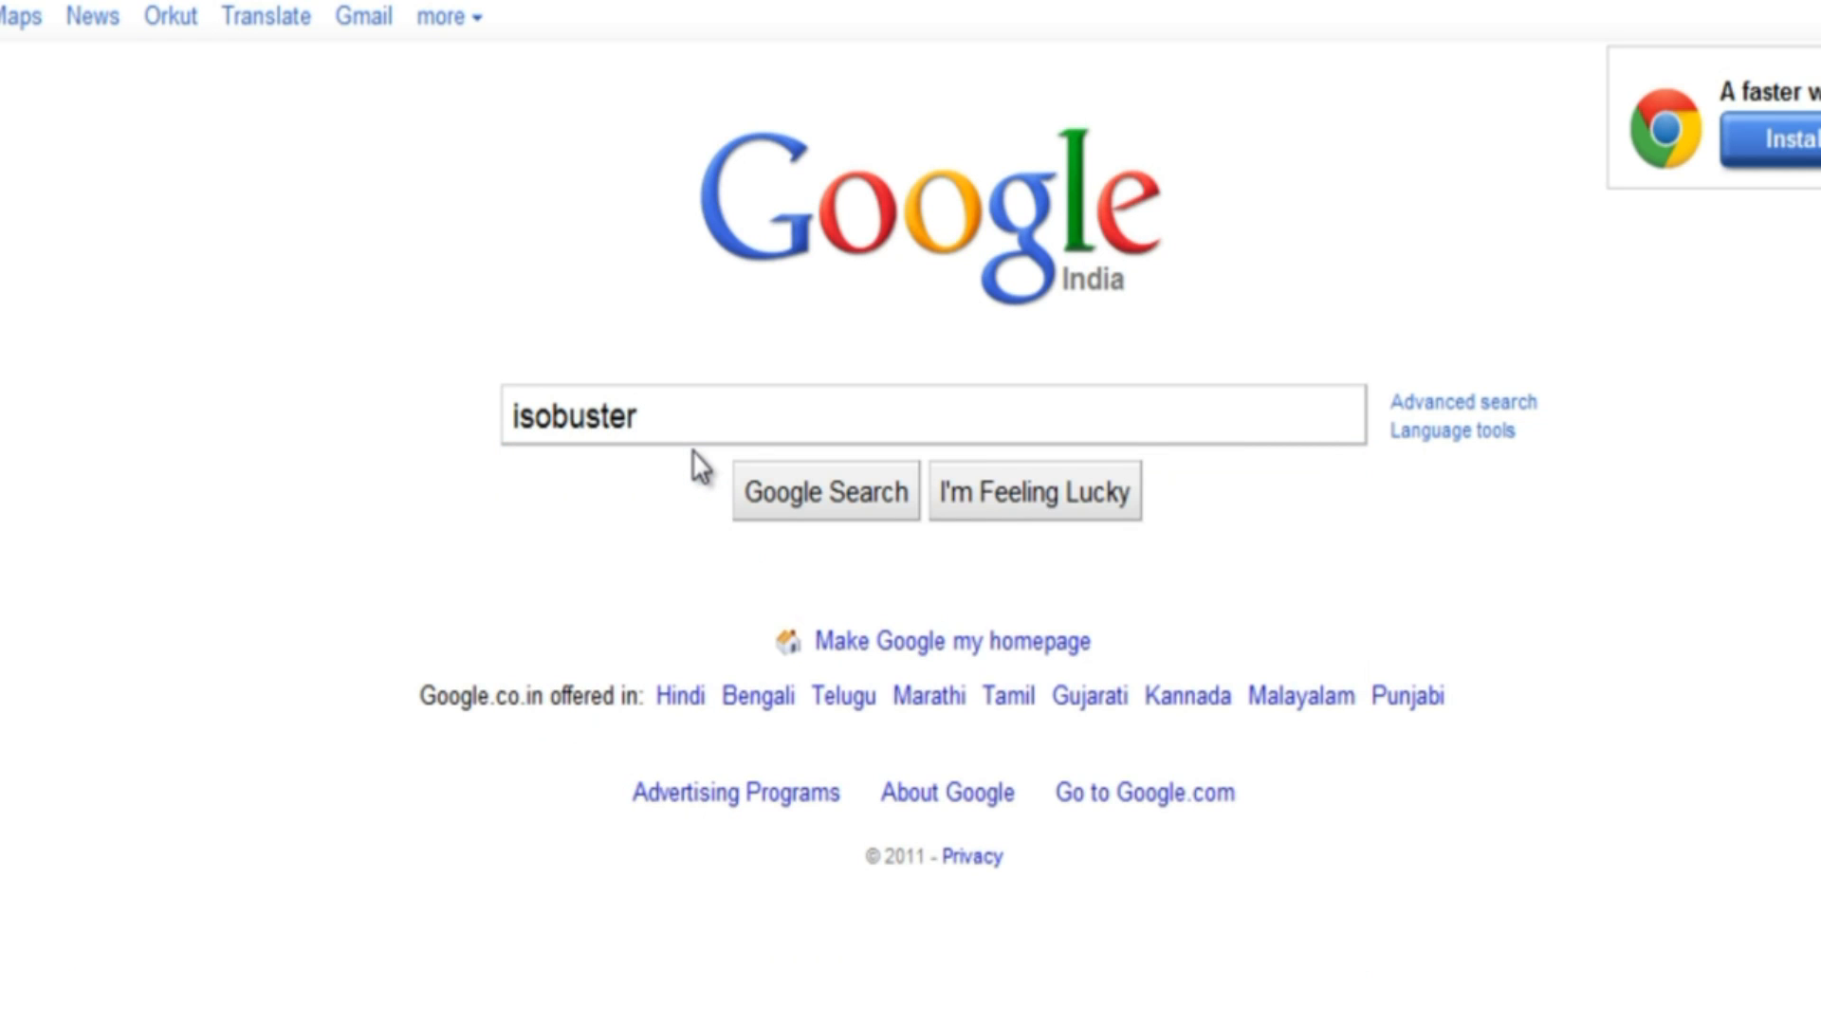
{"action": "left_click", "coordinate": [823, 490]}
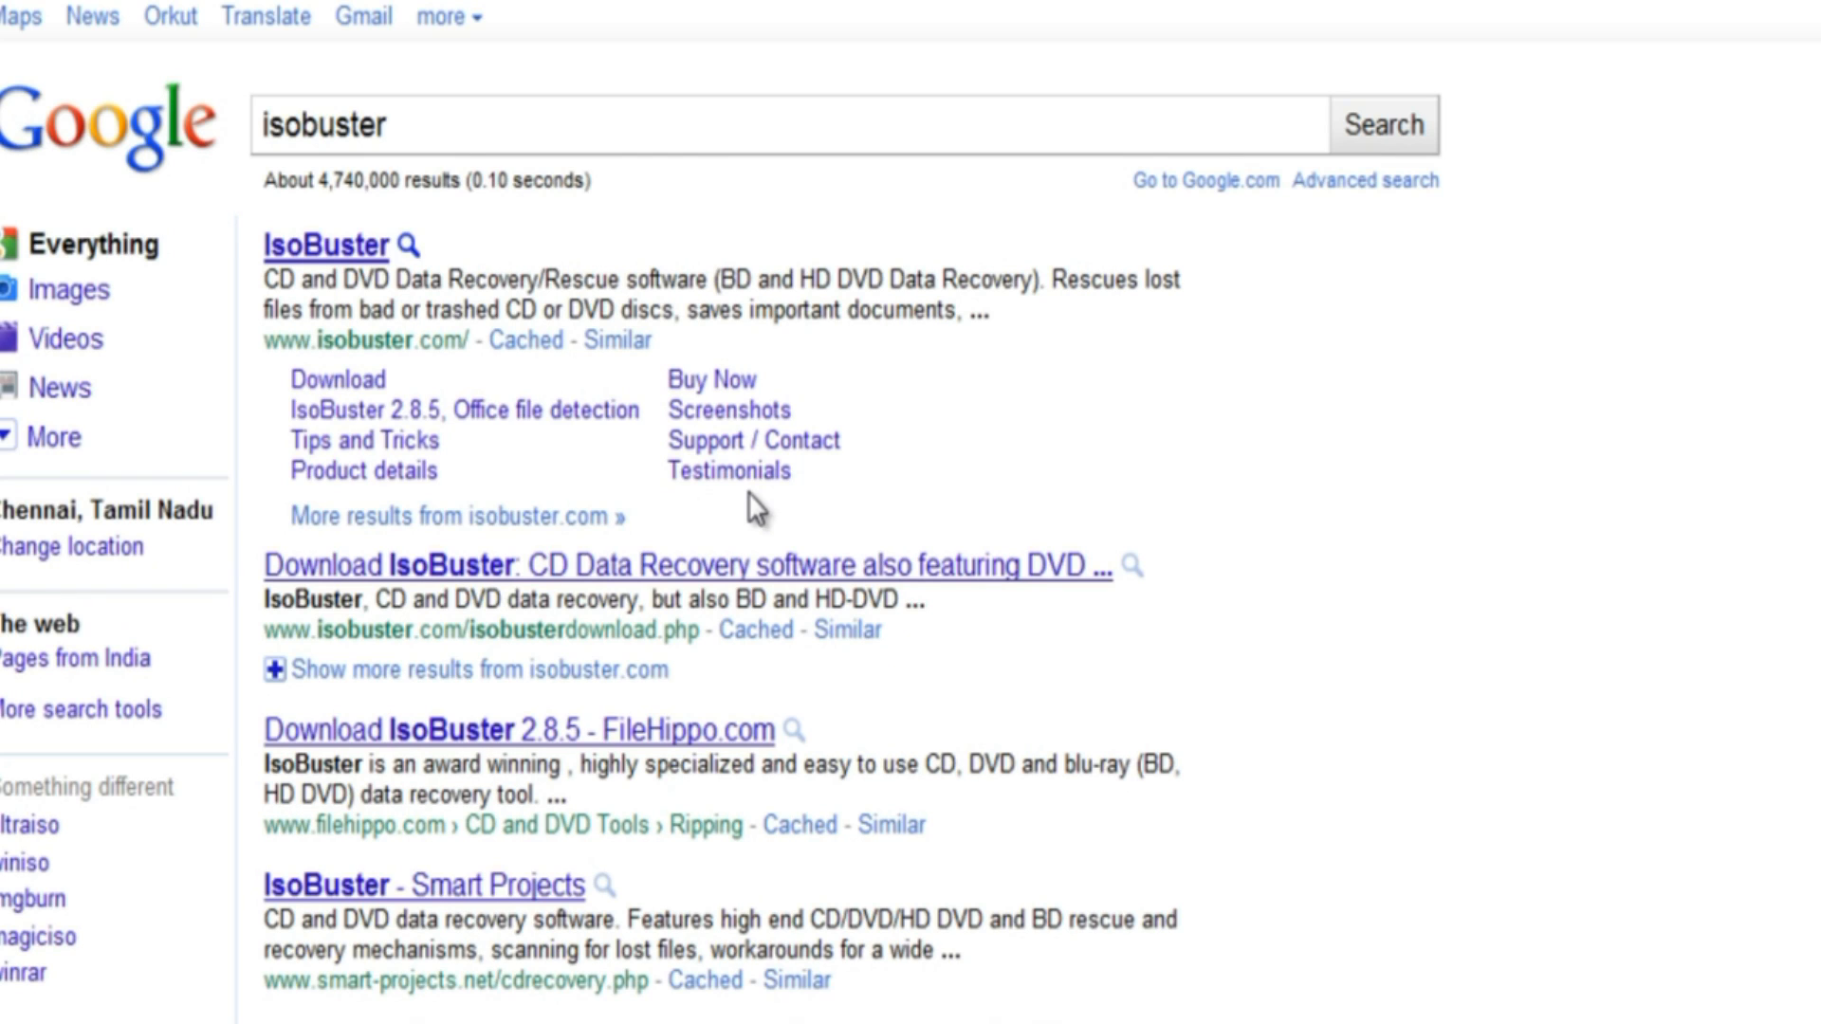
{"action": "mouse_move", "coordinate": [353, 258]}
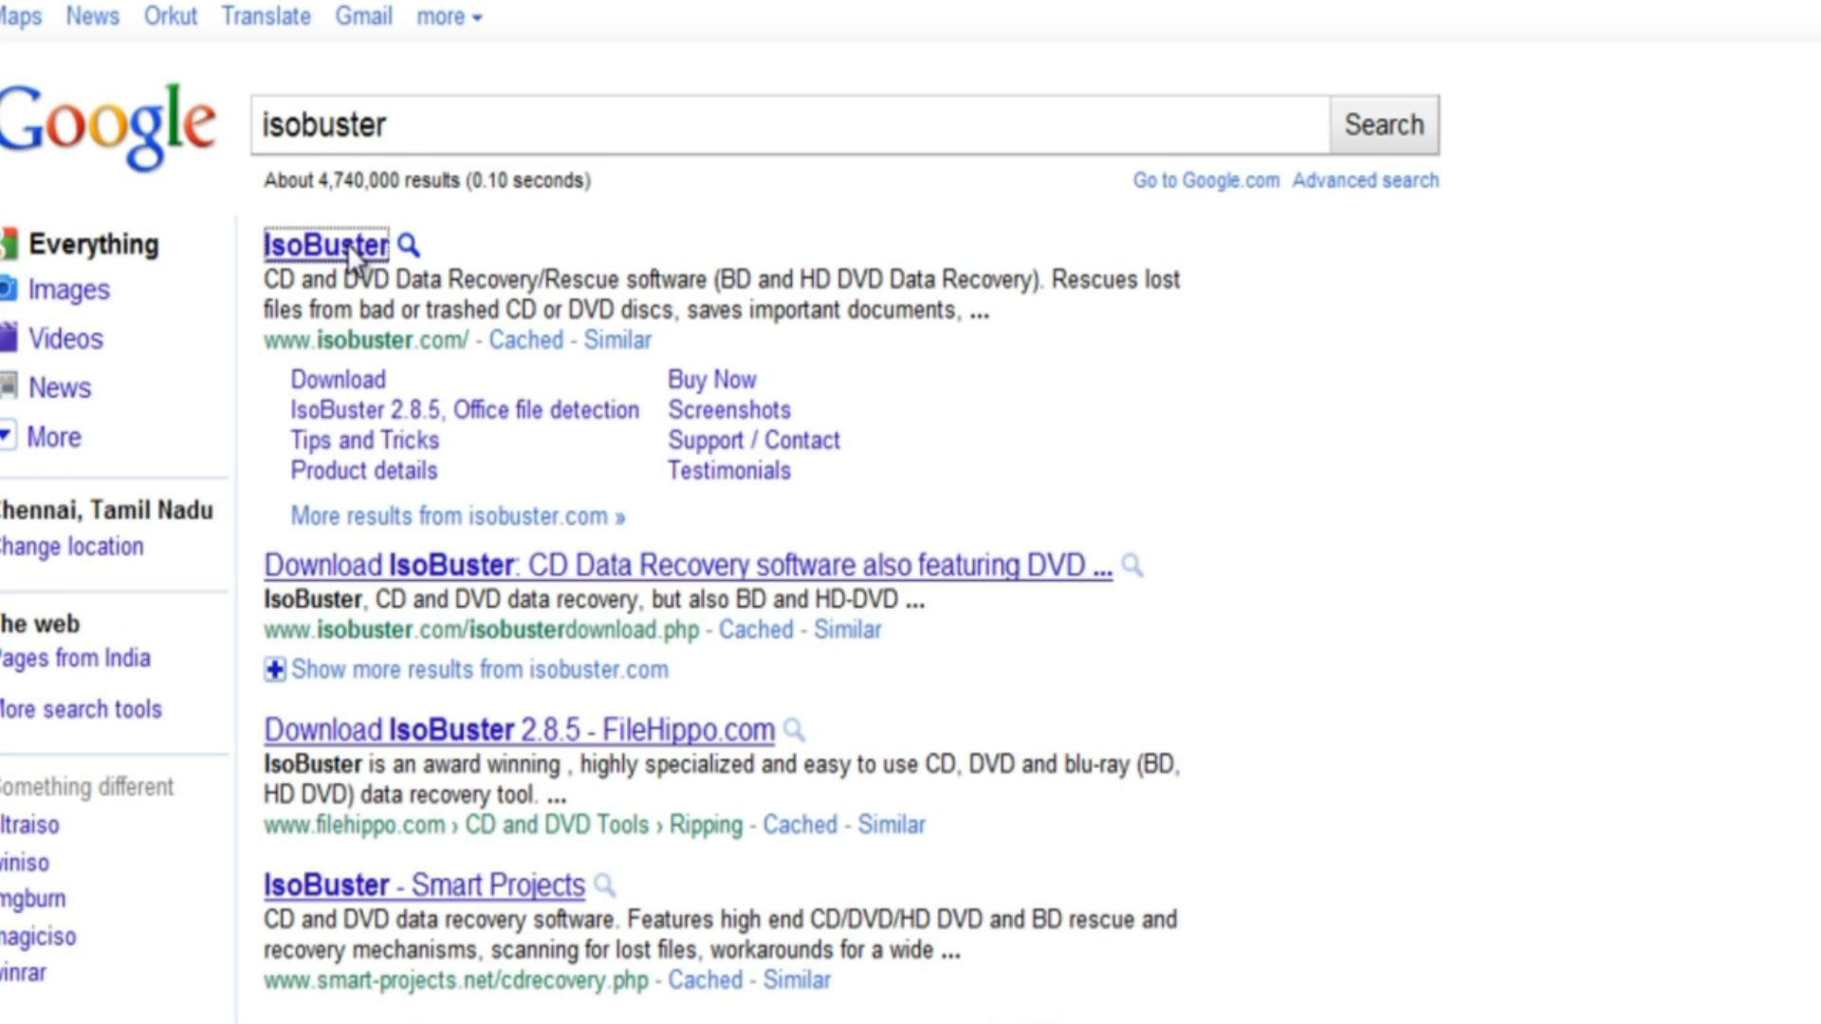
Download the IsoBuster installer from the official site, choosing Save to Downloads
{"action": "left_click", "coordinate": [325, 245]}
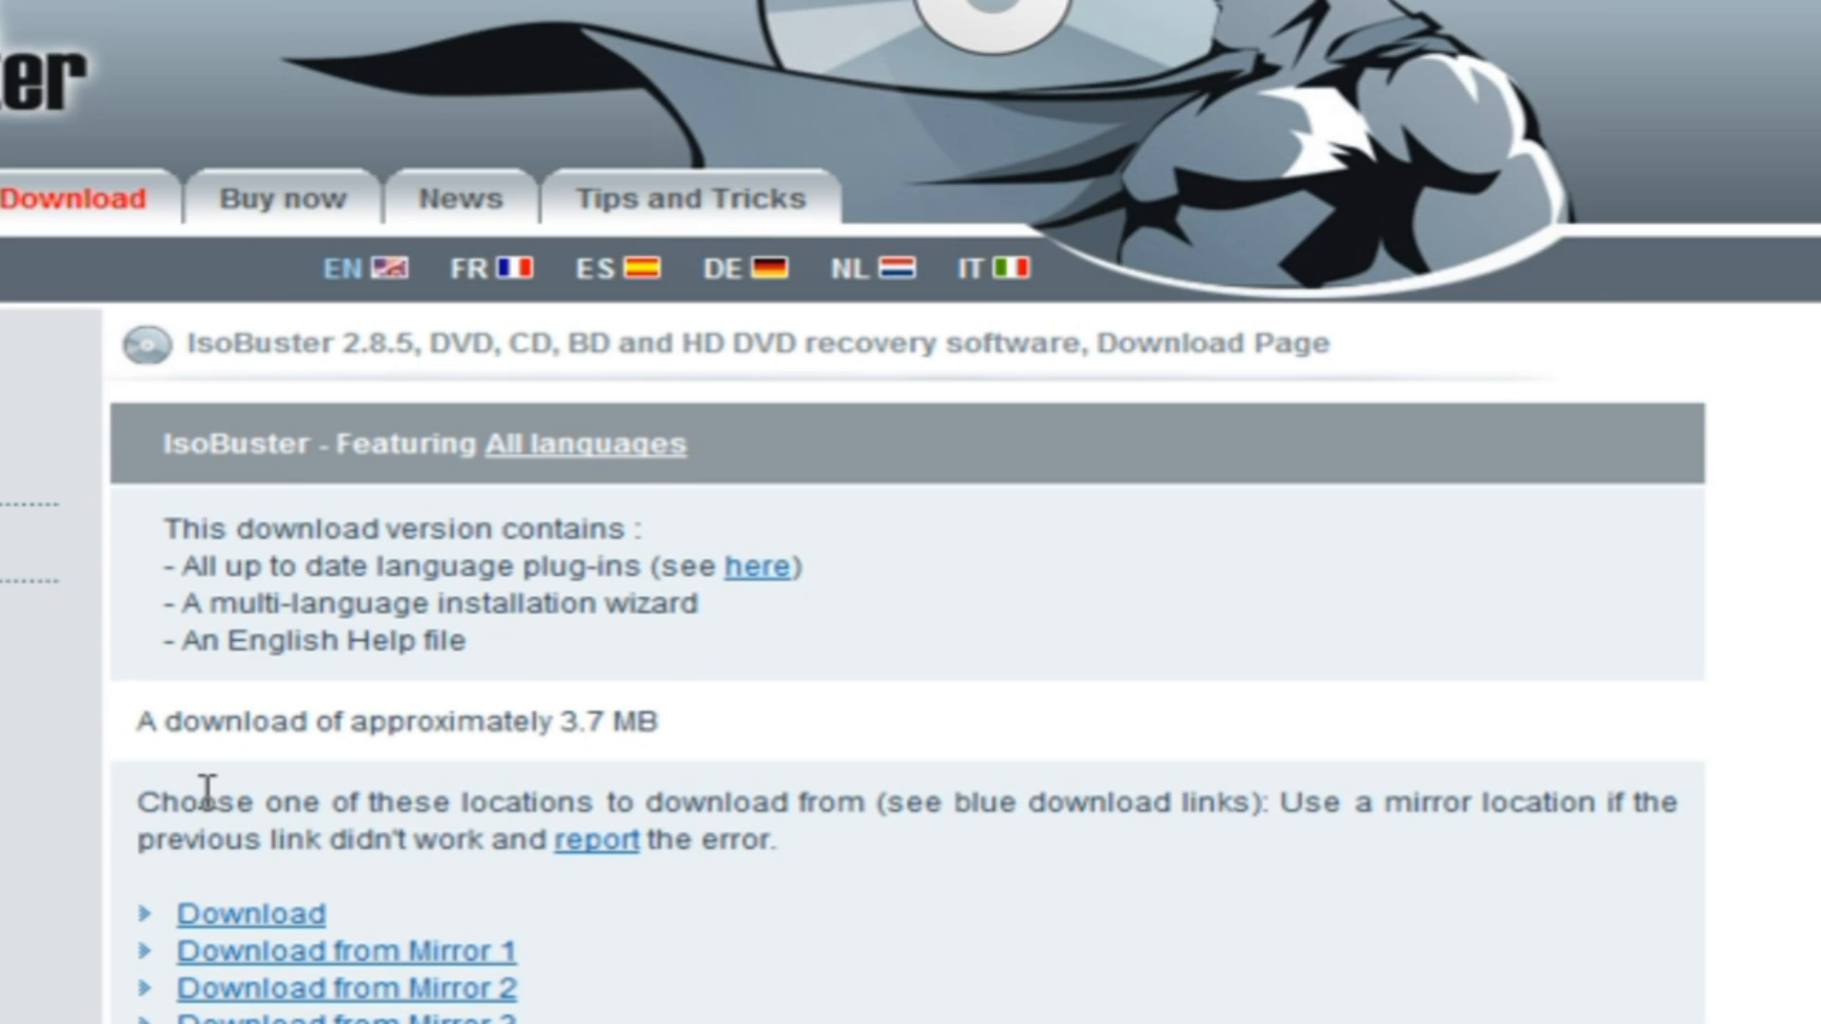
{"action": "mouse_move", "coordinate": [307, 952]}
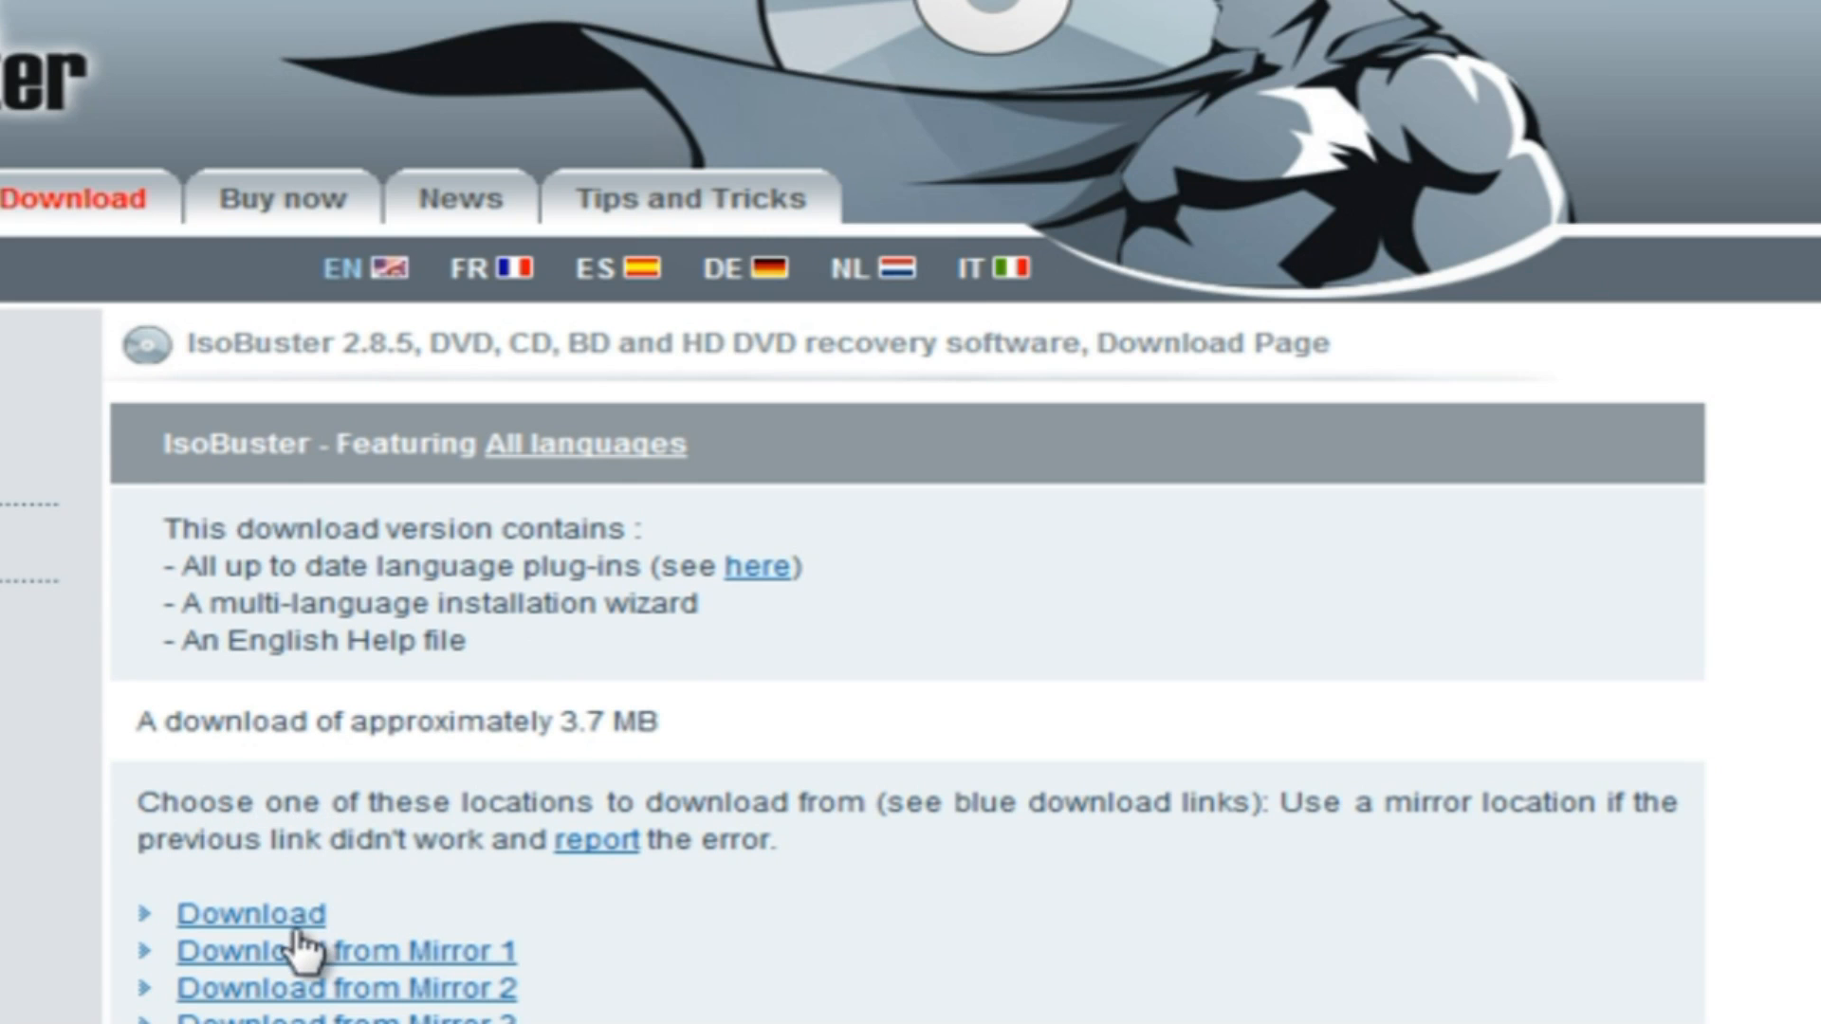
{"action": "left_click", "coordinate": [251, 912]}
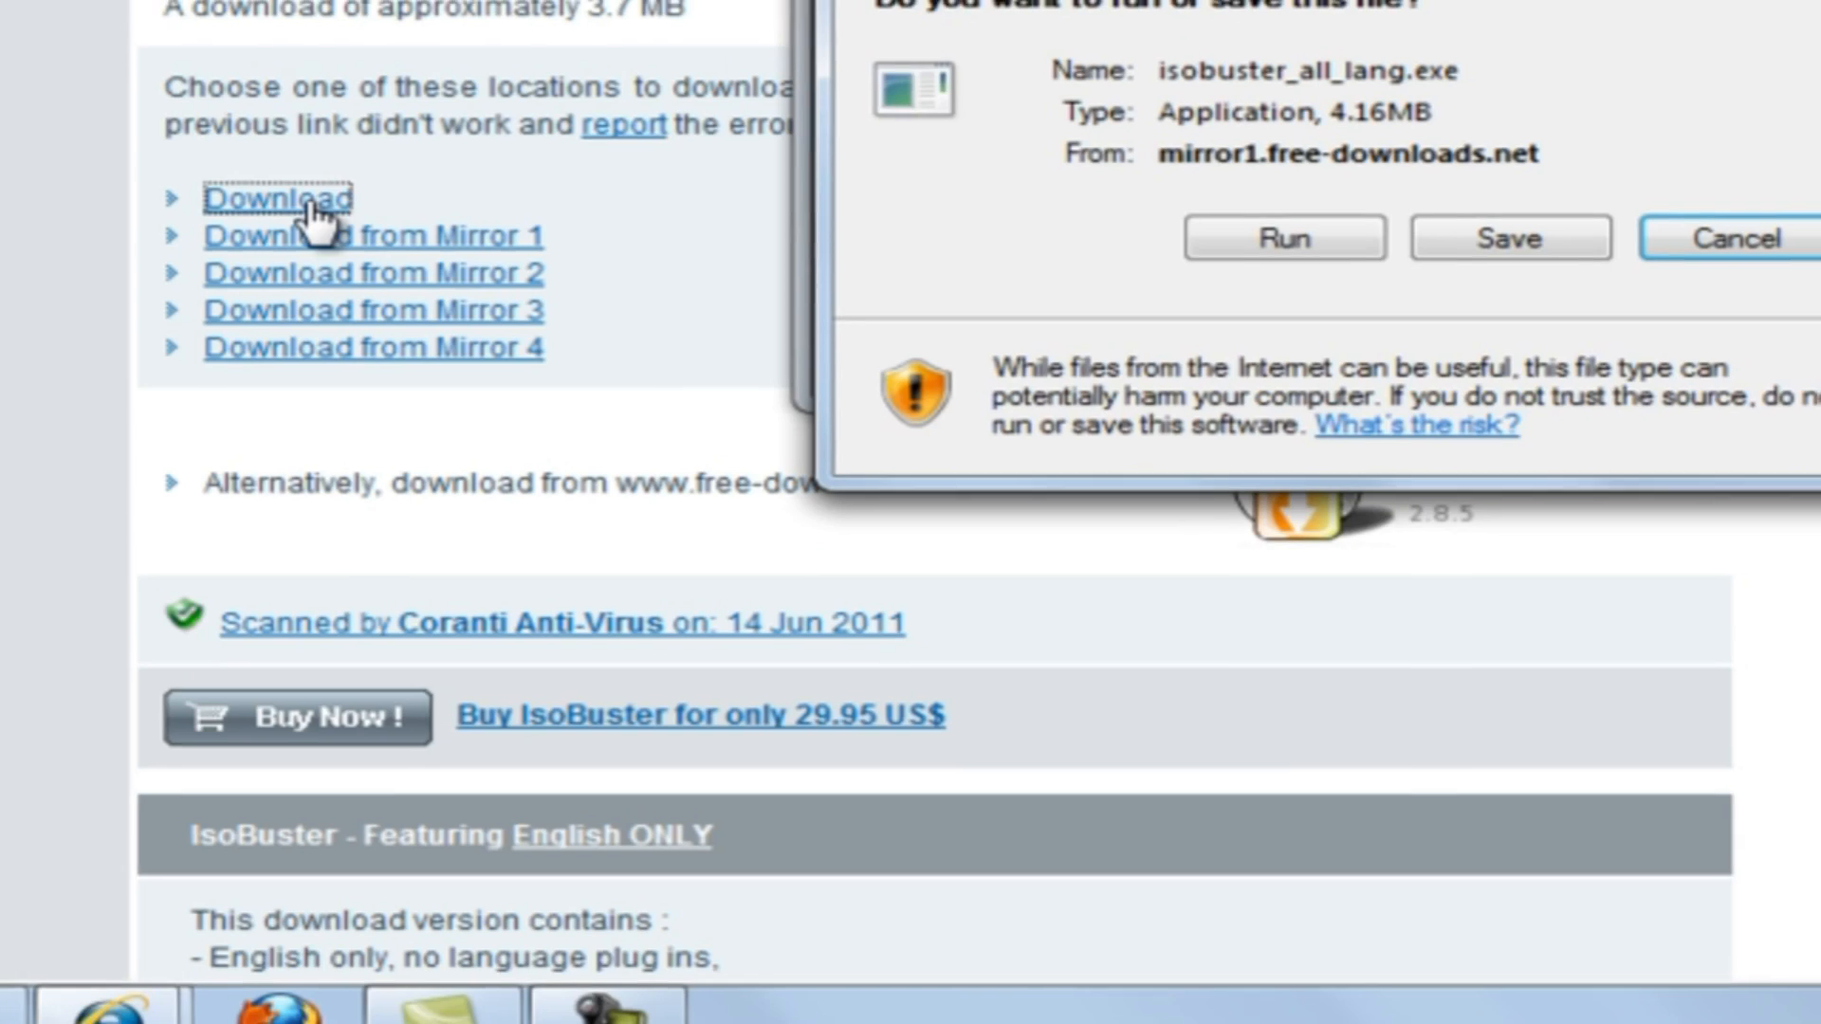
{"action": "left_click", "coordinate": [1507, 238]}
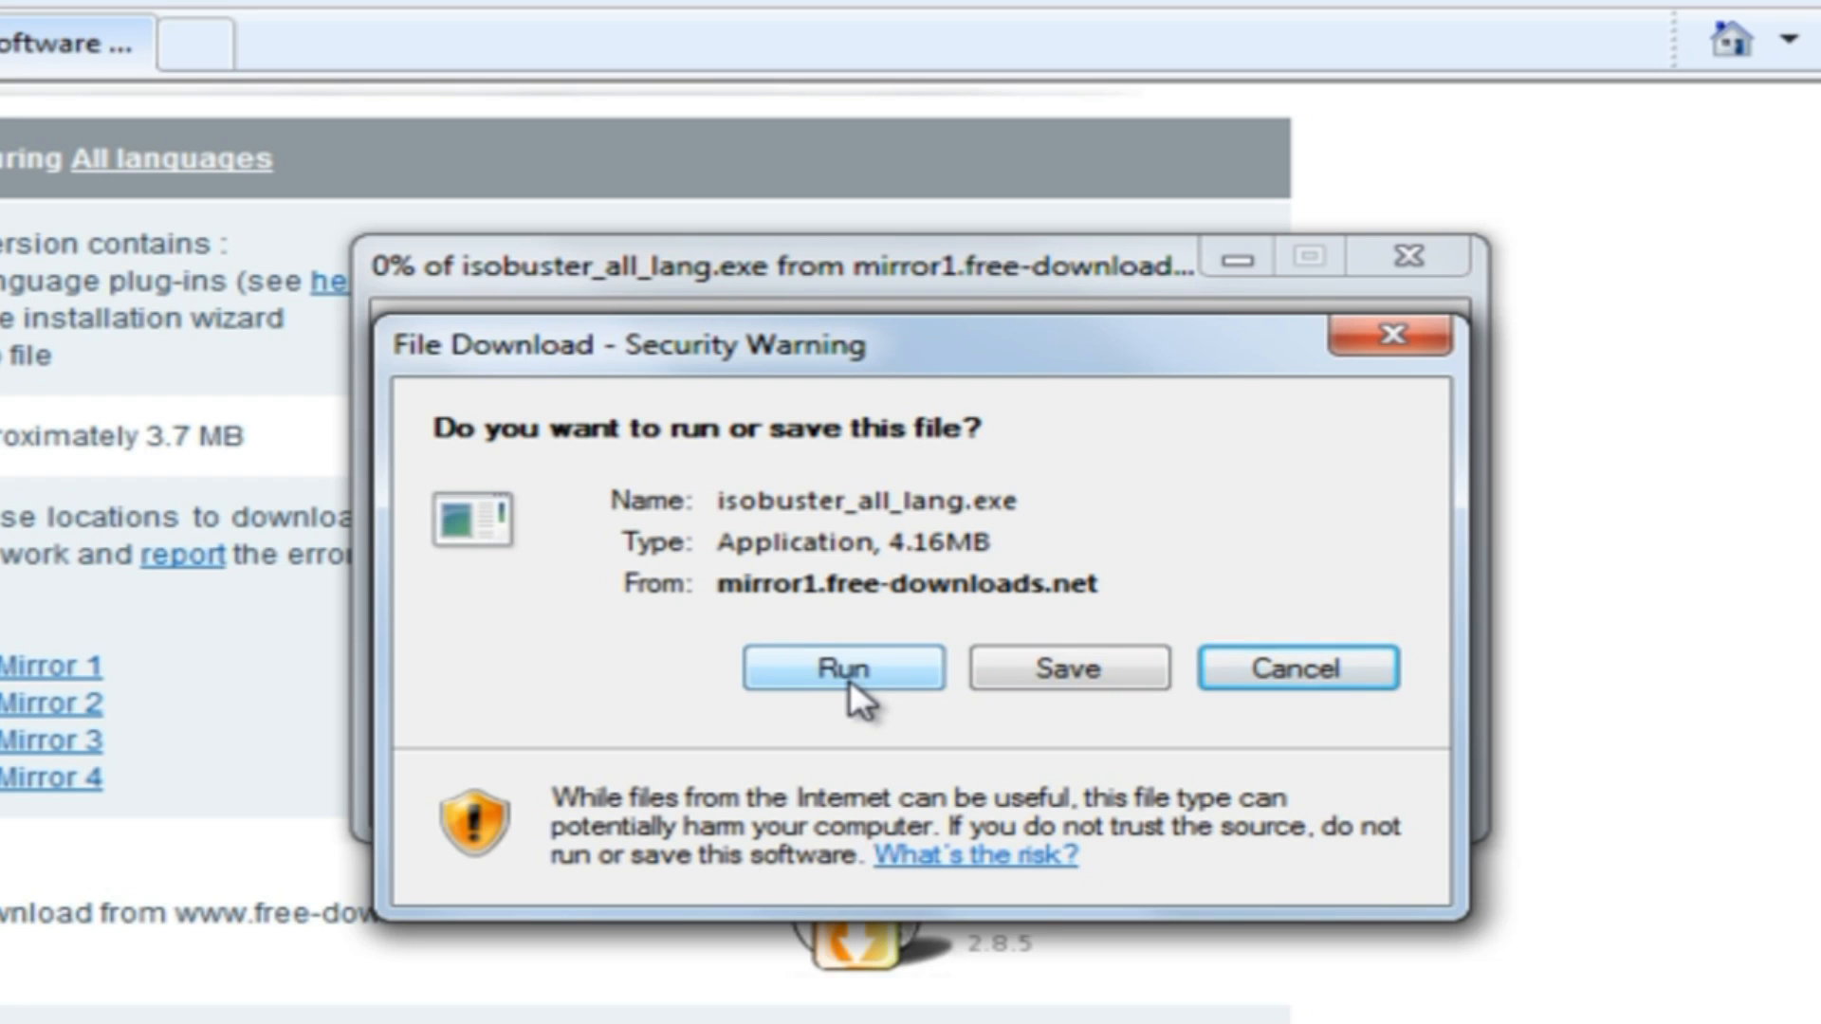
{"action": "mouse_move", "coordinate": [1028, 679]}
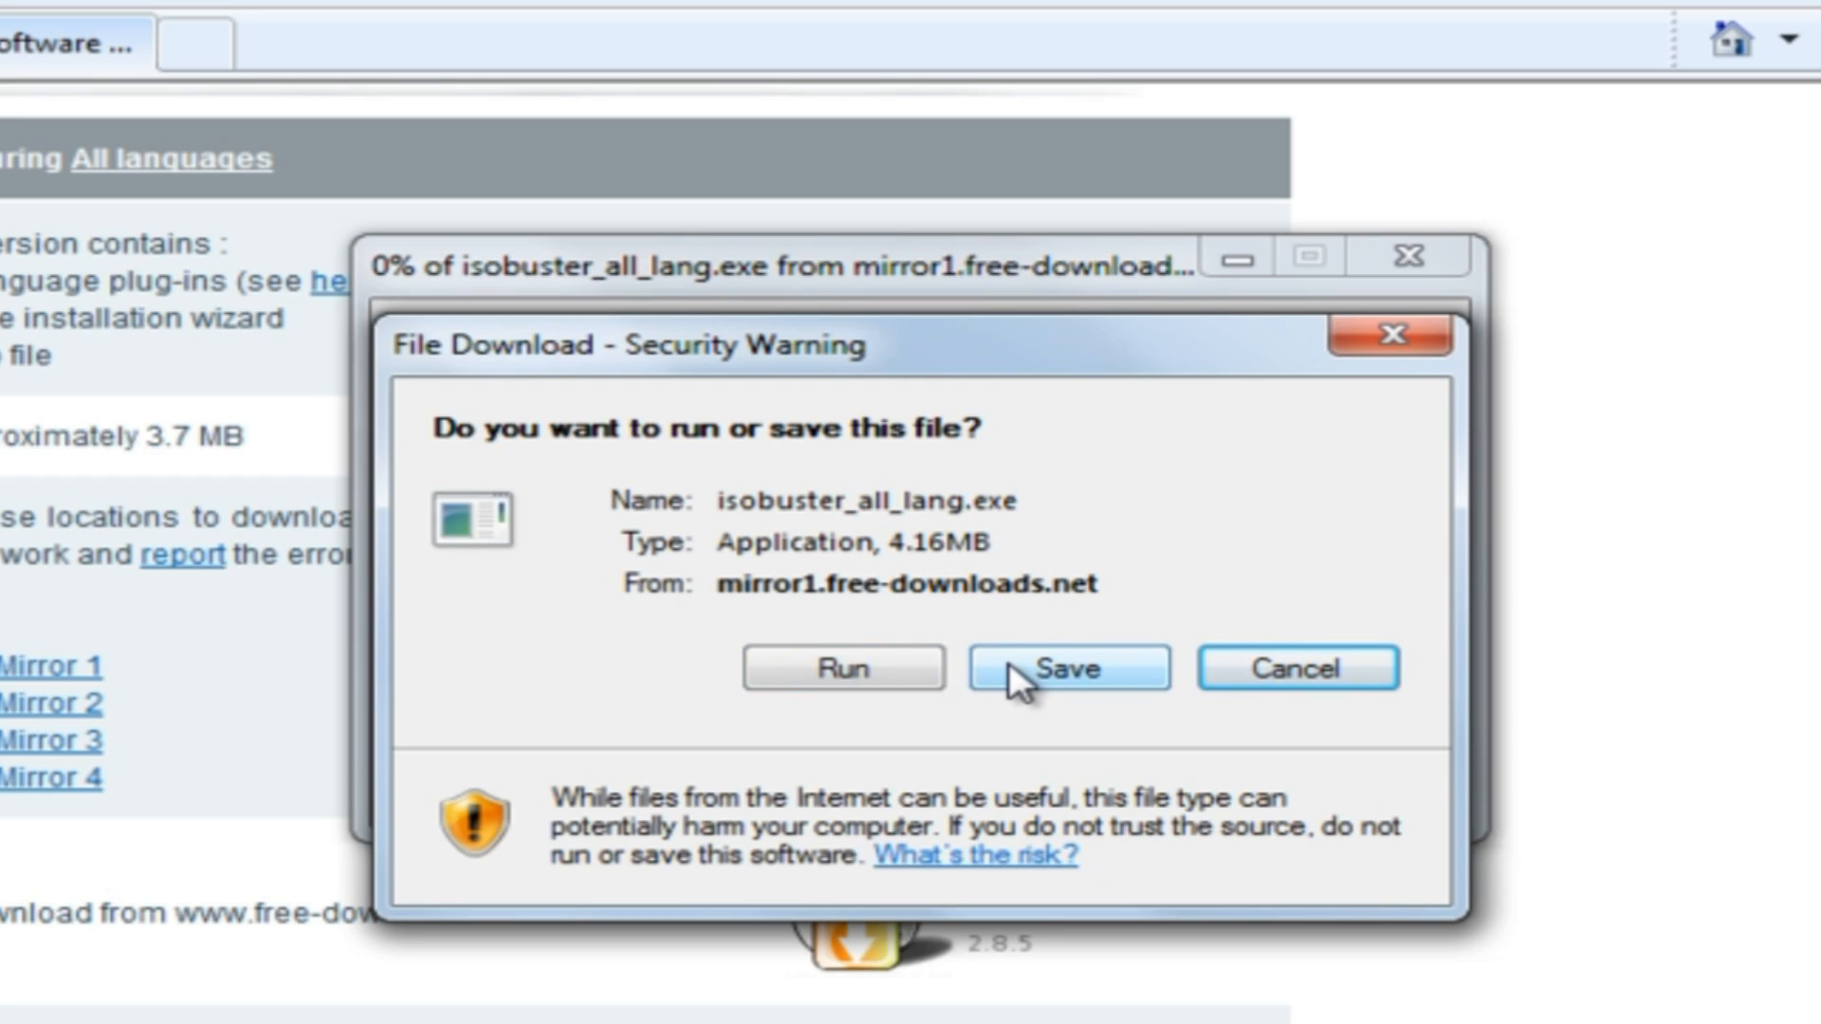
{"action": "left_click", "coordinate": [1065, 668]}
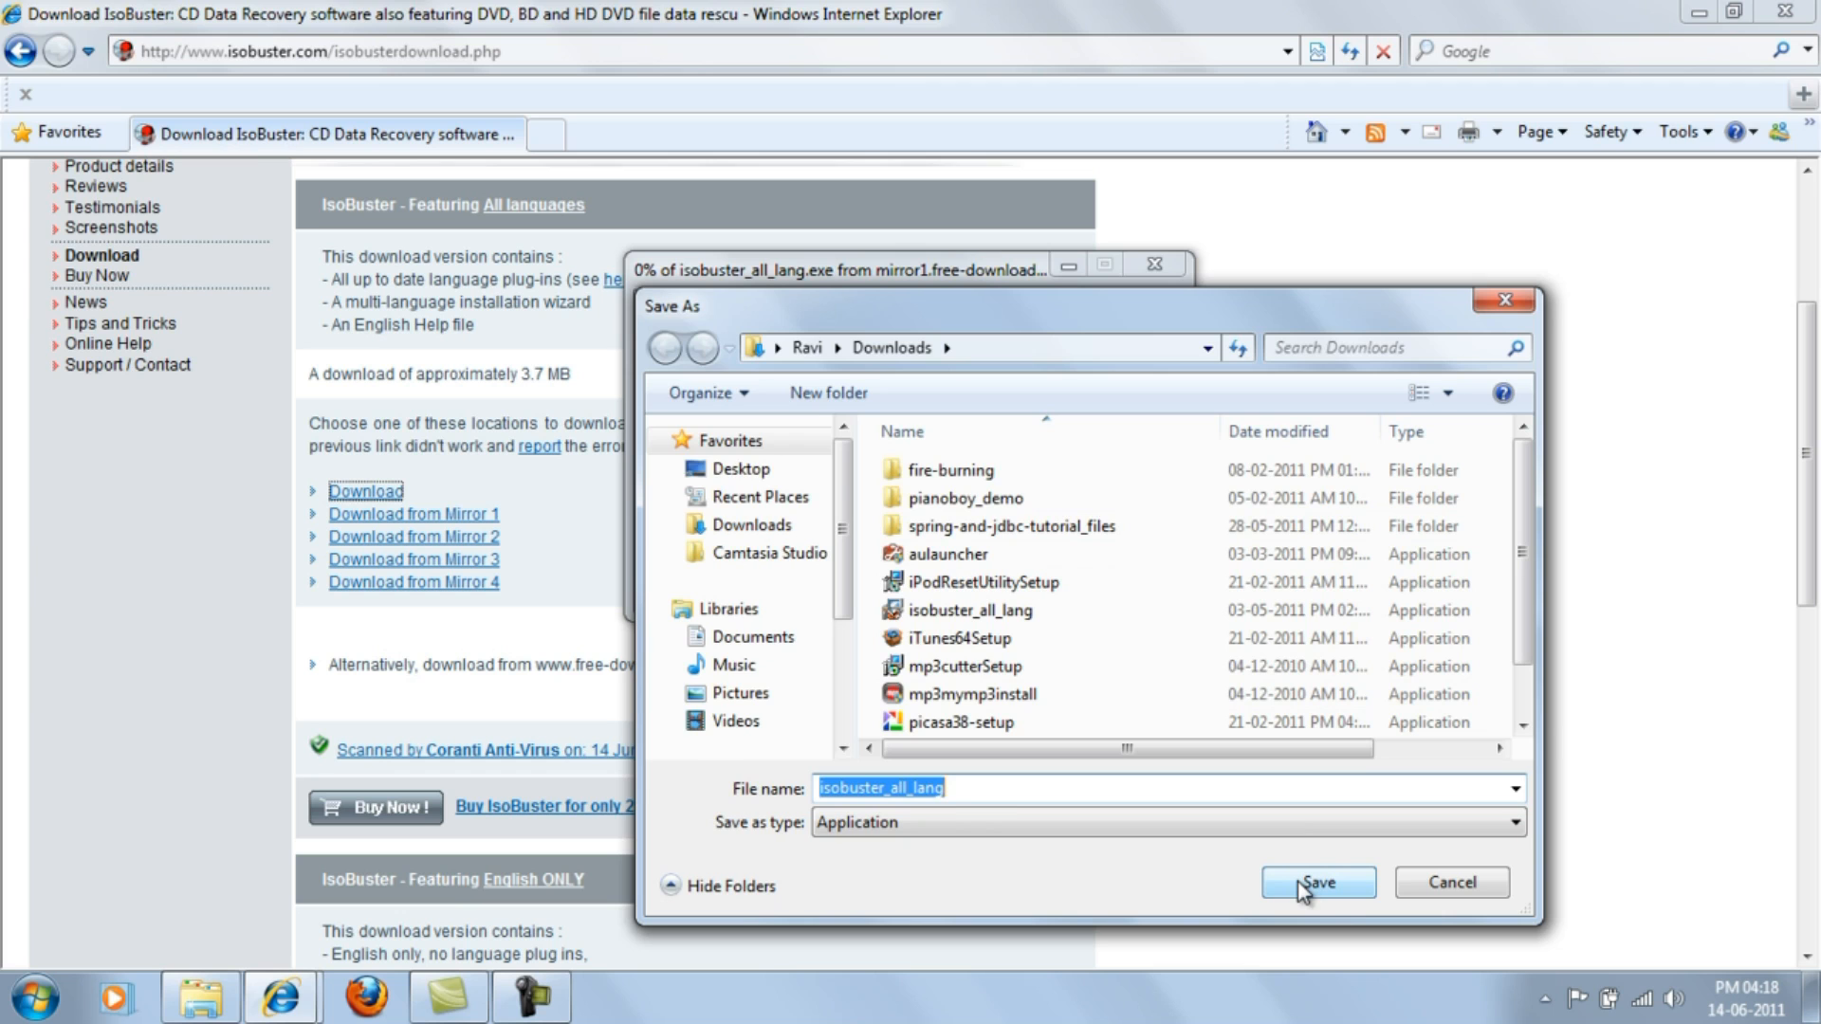
Save isobuster_all_lang into Downloads and run it, confirming the security warning
{"action": "left_click", "coordinate": [1318, 883]}
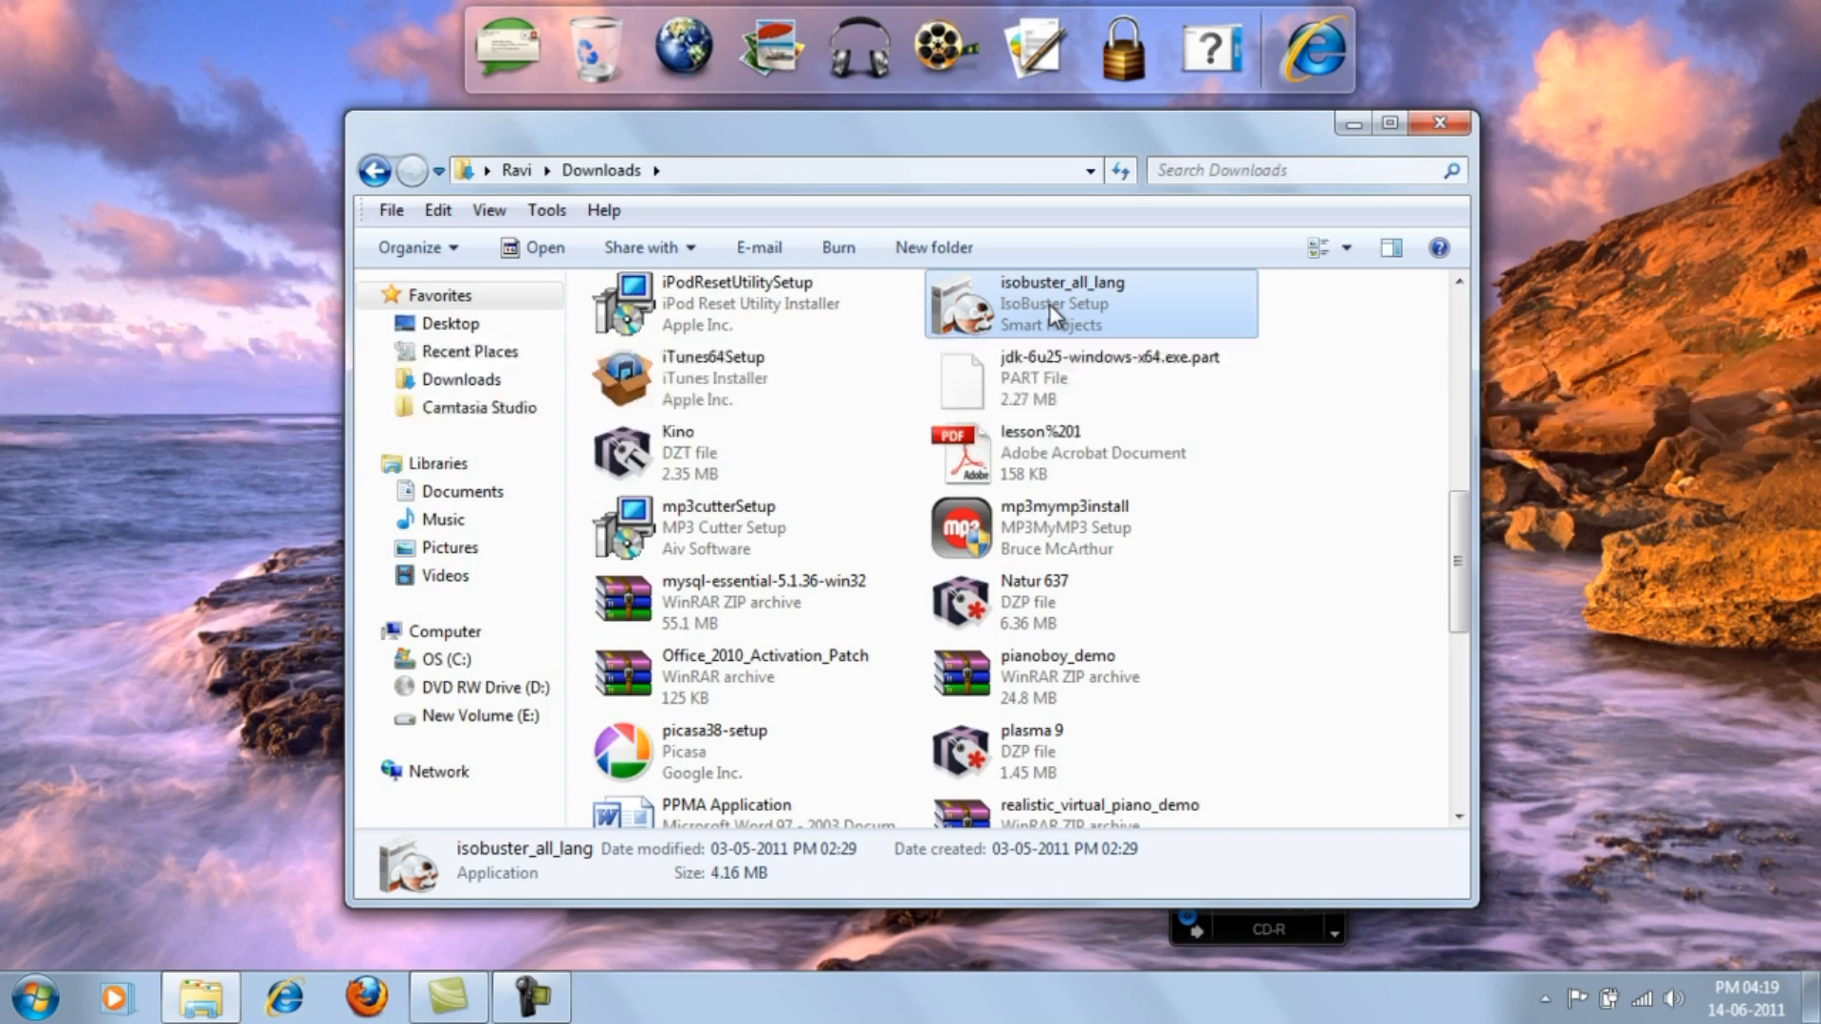
{"action": "double_click", "coordinate": [1059, 303]}
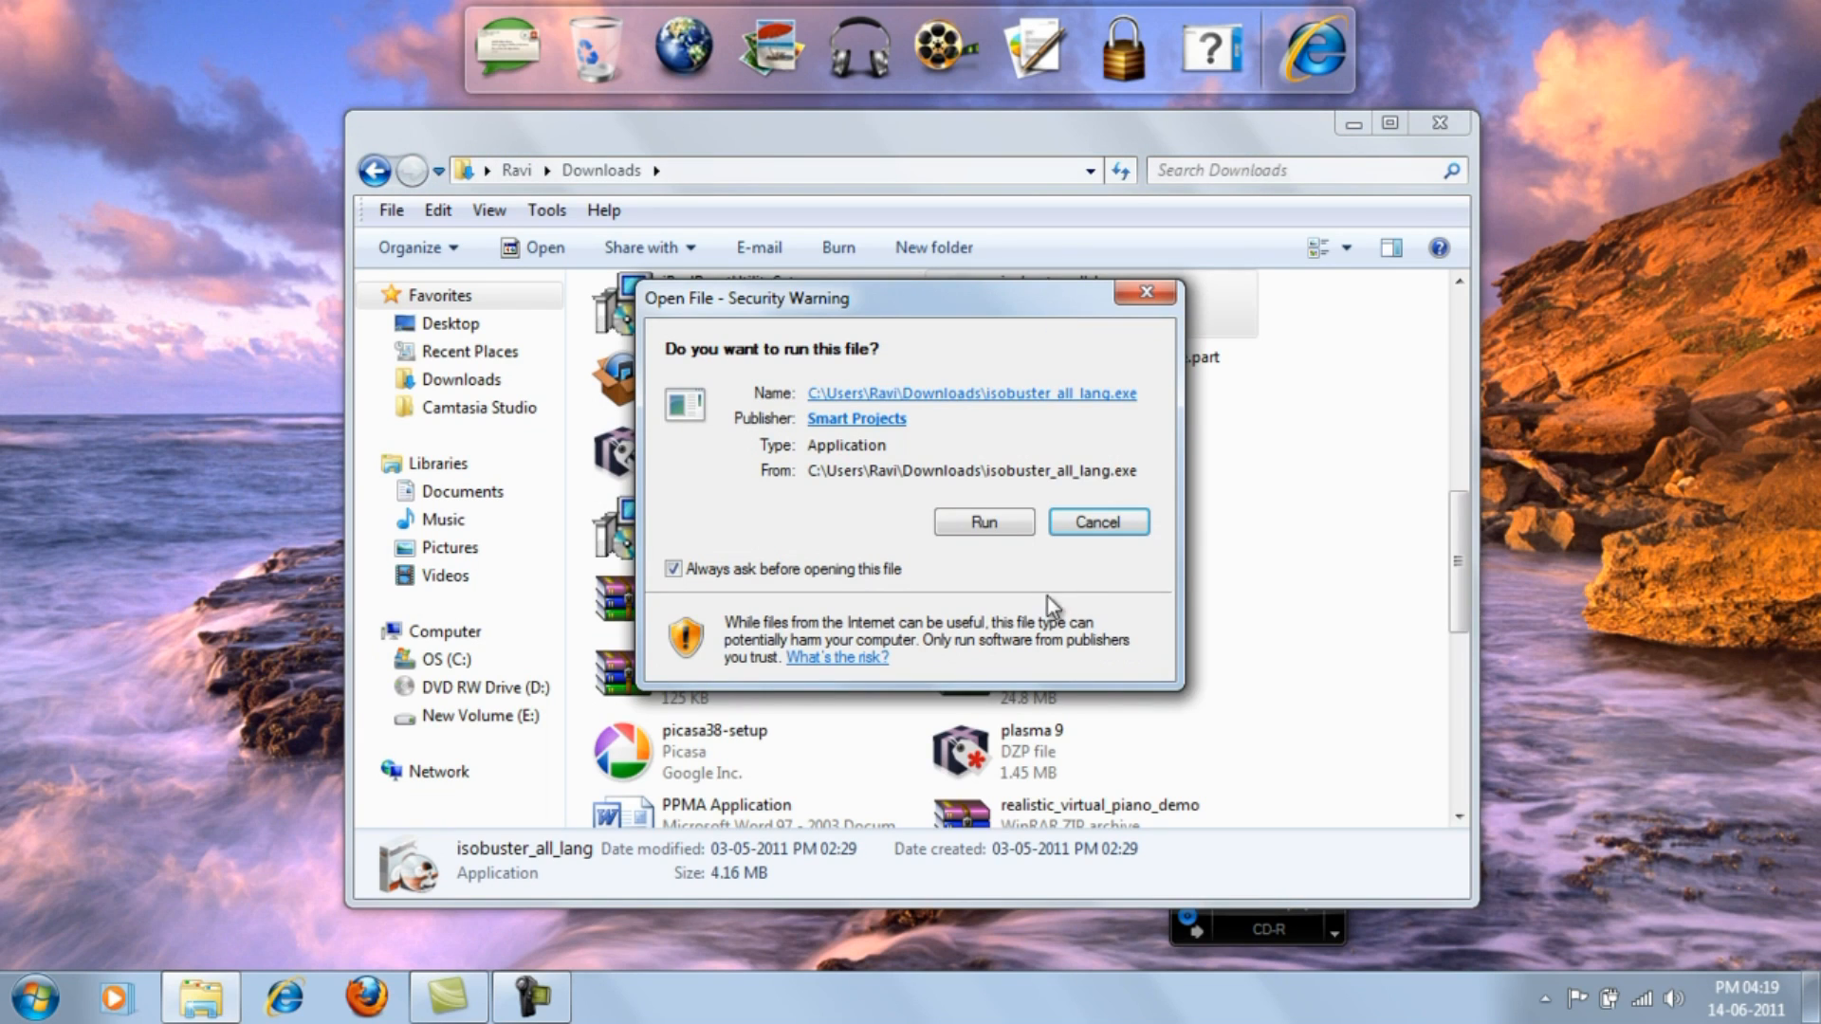
{"action": "left_click", "coordinate": [1095, 522]}
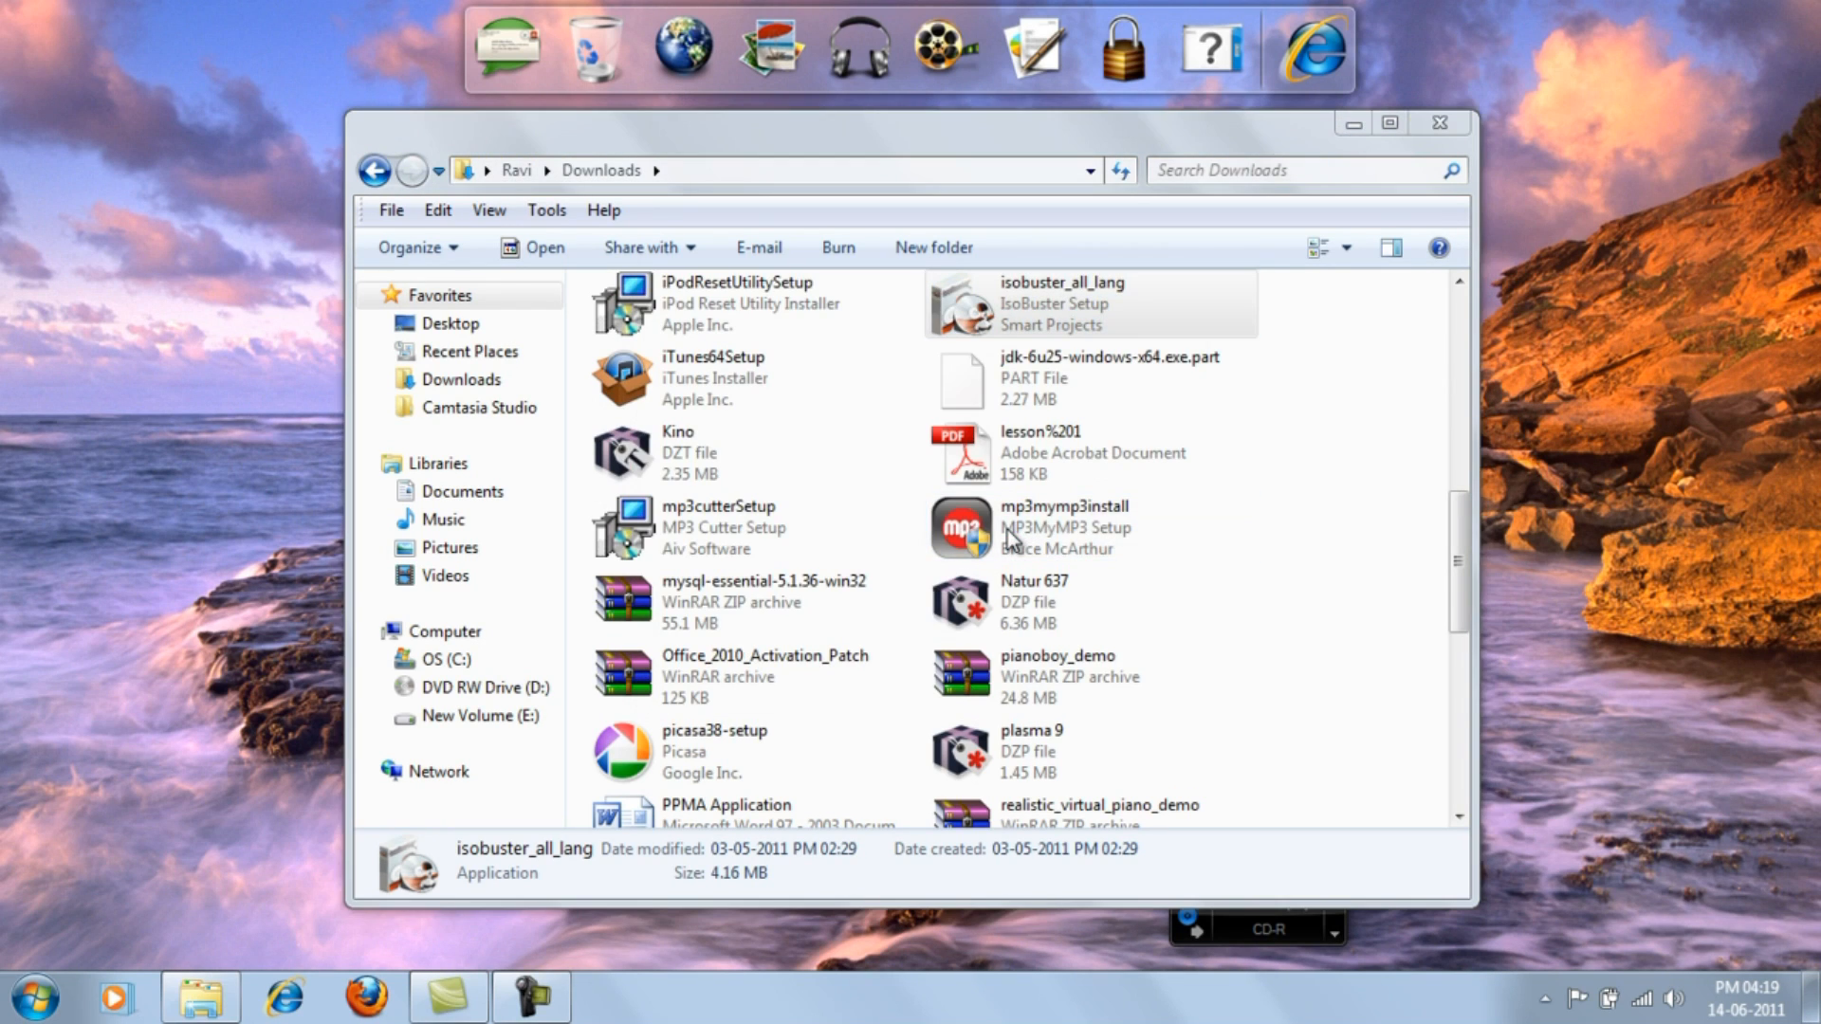
{"action": "left_click", "coordinate": [1039, 527]}
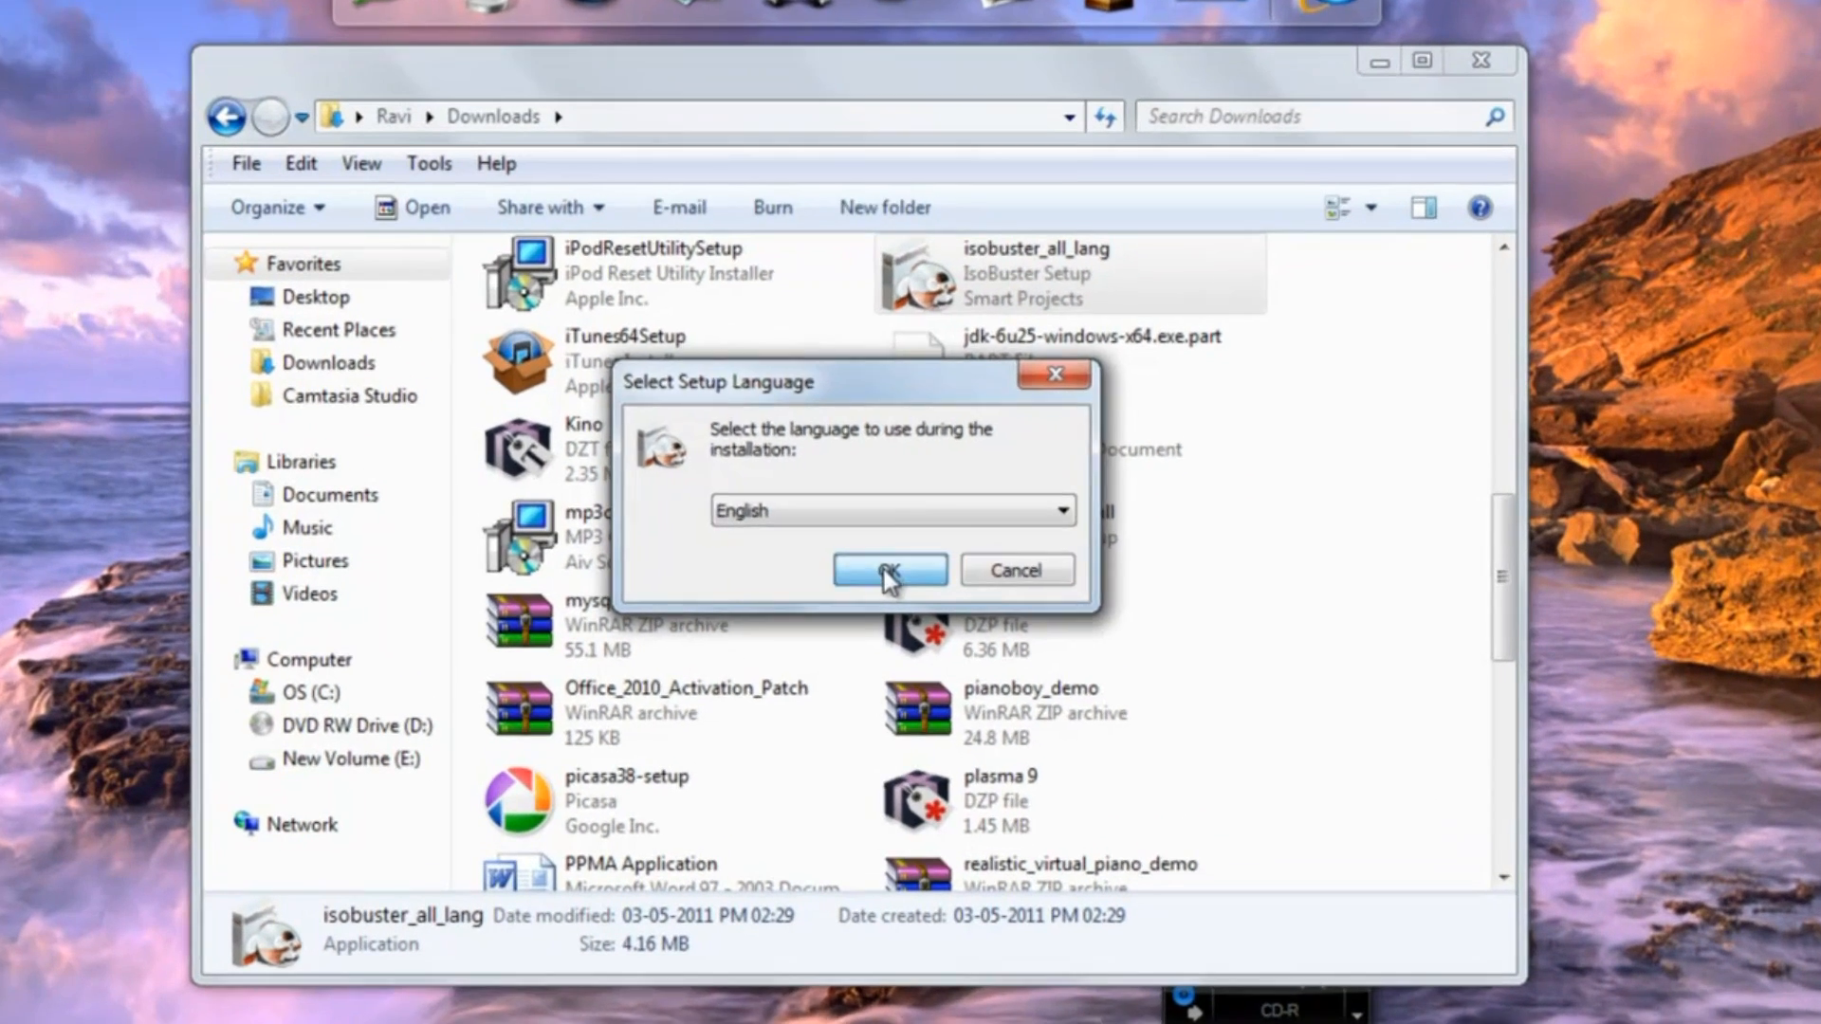
Install IsoBuster in English to the default Program Files folder and launch it on finish
{"action": "left_click", "coordinate": [888, 569]}
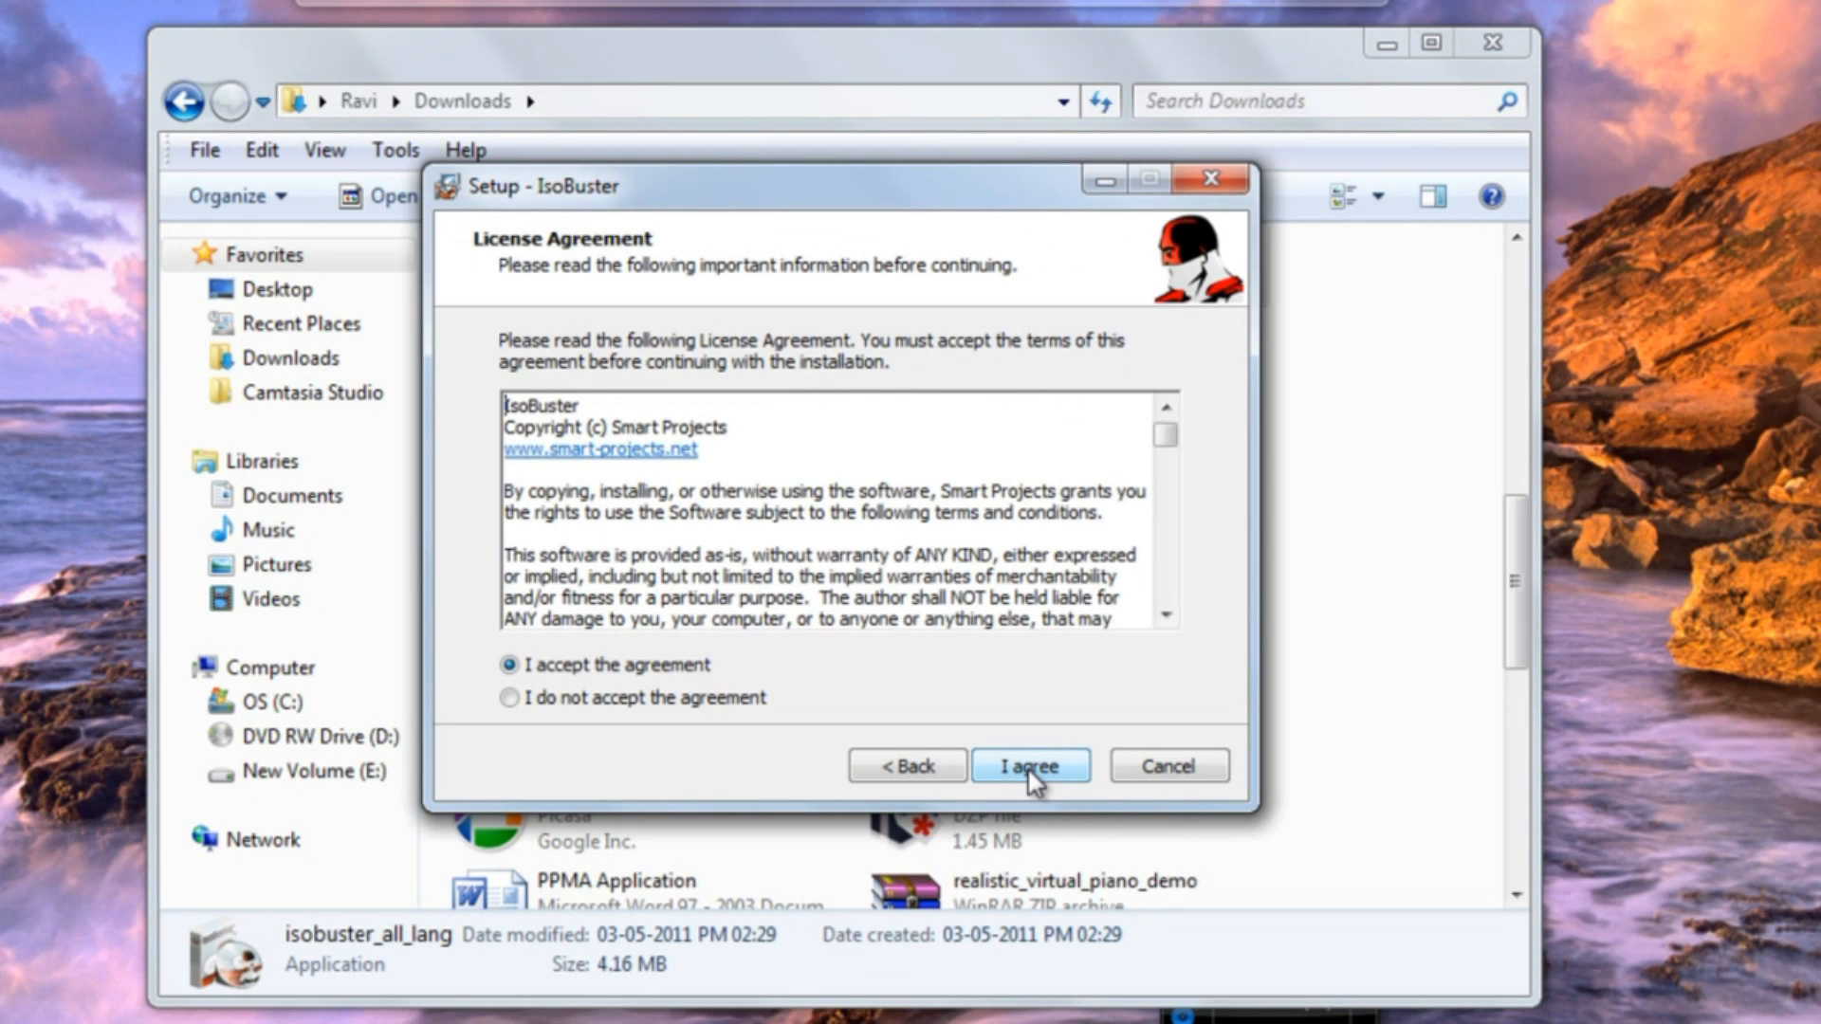
{"action": "left_click", "coordinate": [1026, 765]}
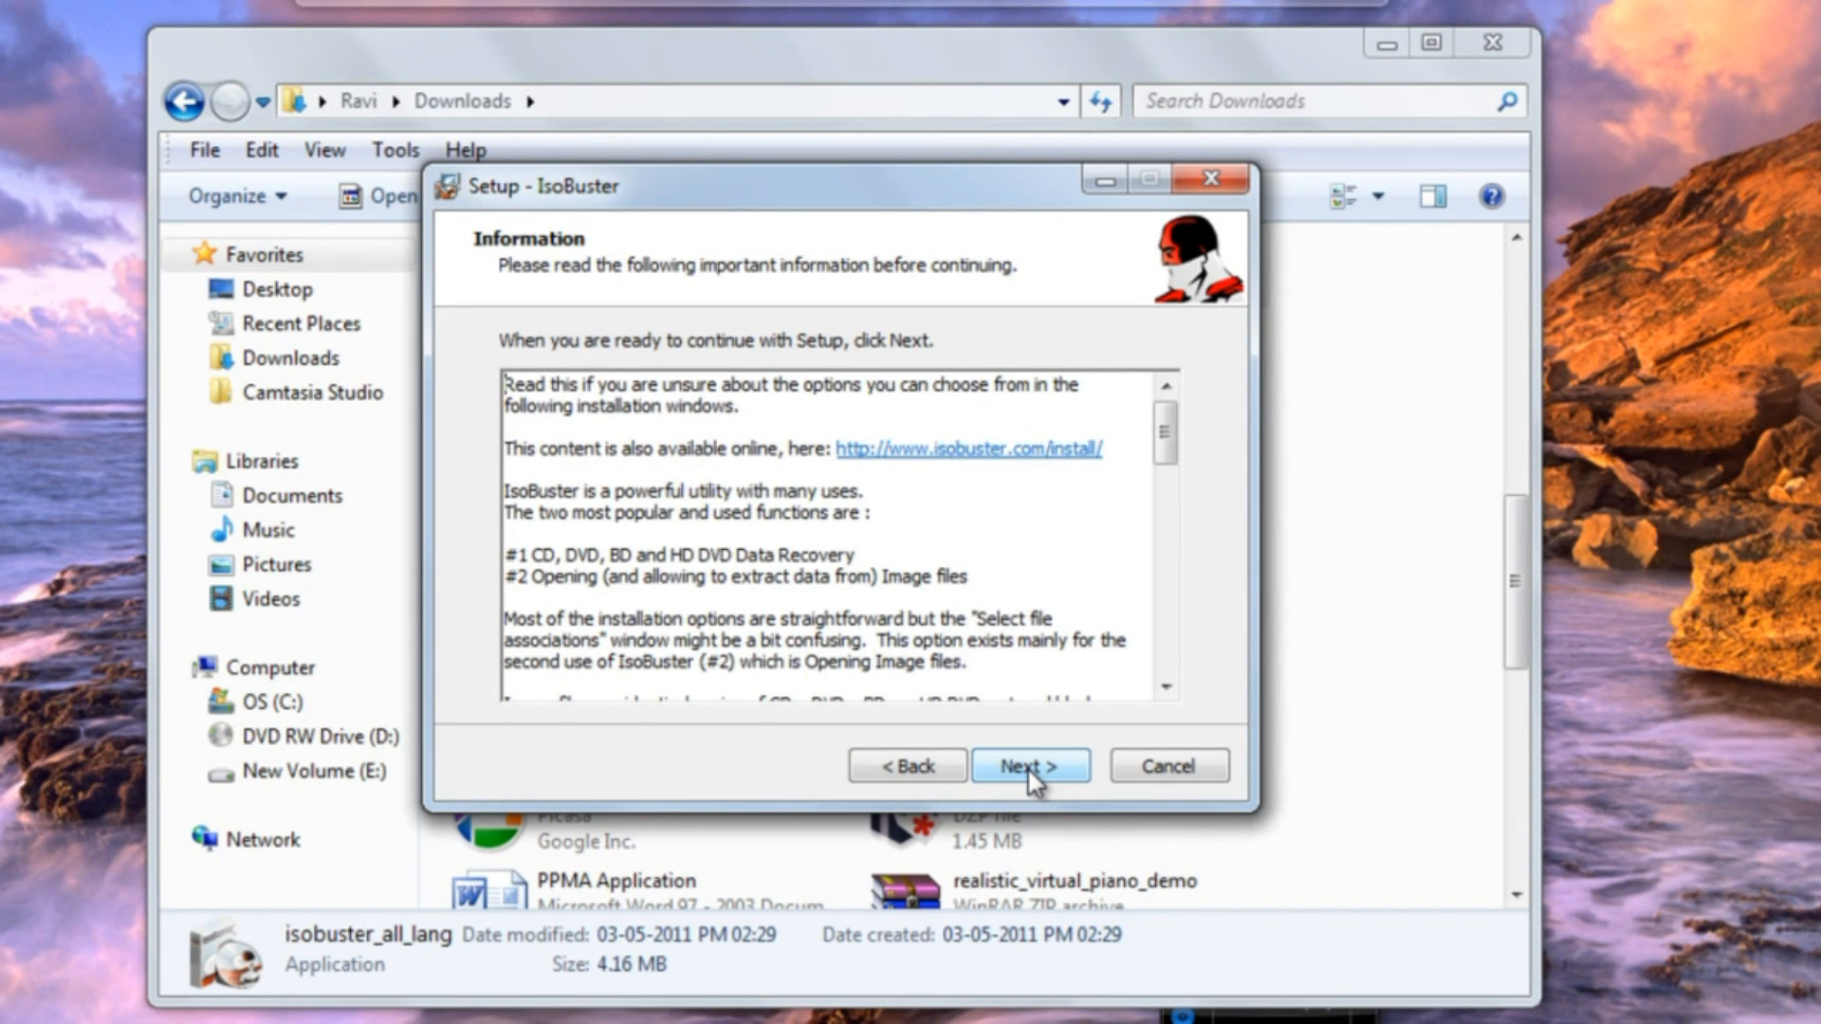
{"action": "left_click", "coordinate": [1026, 765]}
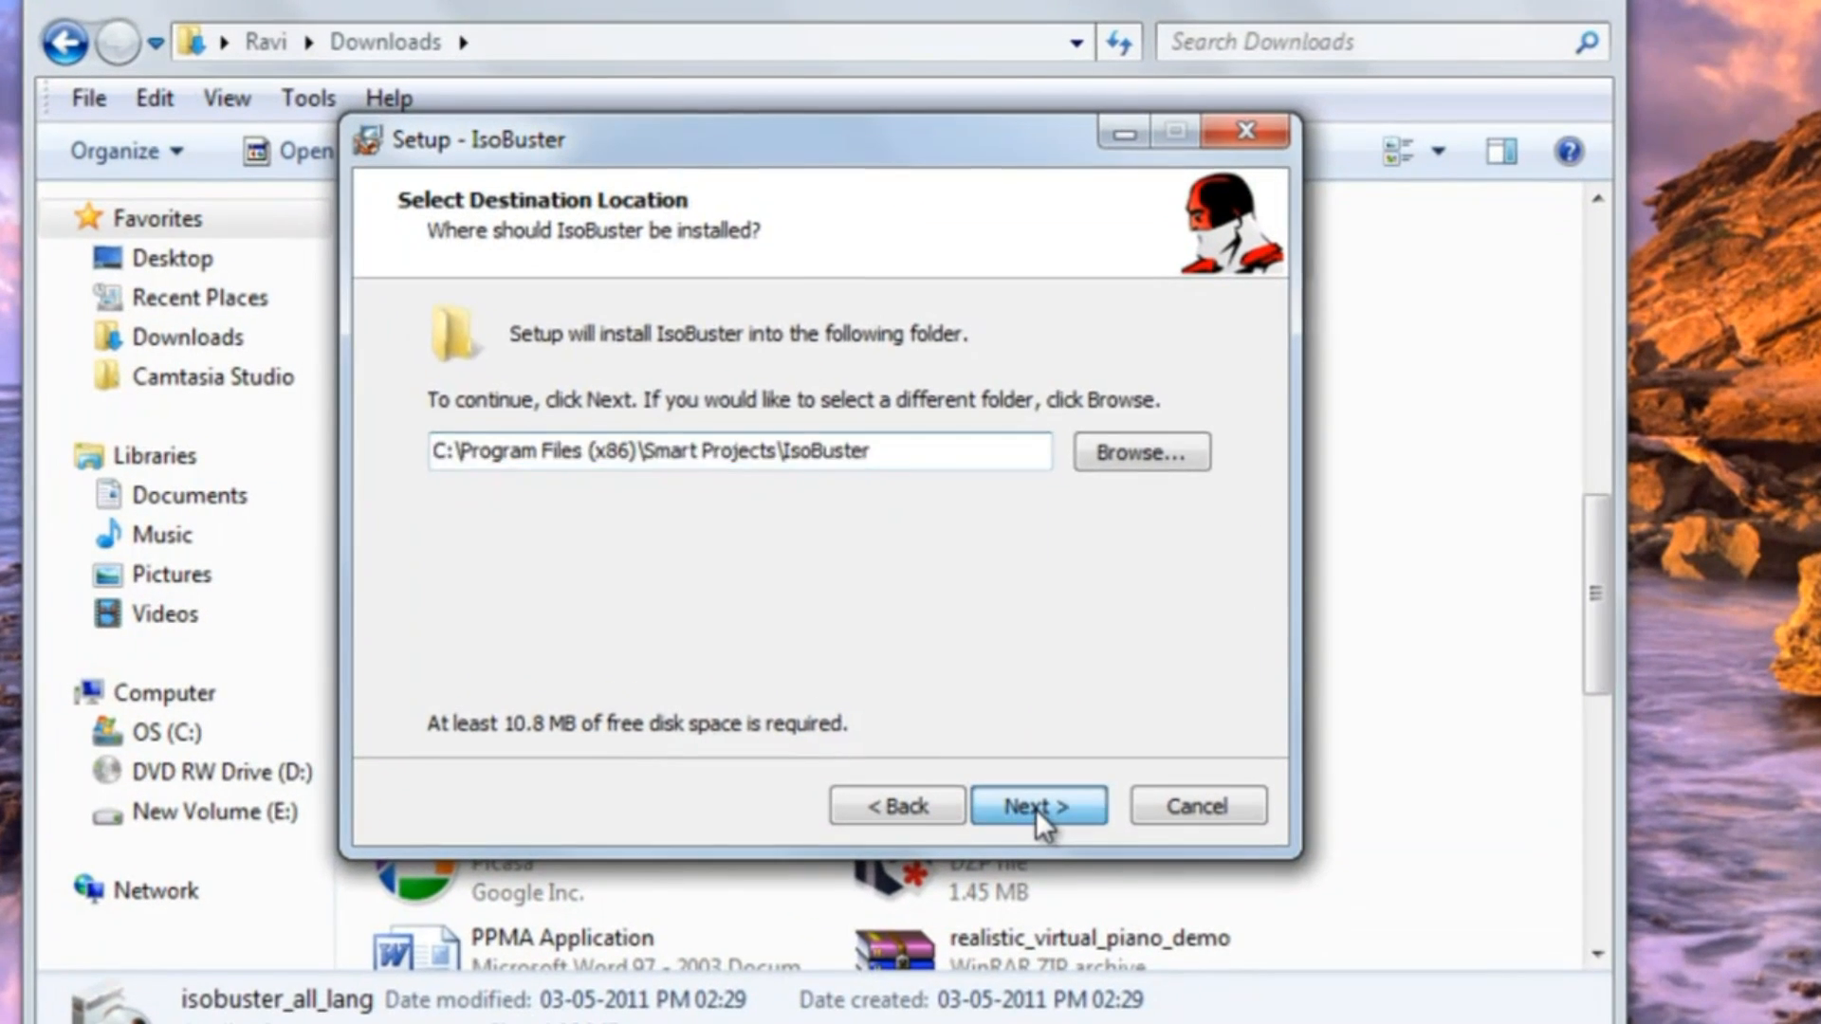
{"action": "left_click", "coordinate": [1036, 805]}
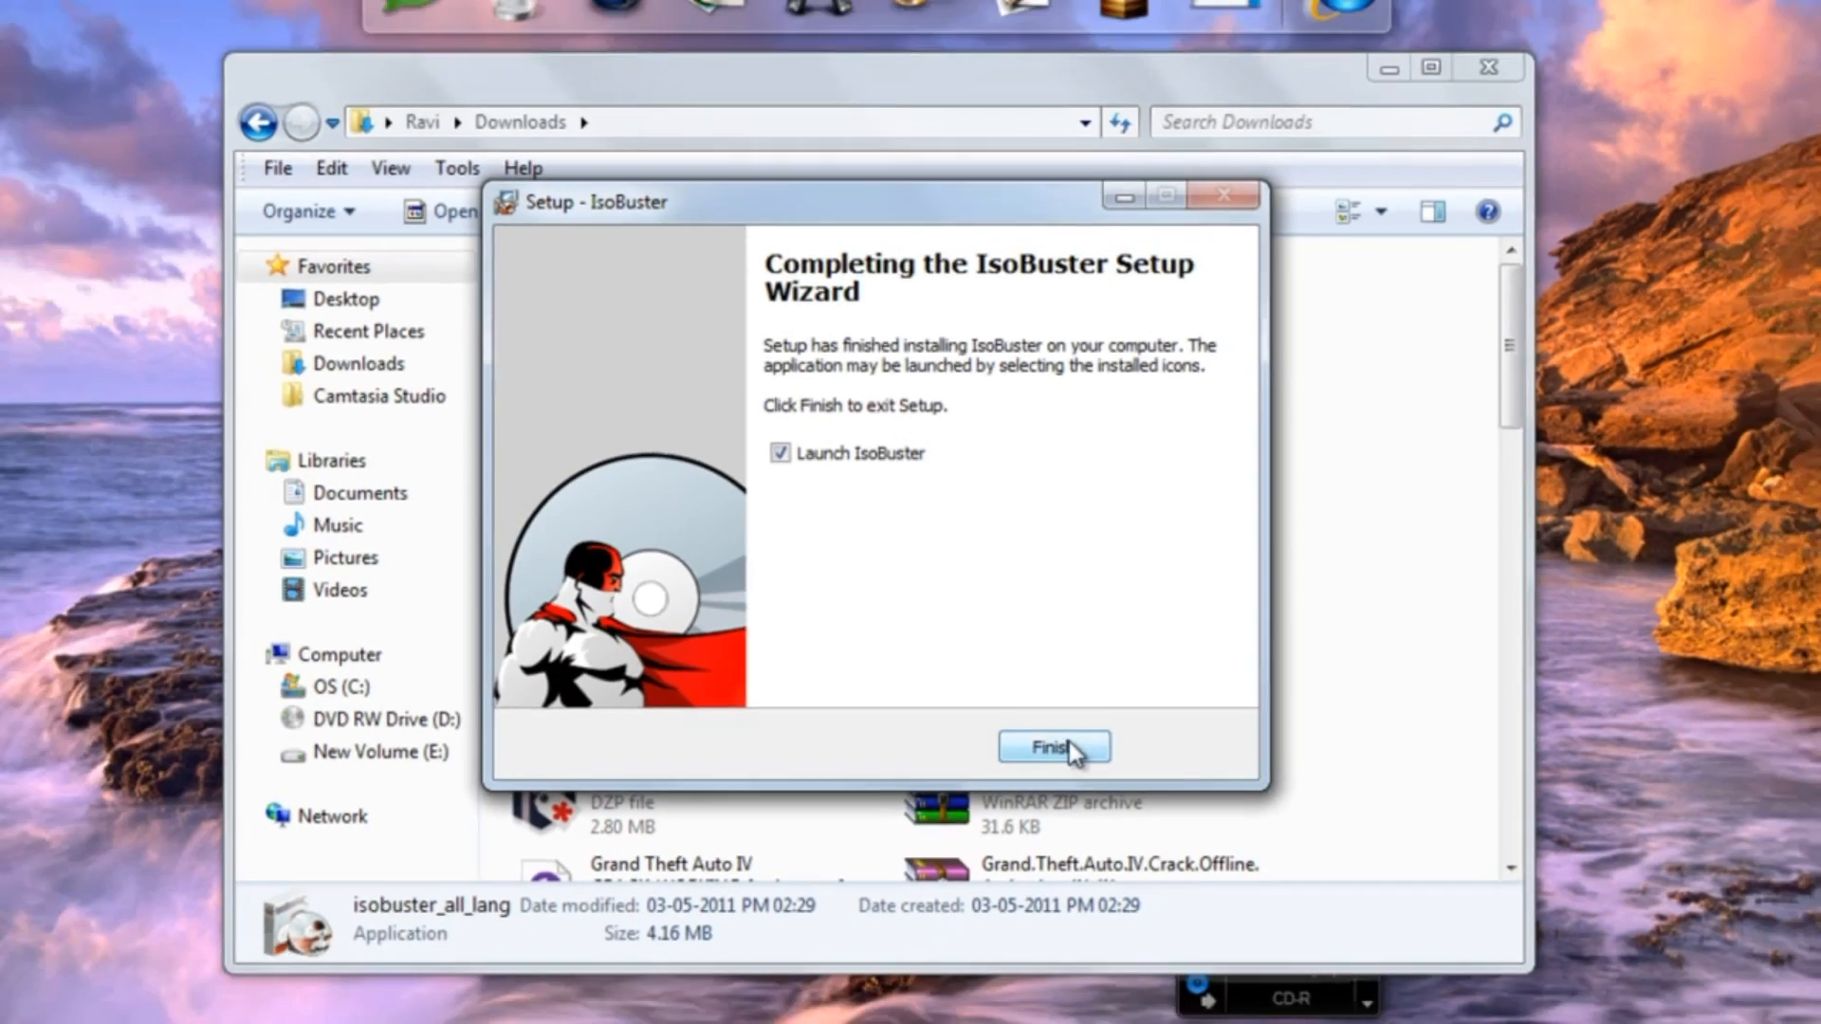
{"action": "left_click", "coordinate": [1050, 746]}
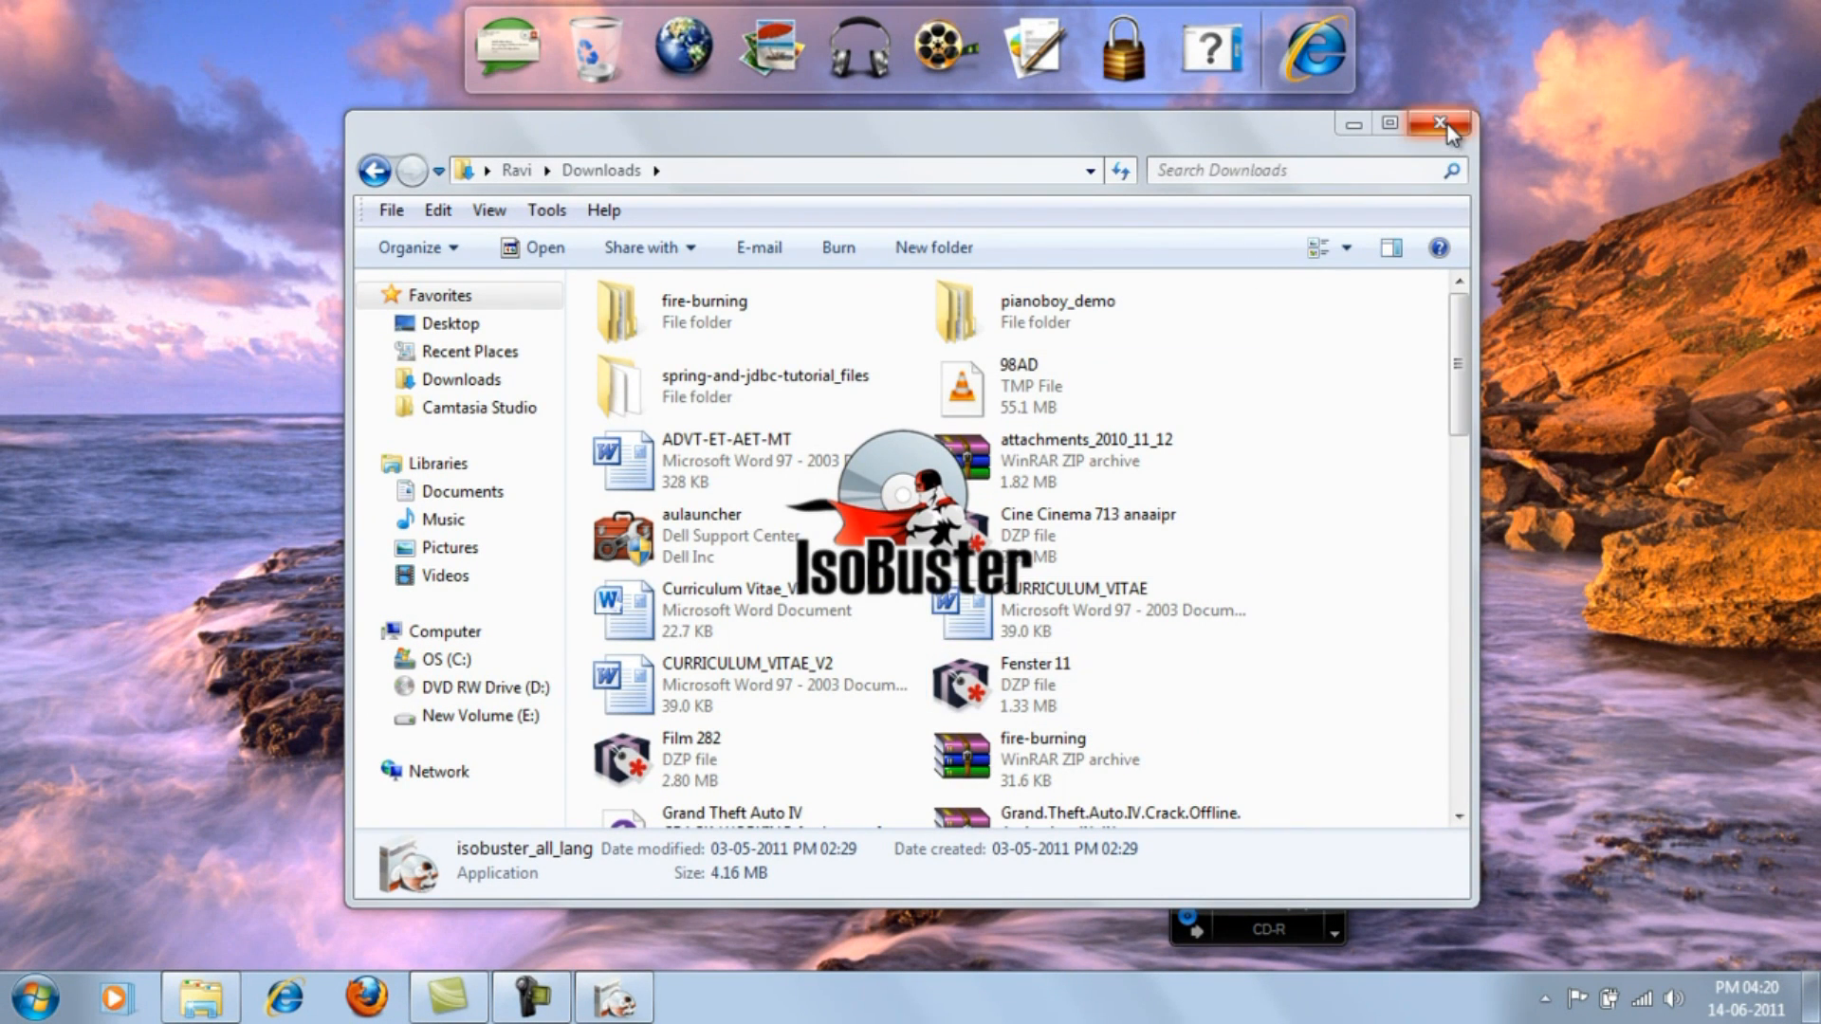
Close Downloads, then try opening DVD RW Drive (D:) from the Computer window
{"action": "left_click", "coordinate": [1439, 124]}
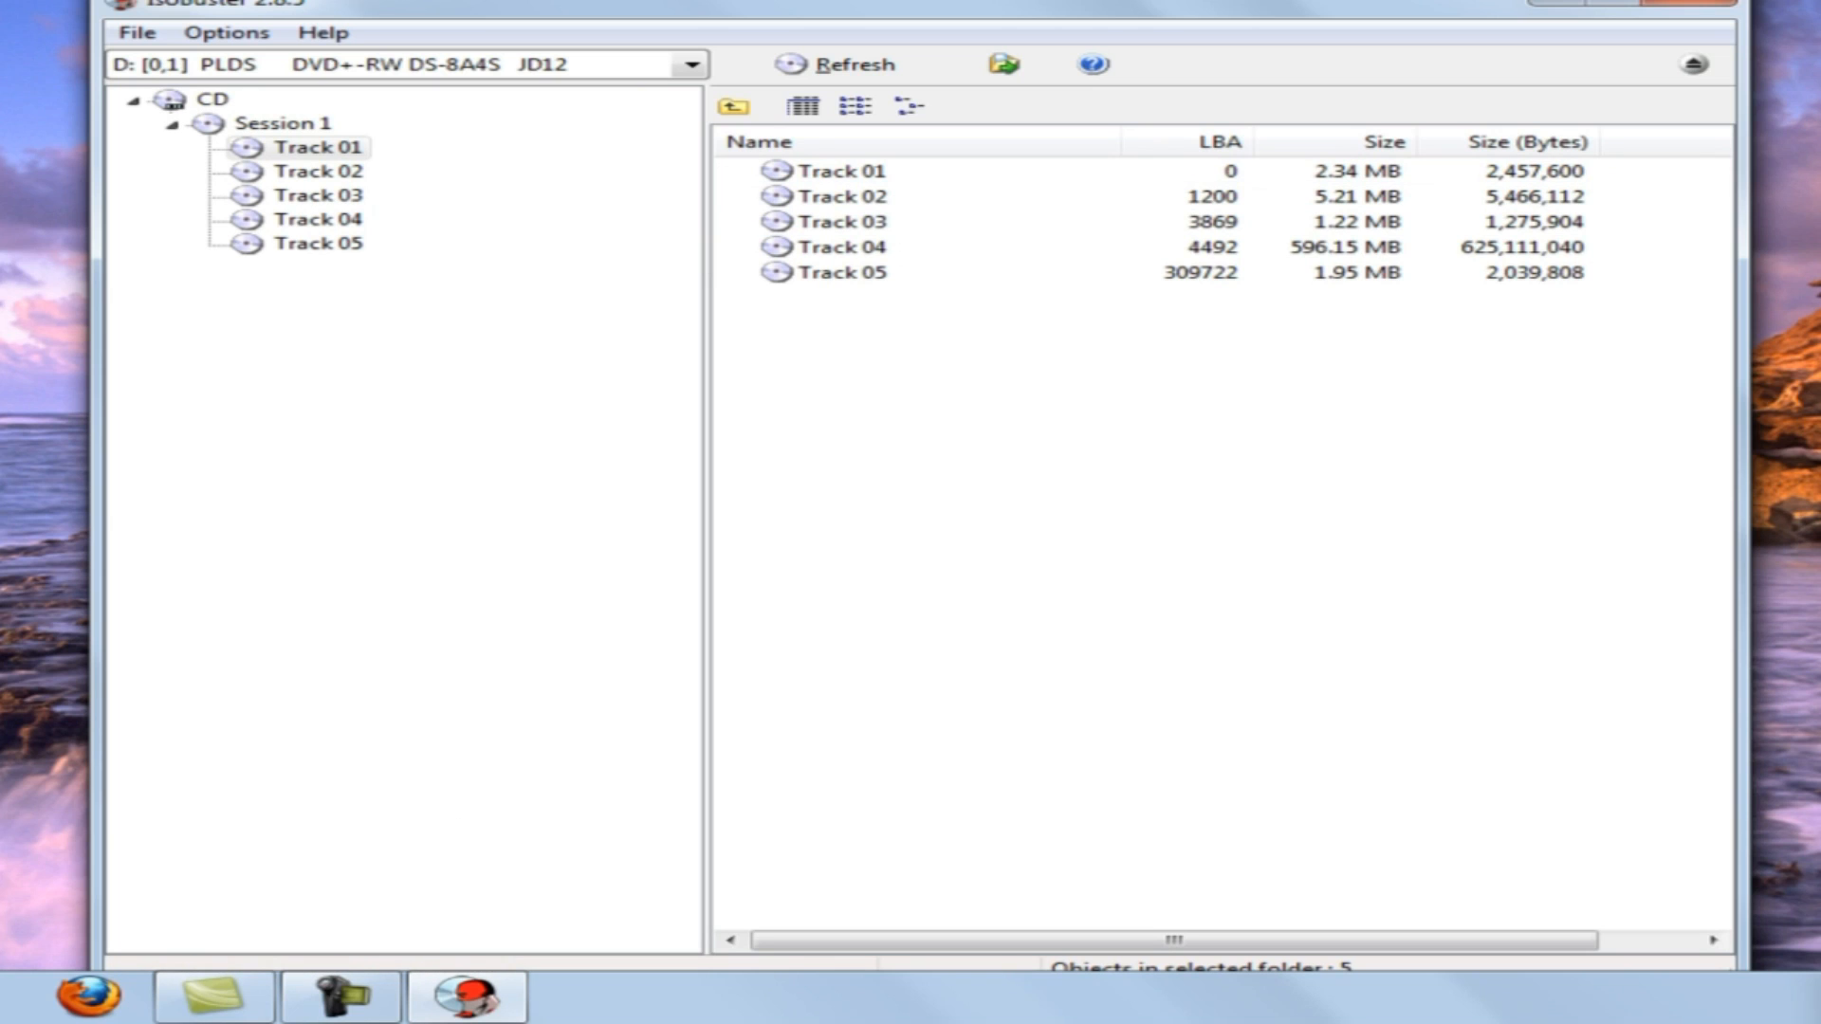
{"action": "left_click", "coordinate": [29, 996]}
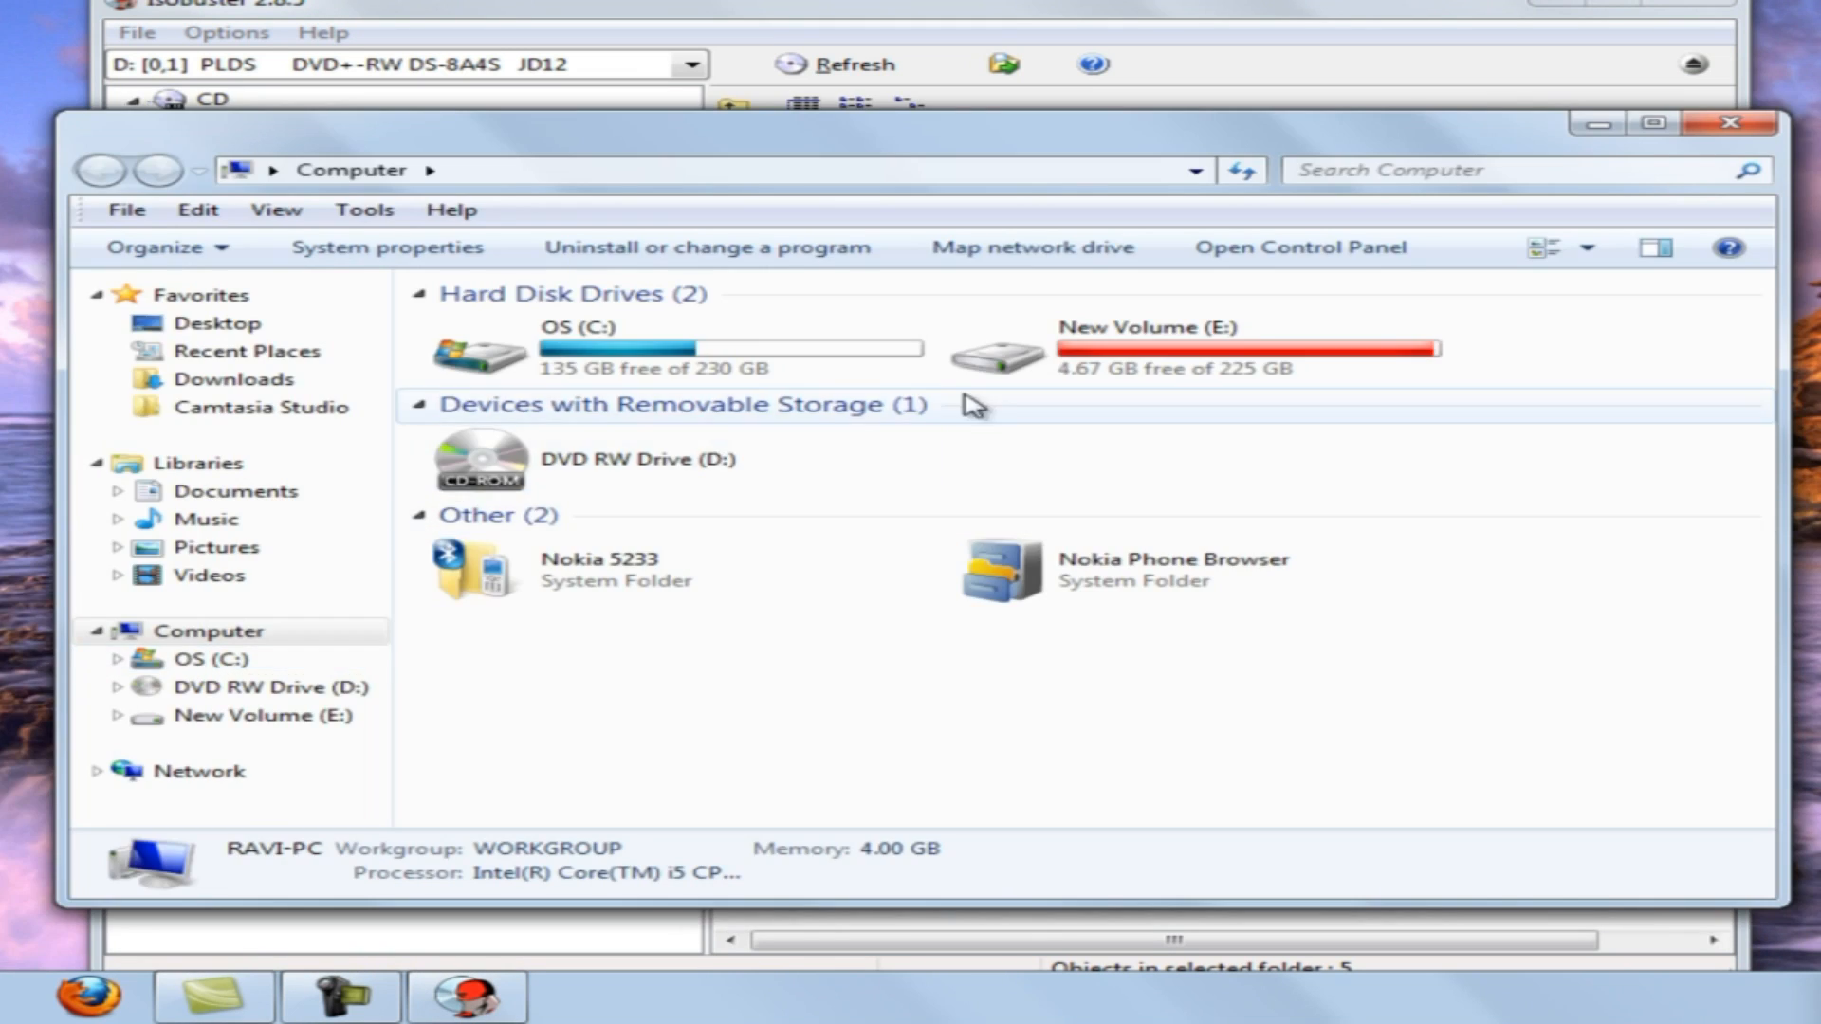
{"action": "double_click", "coordinate": [476, 457]}
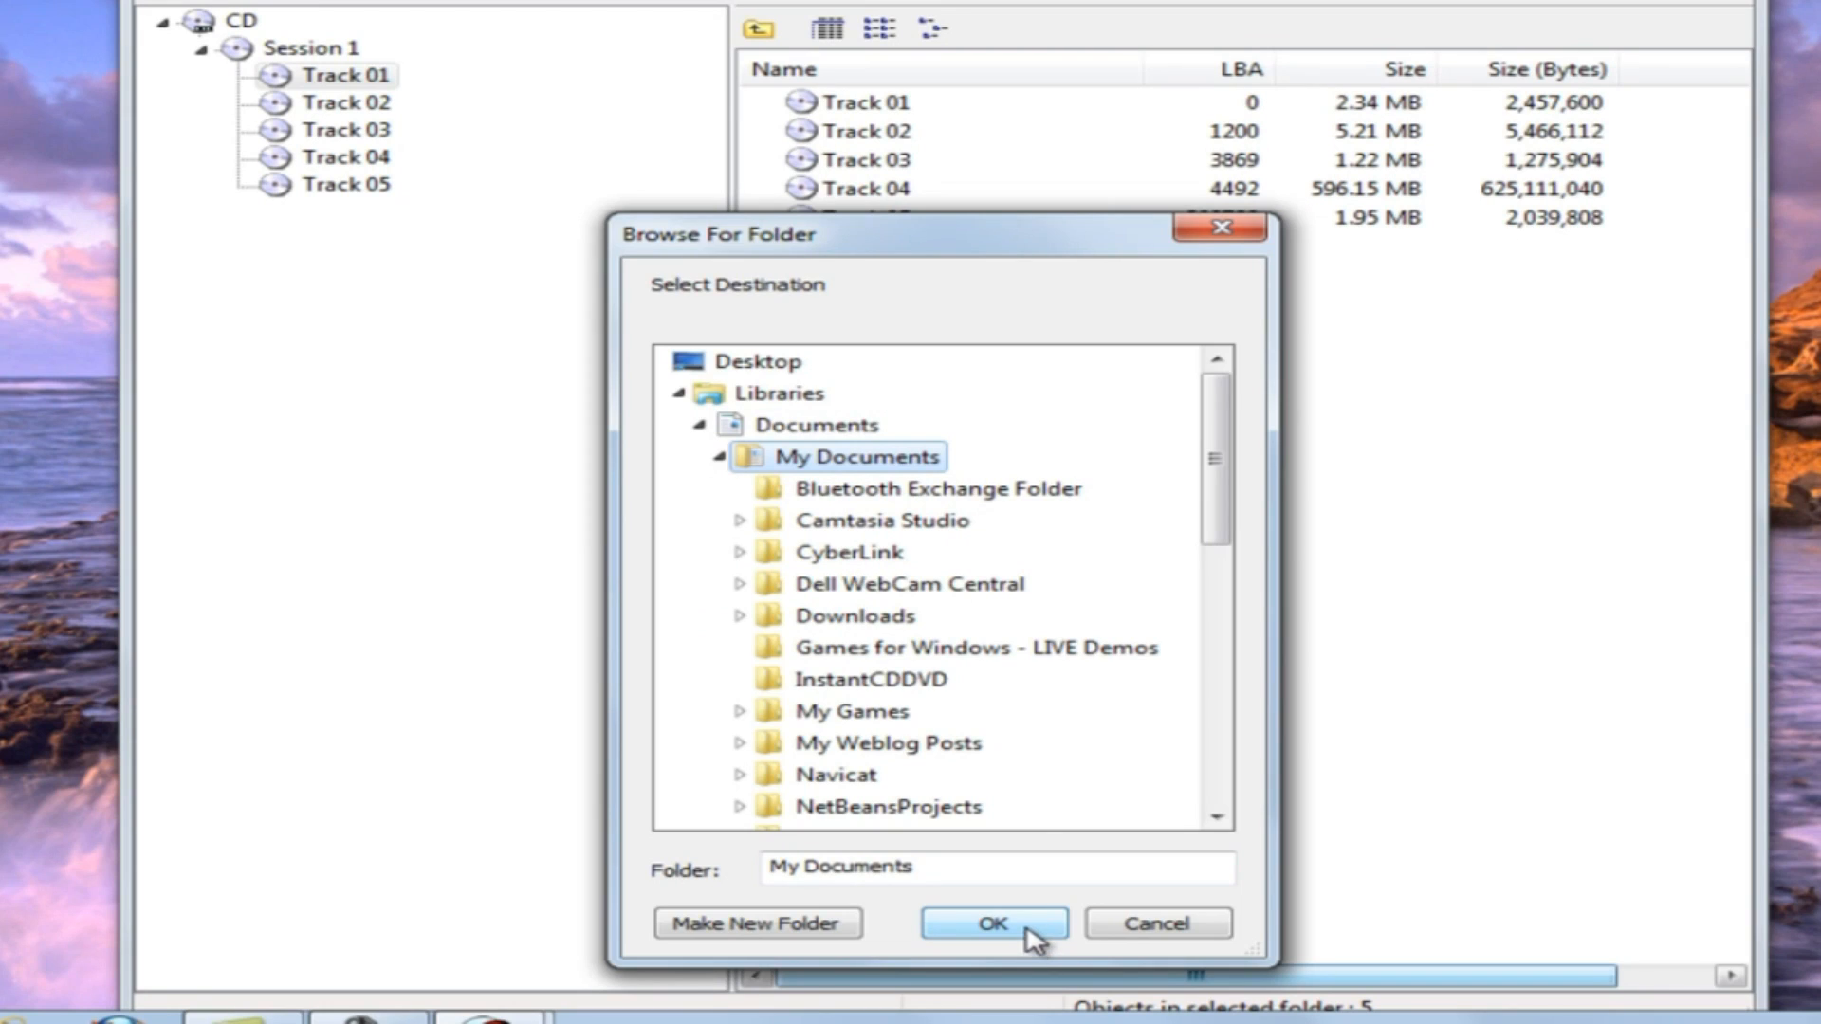
Extract the CD tracks into My Documents and open the Documents library
{"action": "left_click", "coordinate": [992, 922]}
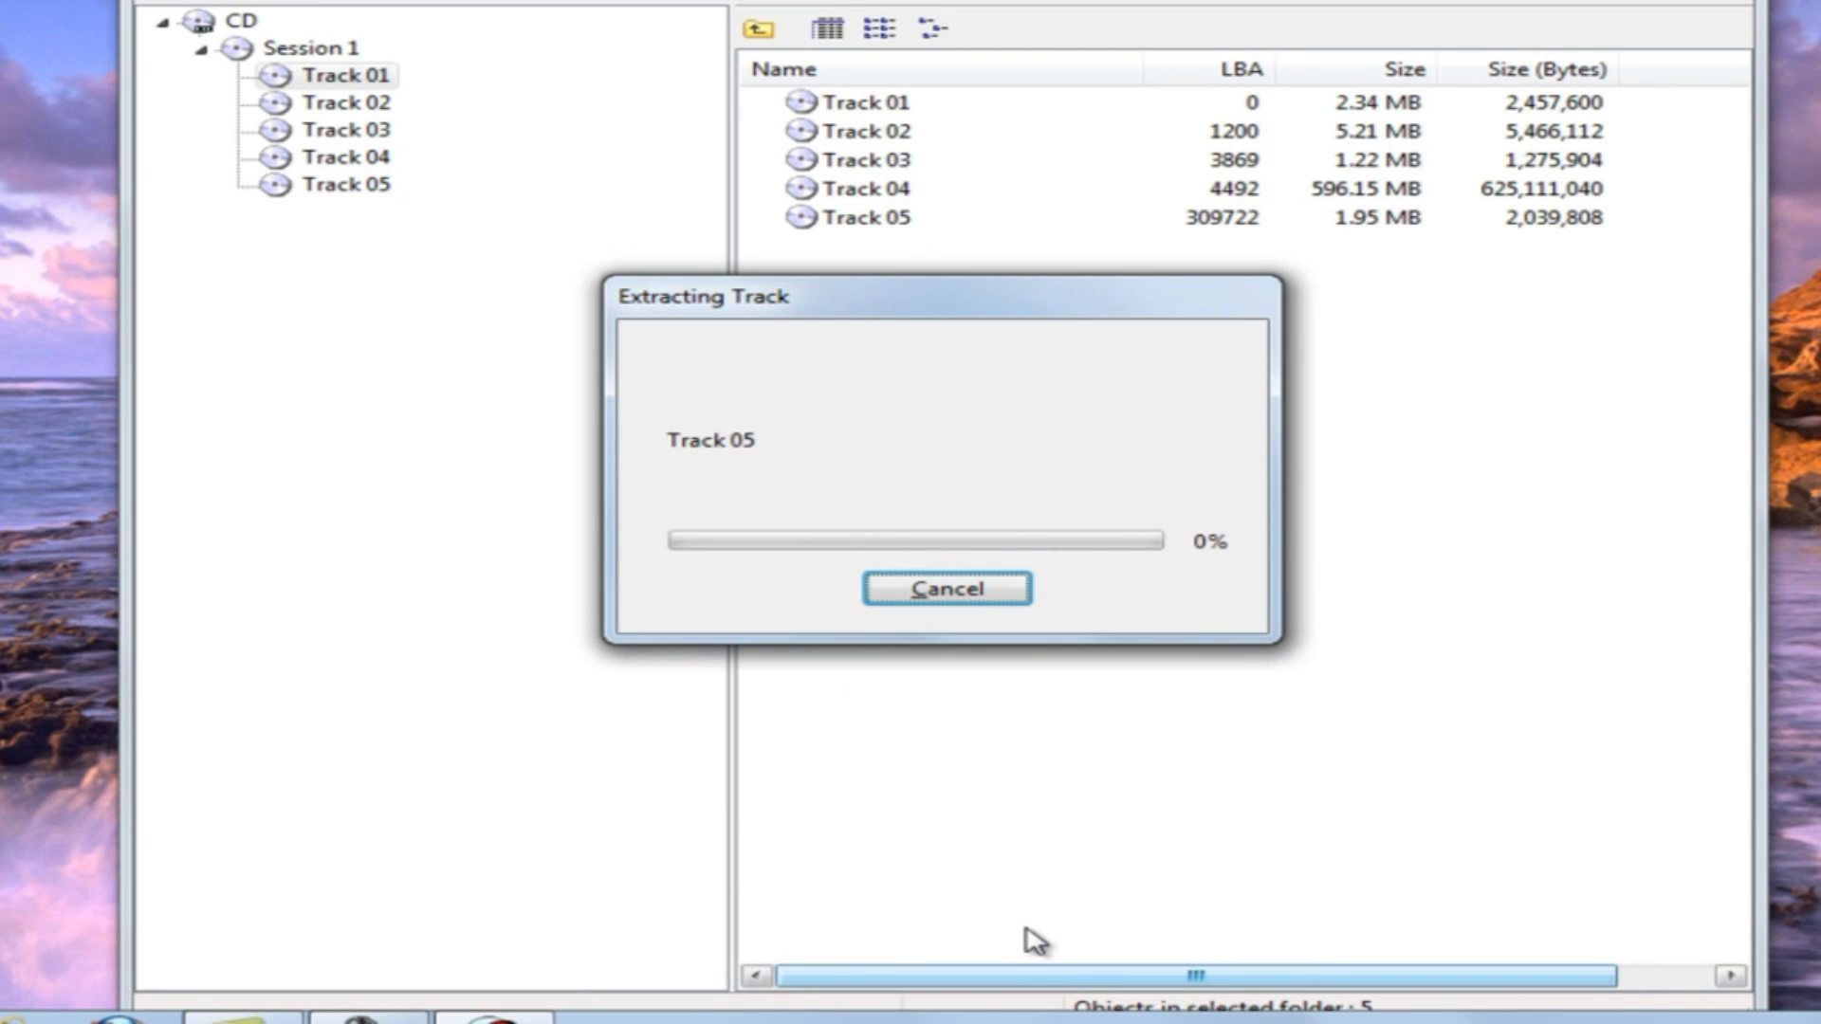
{"action": "mouse_move", "coordinate": [900, 827]}
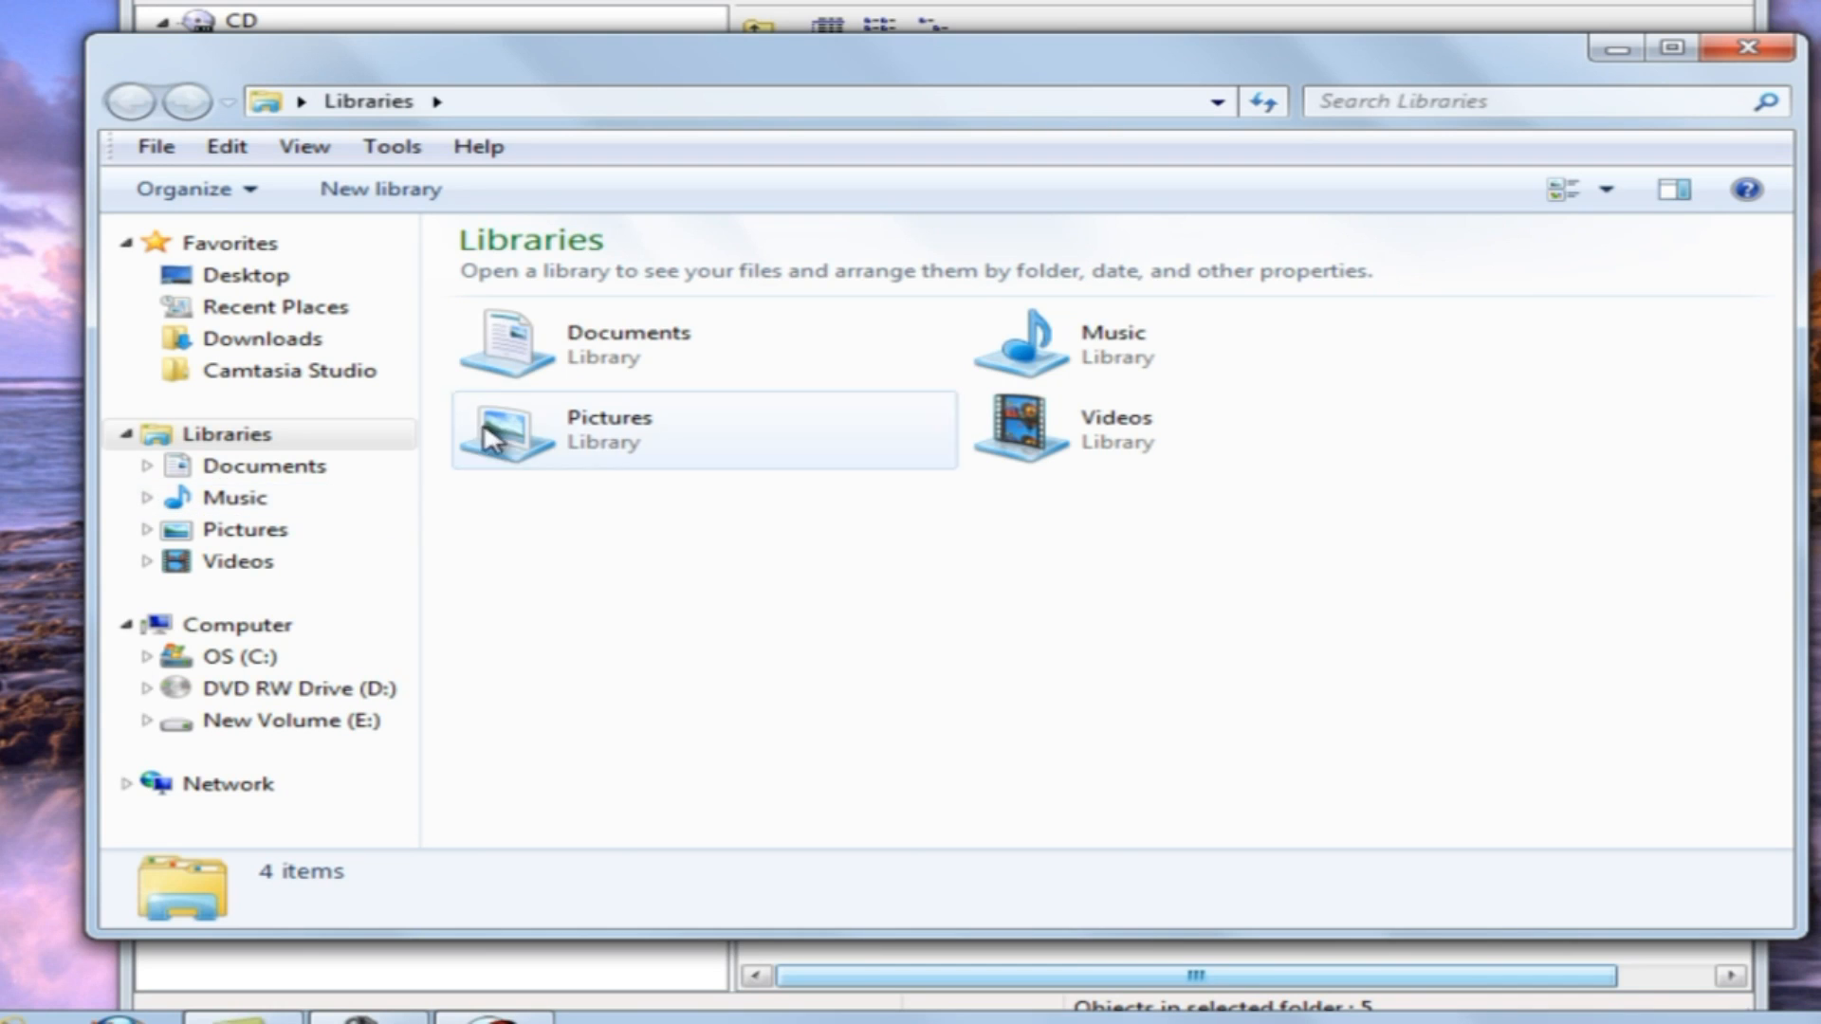
{"action": "double_click", "coordinate": [629, 346]}
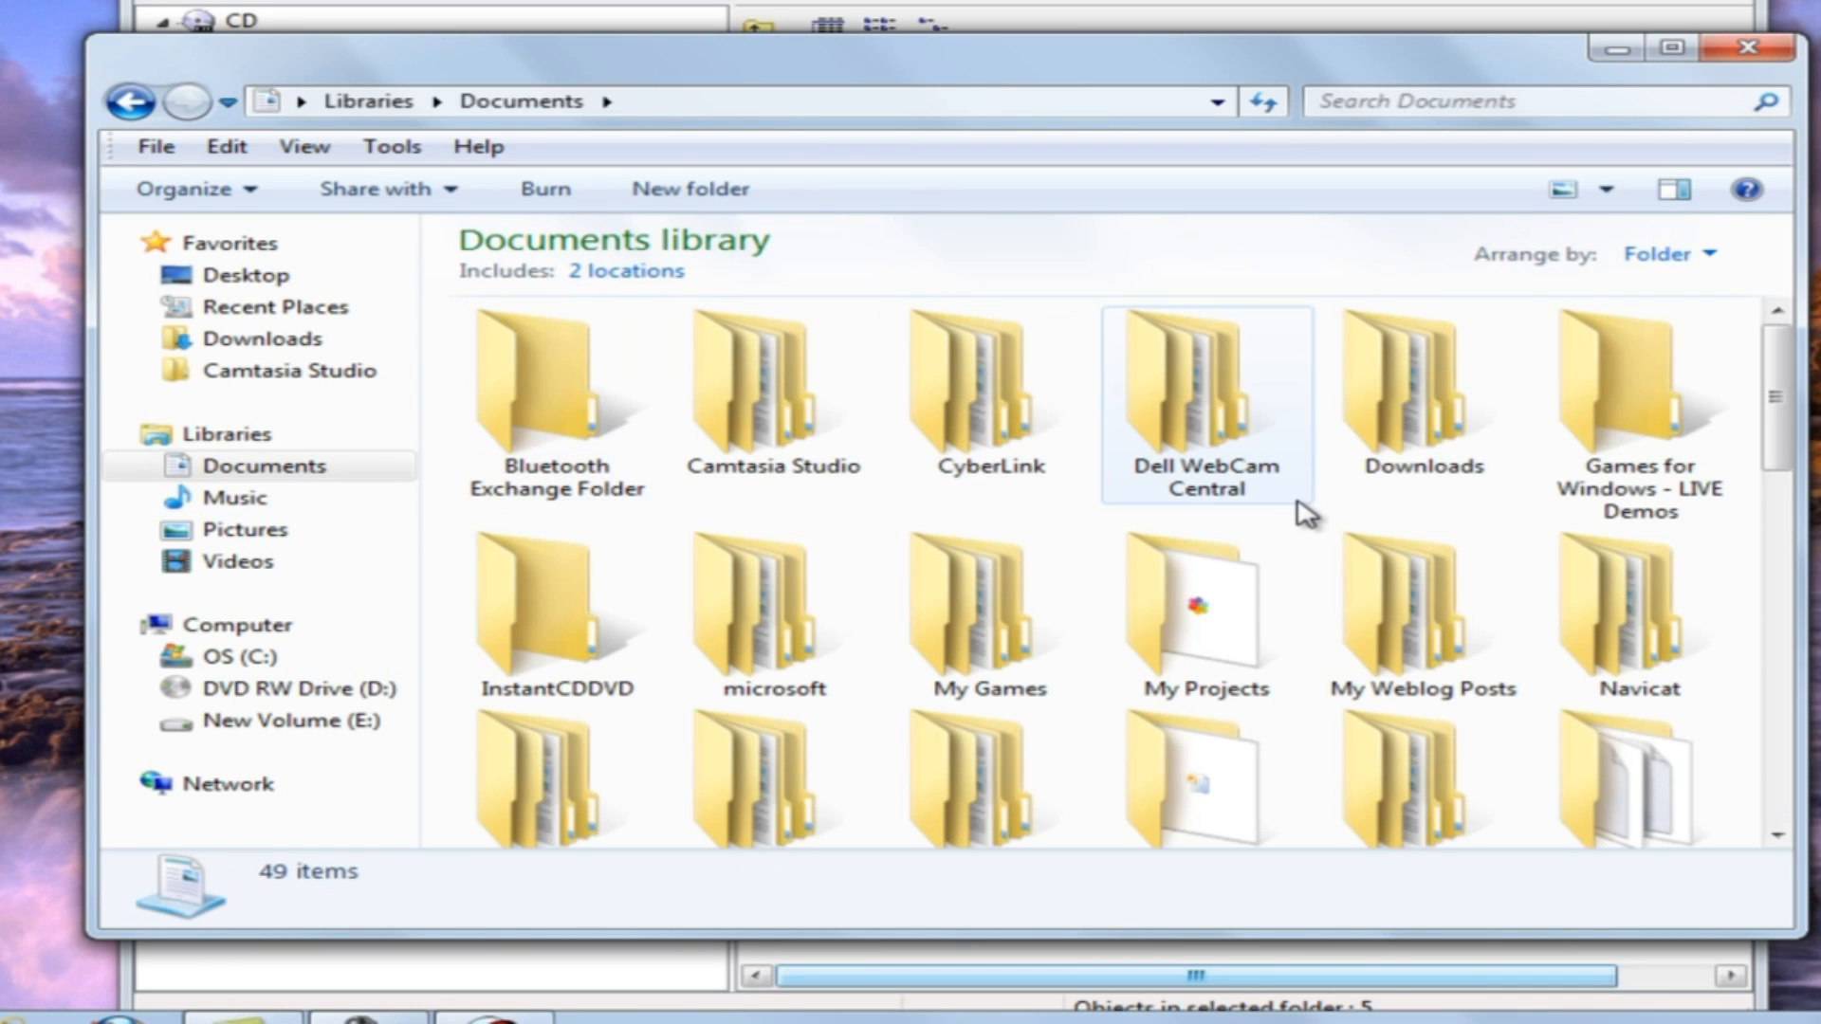